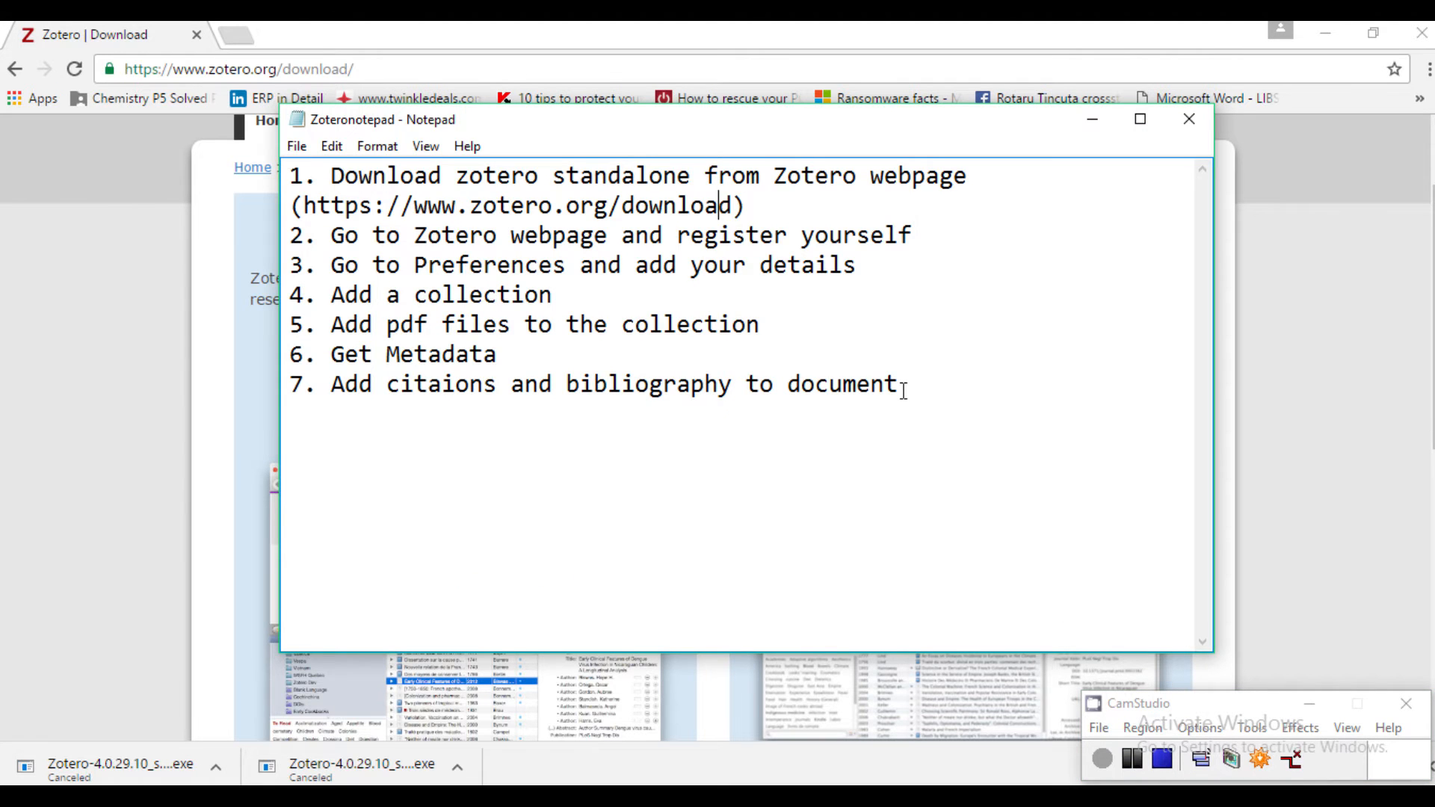
# Step: Review the Notepad step on downloading Zotero Standalone, then highlight the Standalone heading on the download page
pyautogui.moveTo(335, 175); pyautogui.dragTo(747, 205)
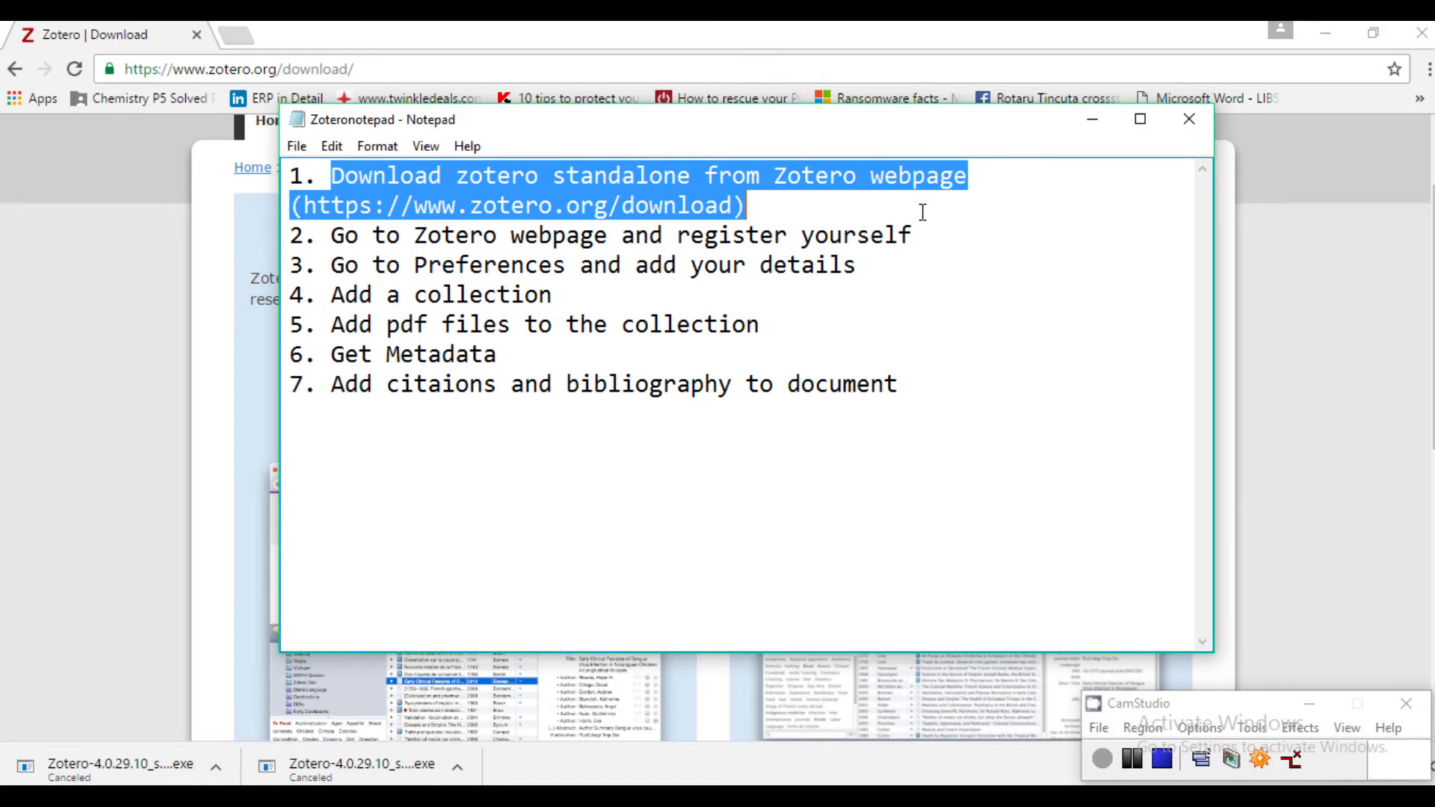
pyautogui.click(685, 205)
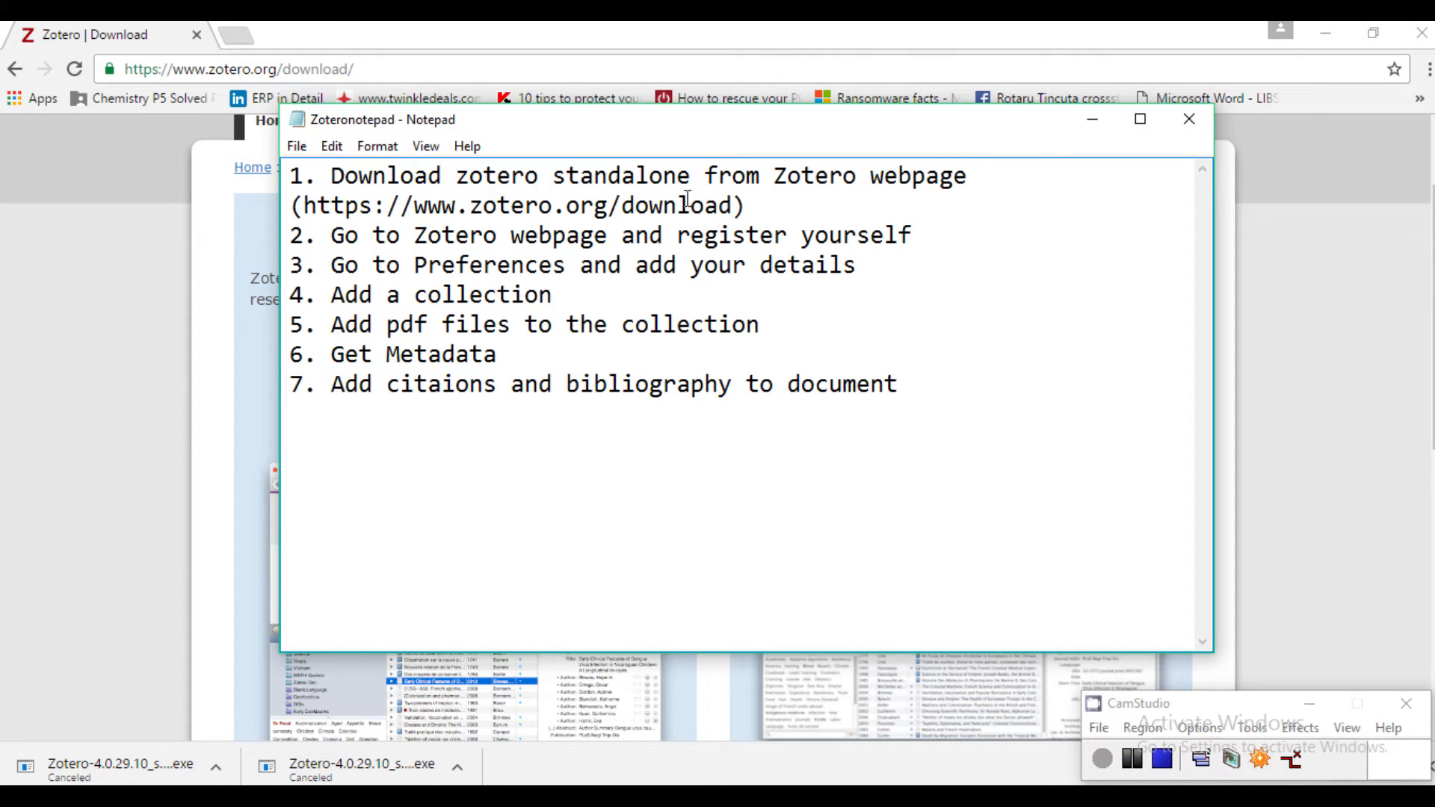
pyautogui.moveTo(305, 205); pyautogui.dragTo(729, 205)
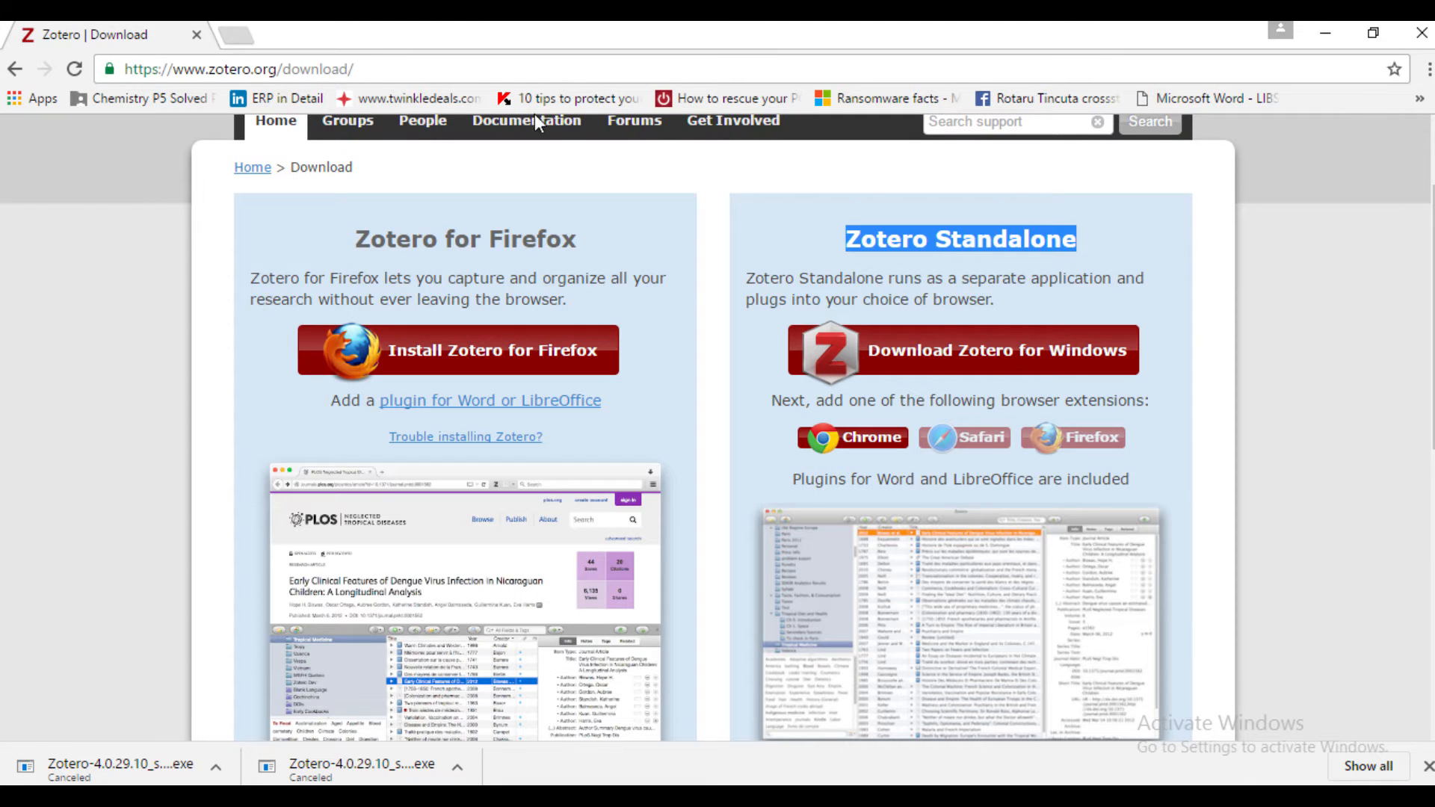
pyautogui.moveTo(1190, 262)
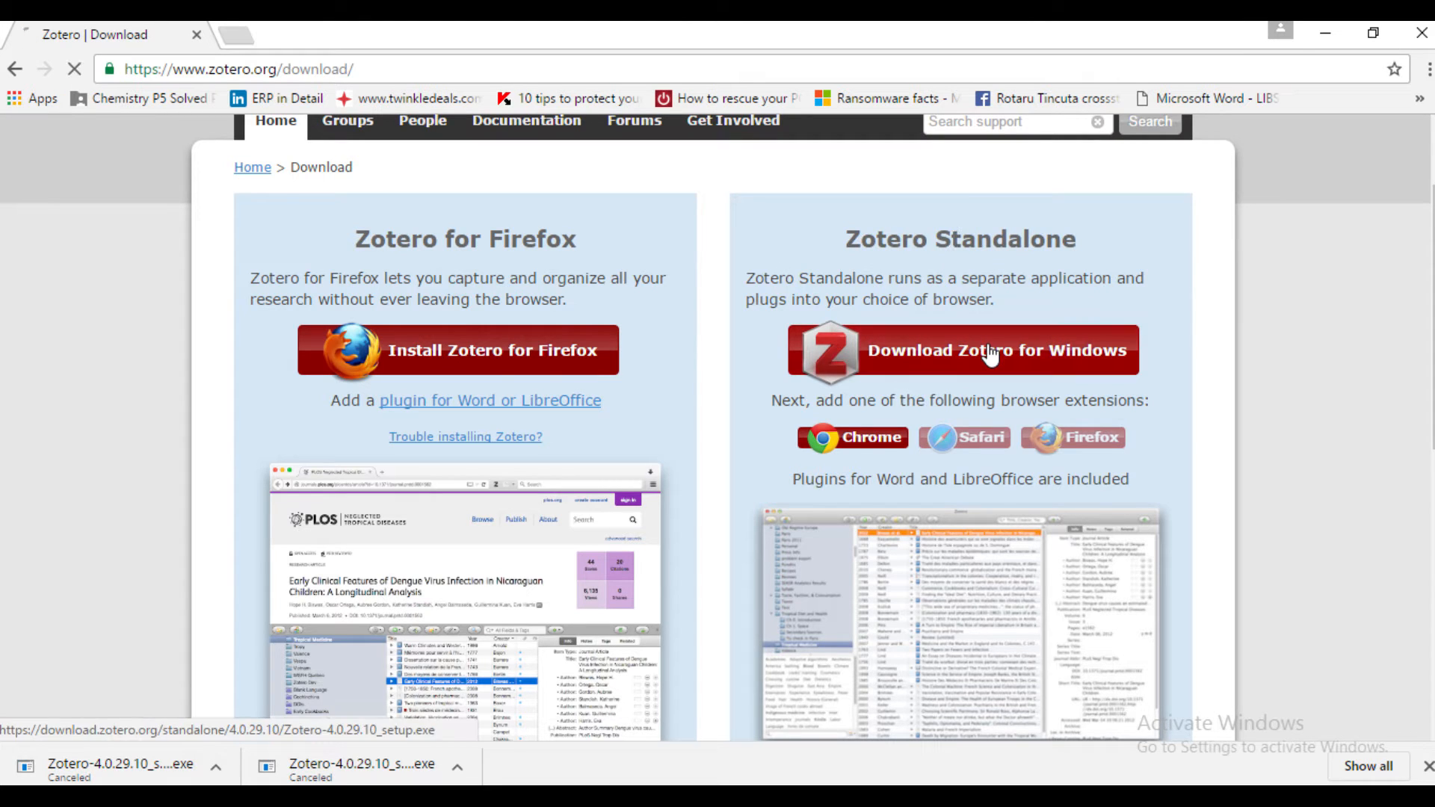
pyautogui.click(959, 350)
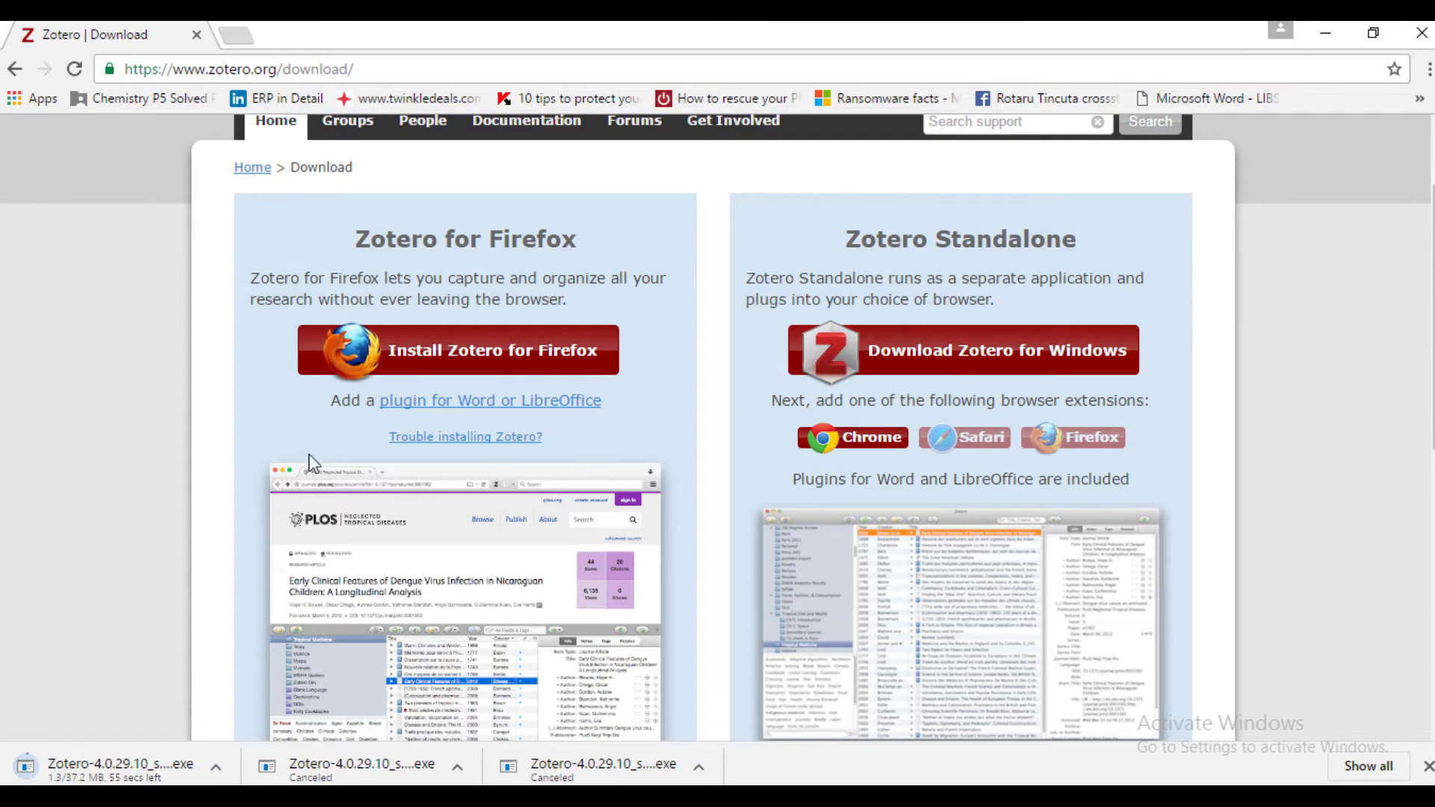
pyautogui.click(216, 766)
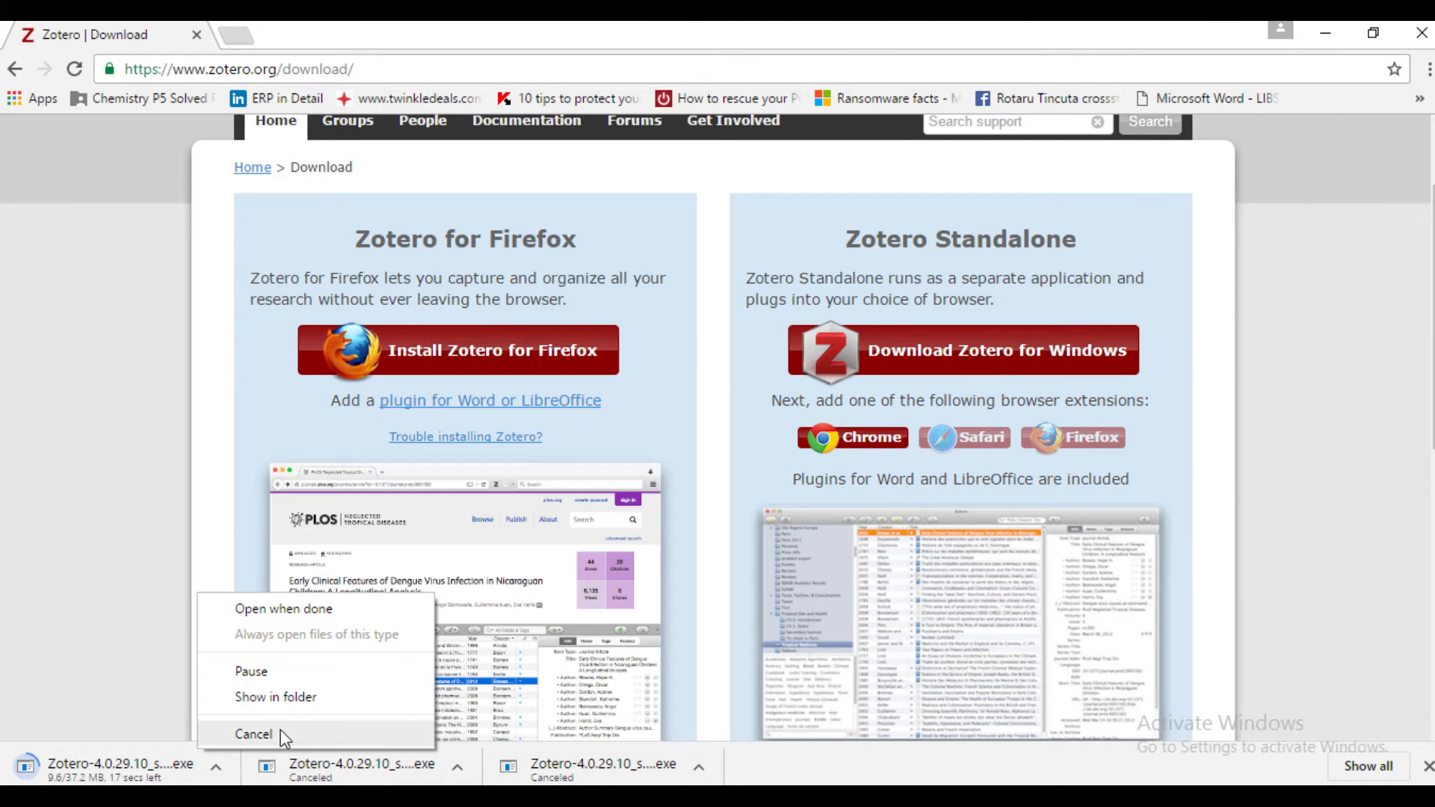
pyautogui.click(253, 734)
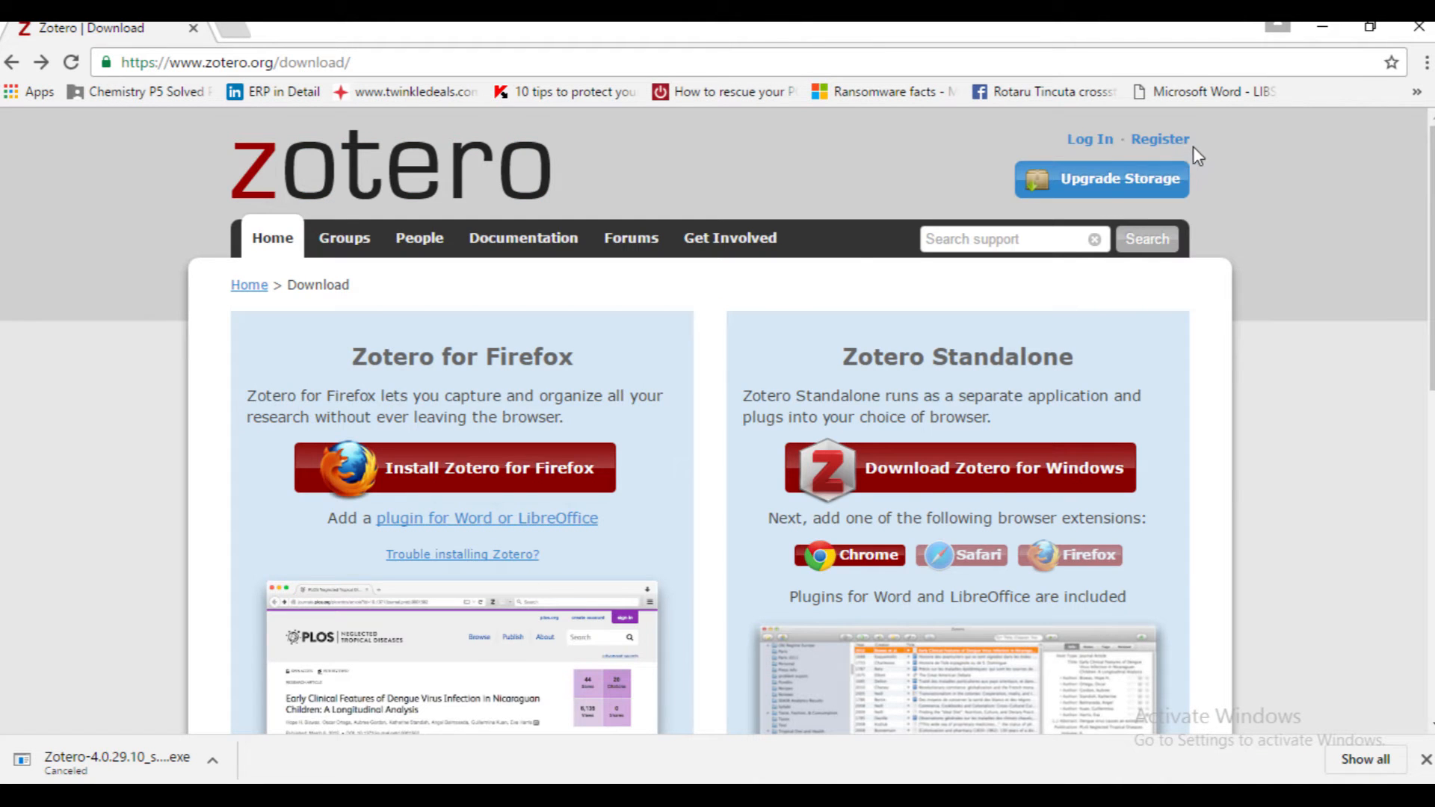
pyautogui.moveTo(1198, 146)
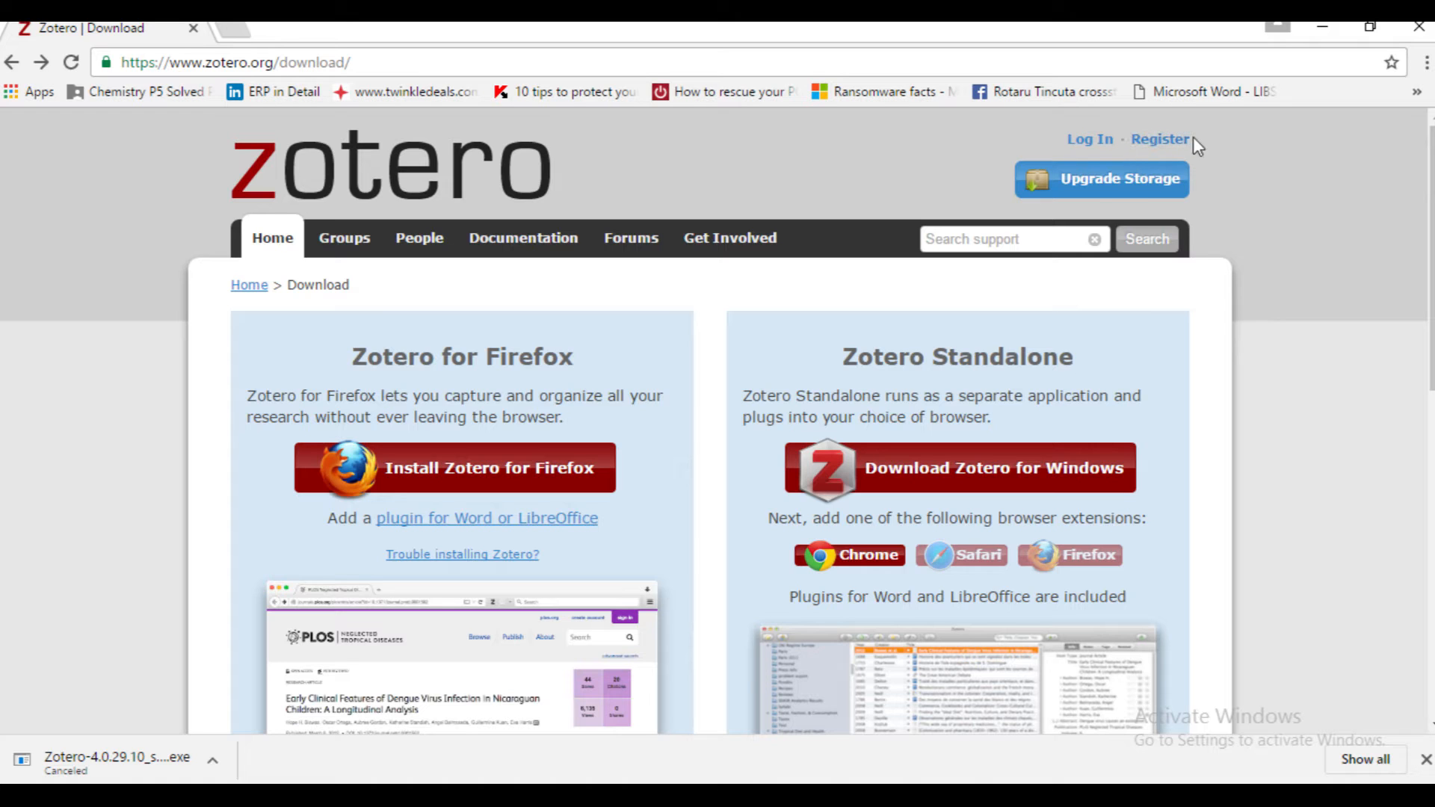
pyautogui.moveTo(1160, 139)
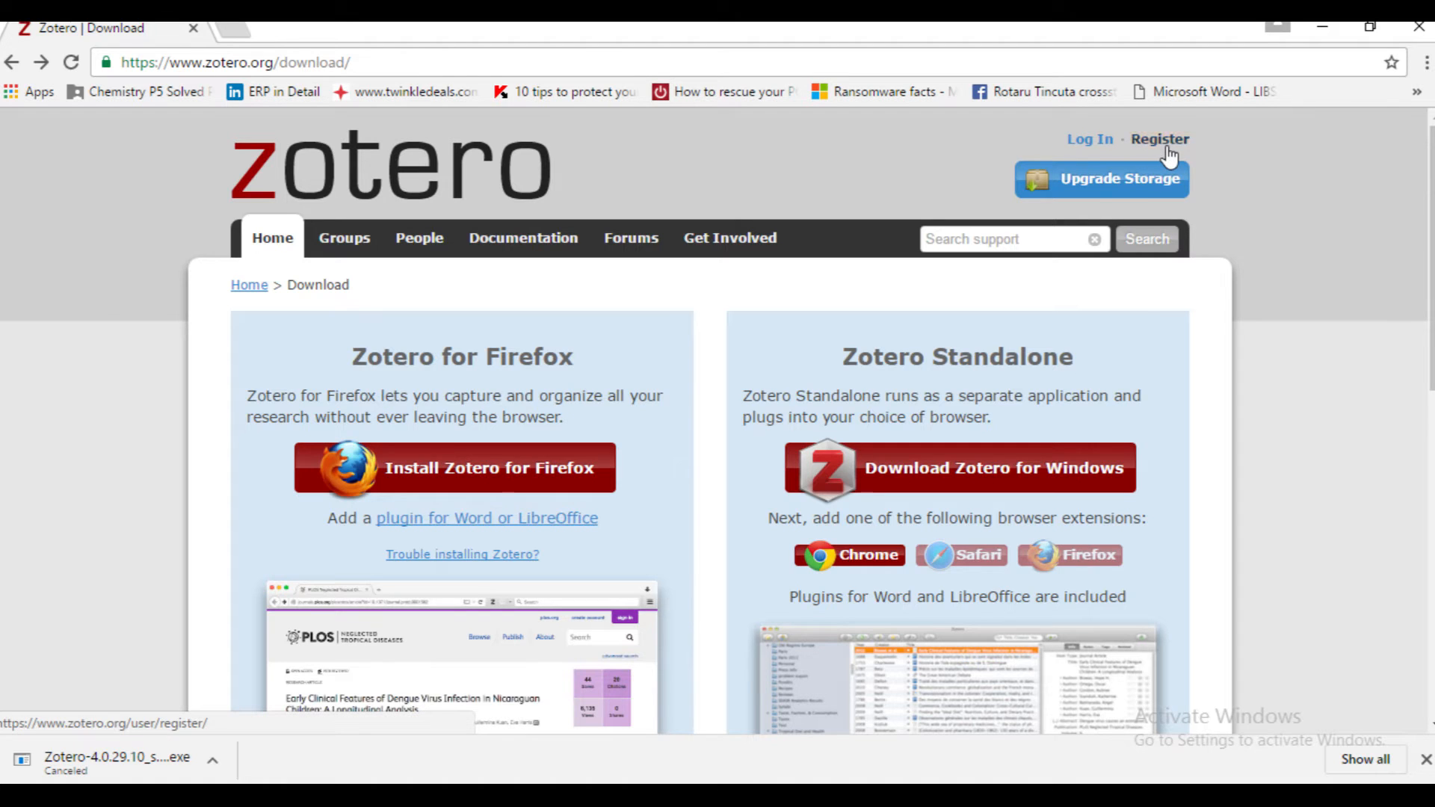
# Step: Open the zotero.org Register page and scroll through the free account form
pyautogui.click(1159, 139)
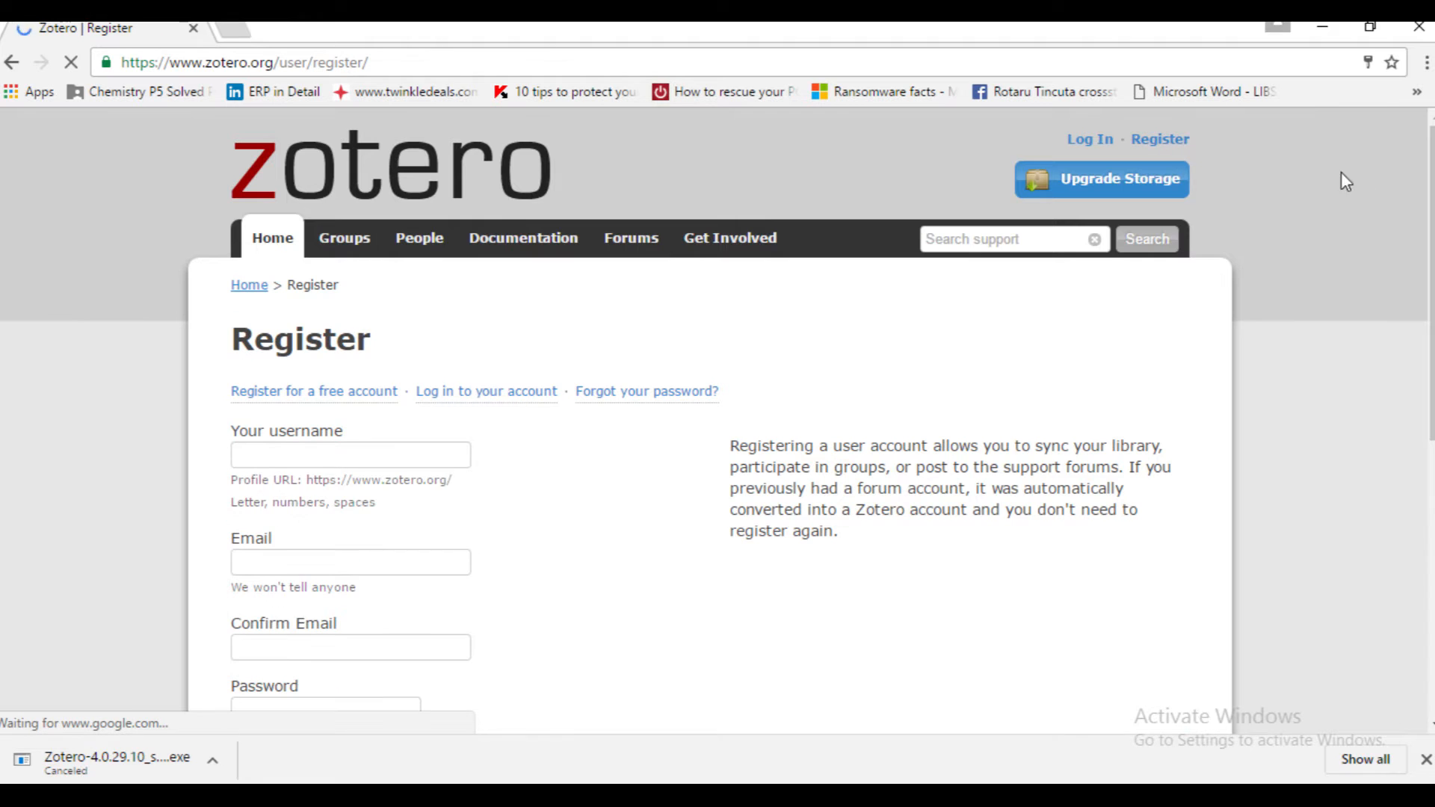
pyautogui.scroll(-3)
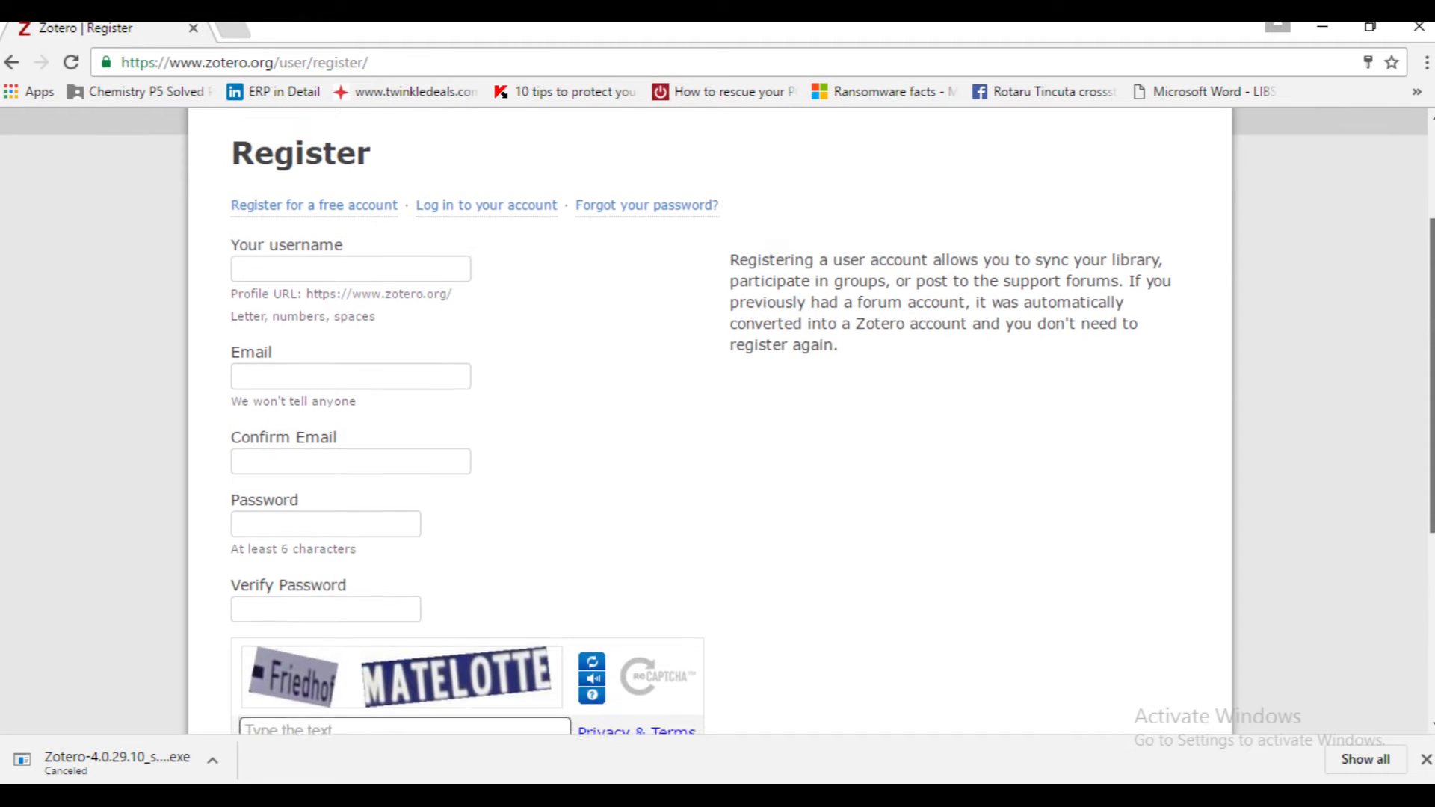
pyautogui.scroll(-3)
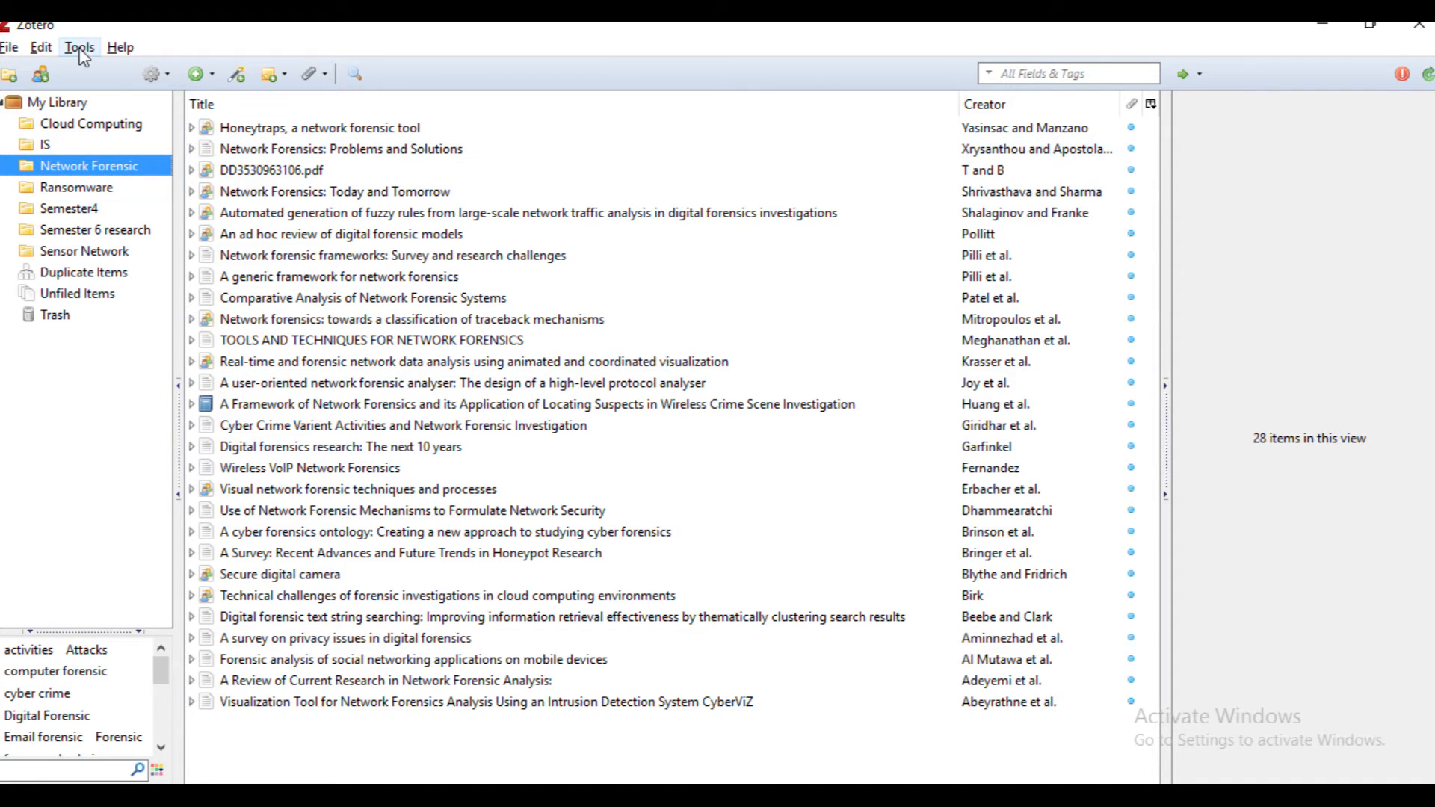
# Step: Check the General and Sync preferences, confirming the sync account and automatic syncing
pyautogui.click(79, 46)
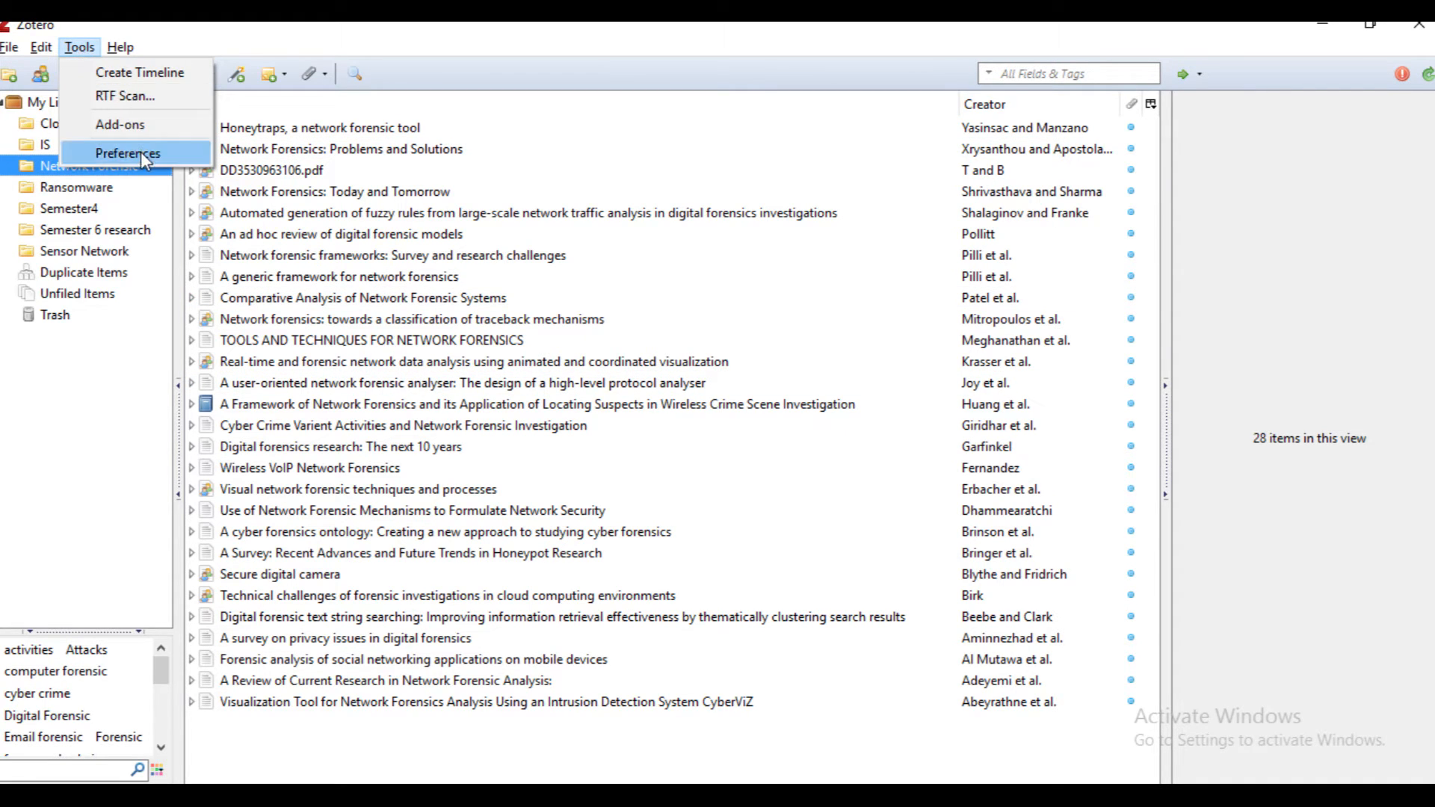
pyautogui.click(127, 153)
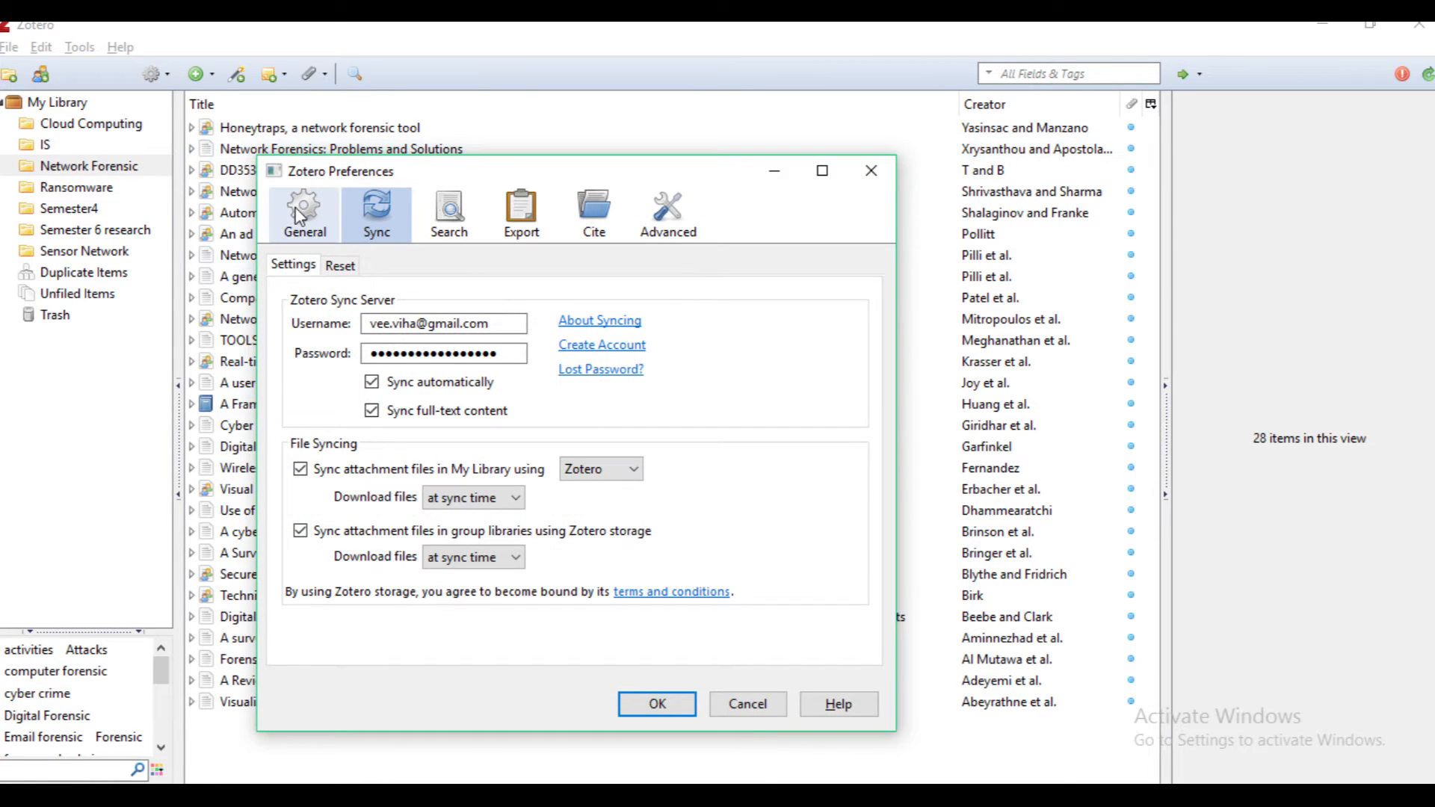
pyautogui.click(305, 212)
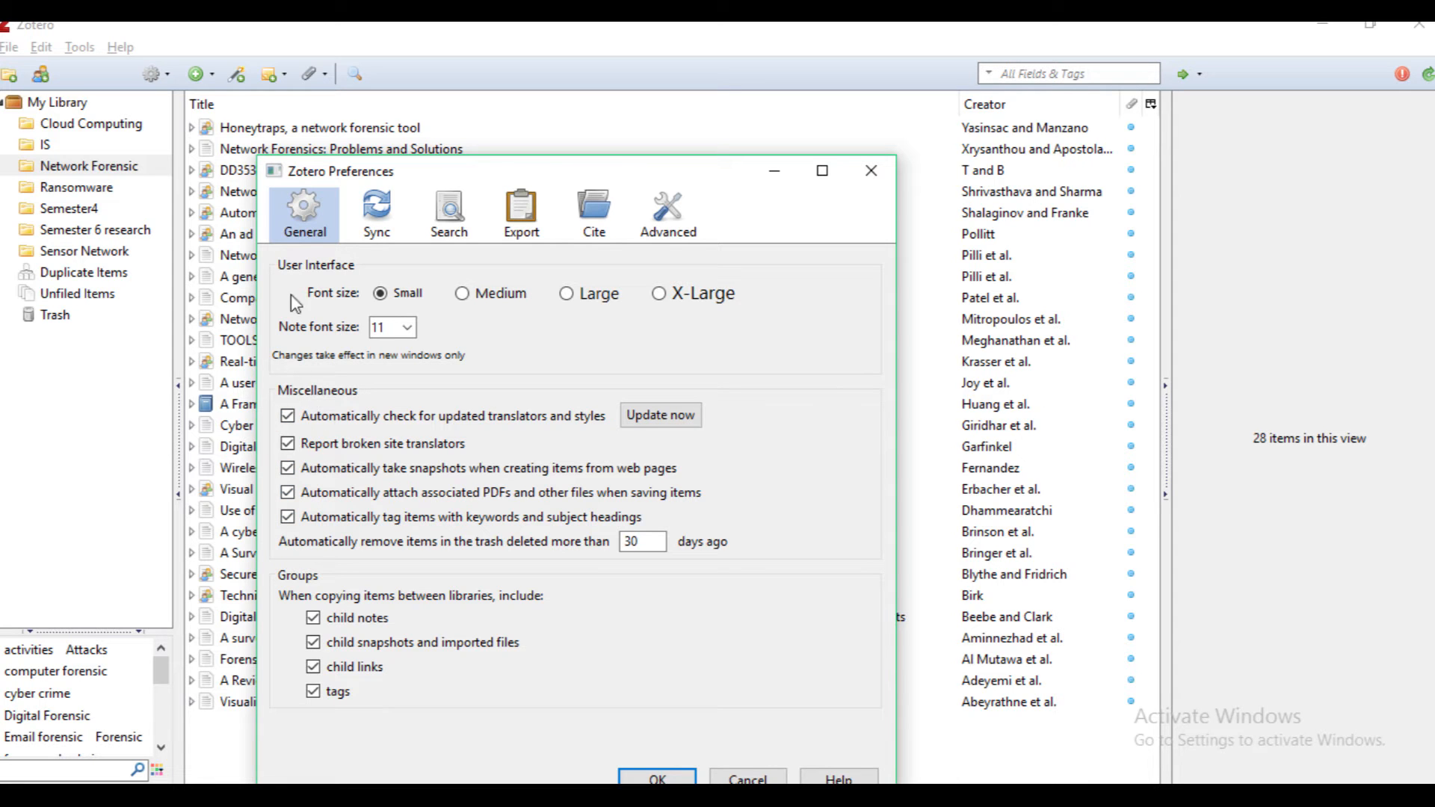
pyautogui.click(375, 211)
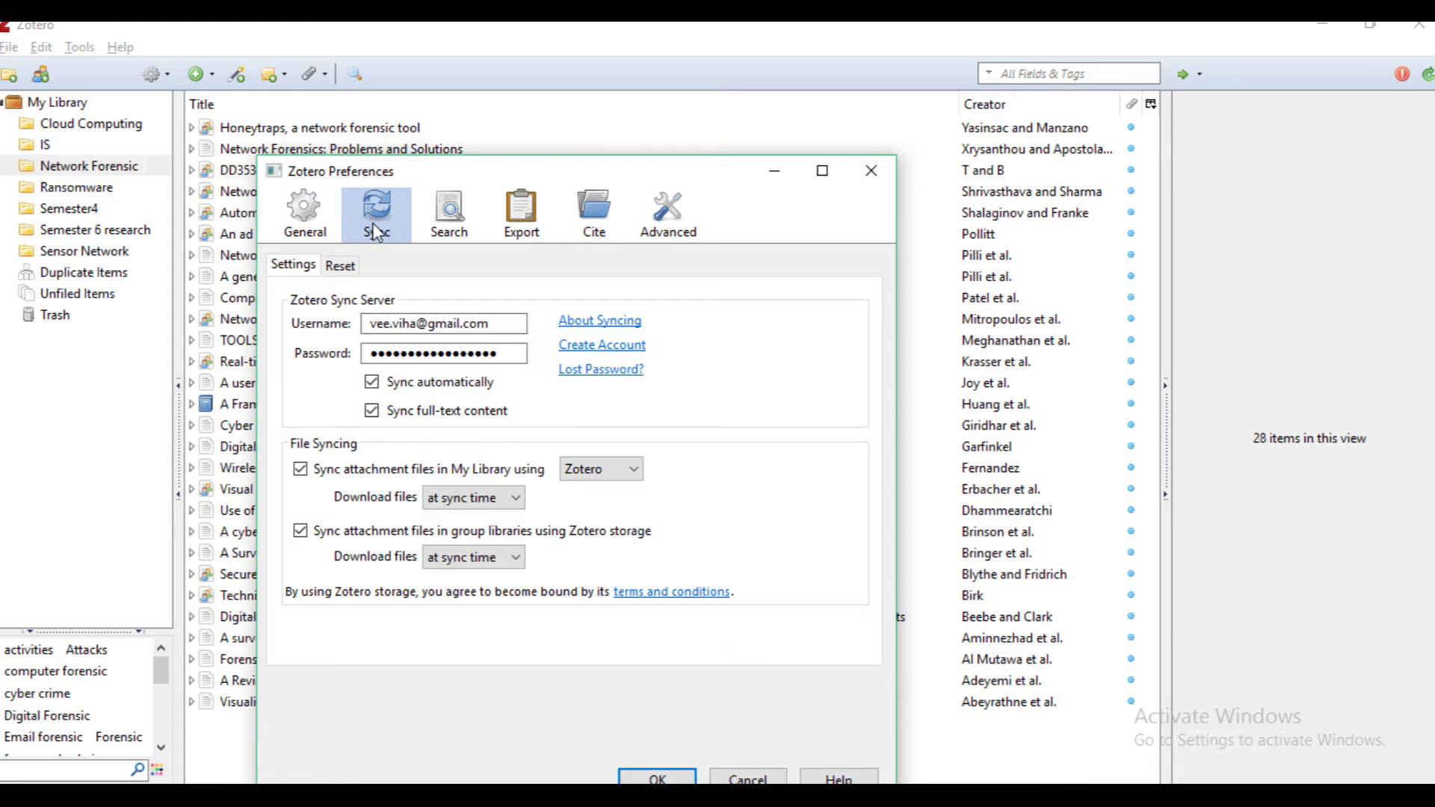
pyautogui.click(444, 323)
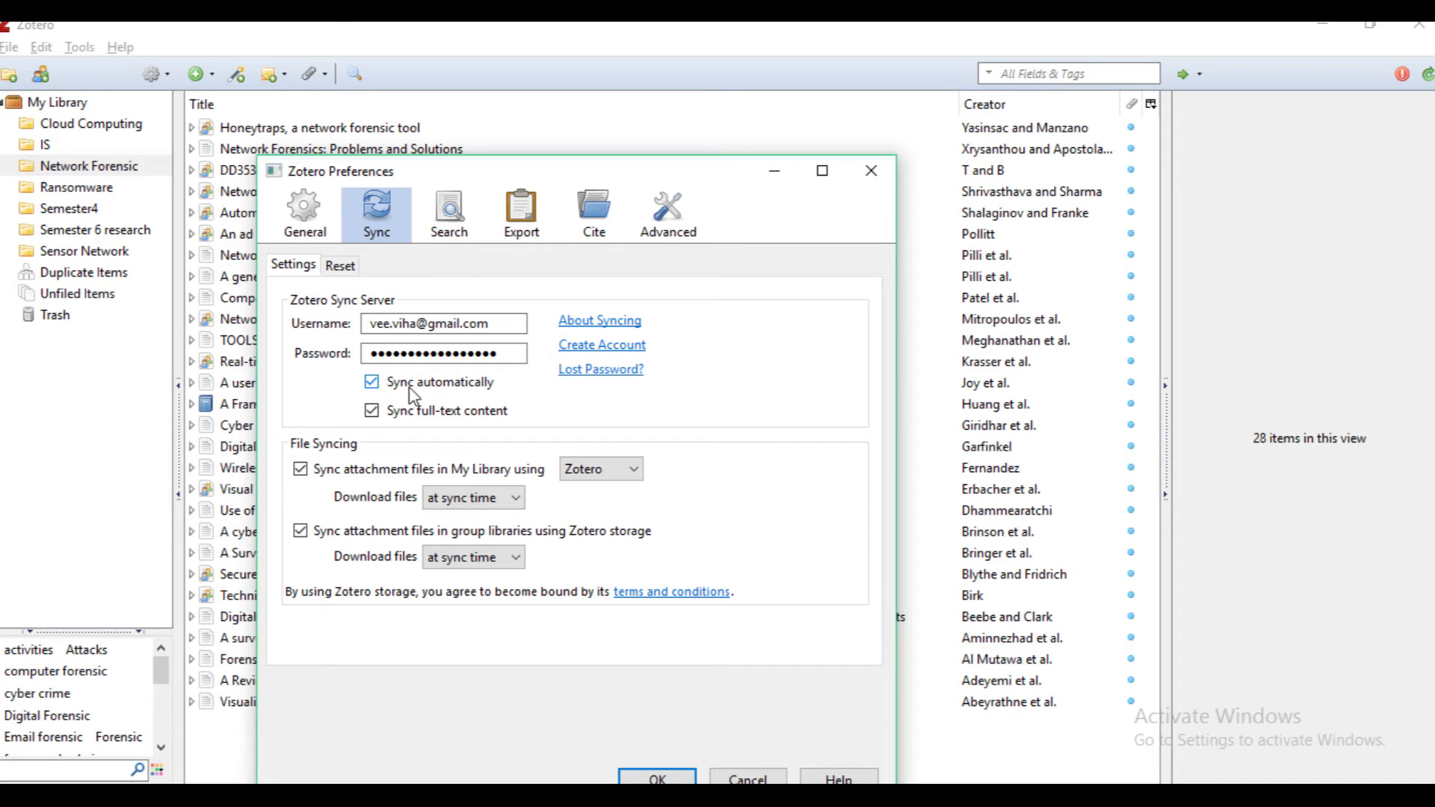
pyautogui.moveTo(370, 392)
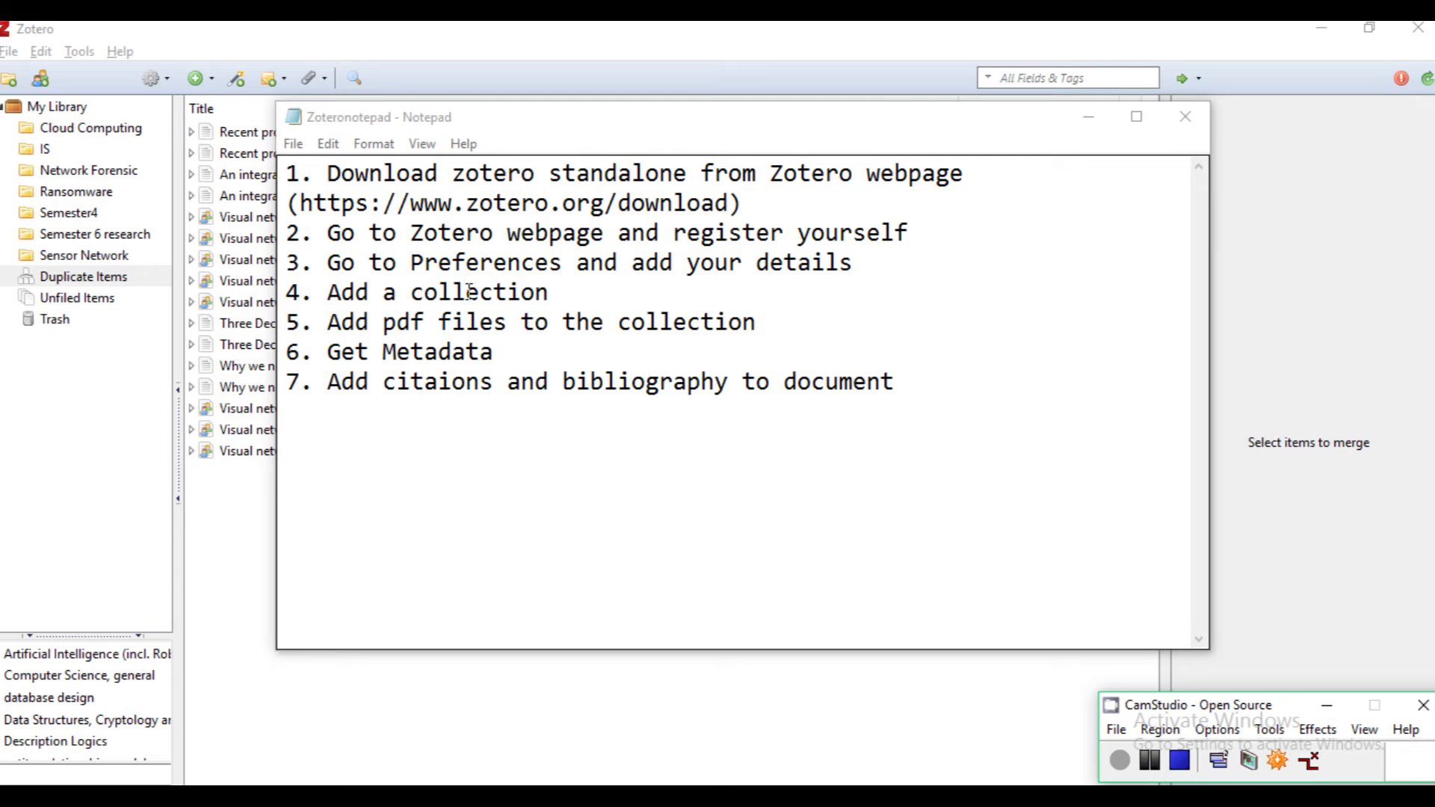
# Step: Create a collection named 'Tutorial' under My Library
pyautogui.doubleClick(478, 293)
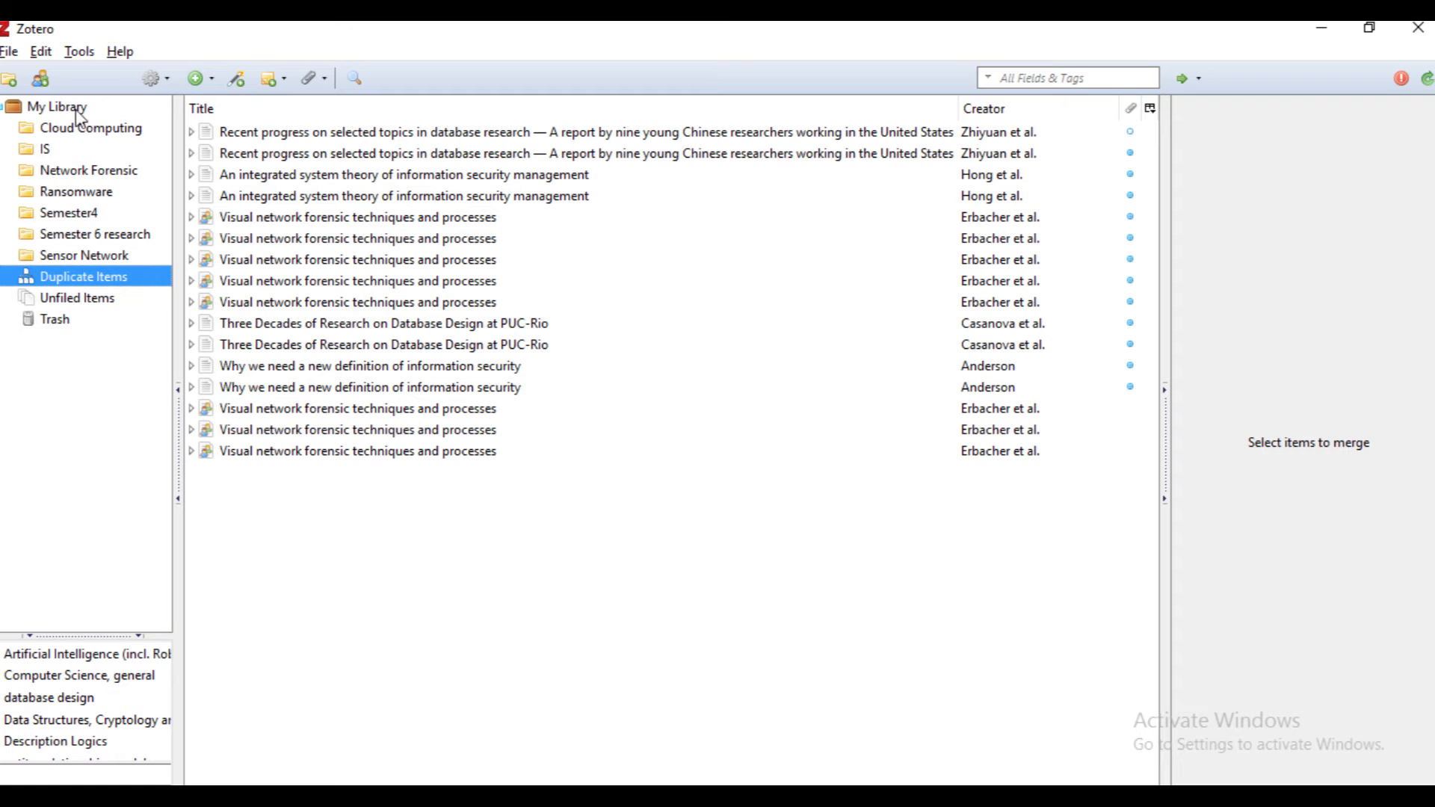
pyautogui.moveTo(5, 203)
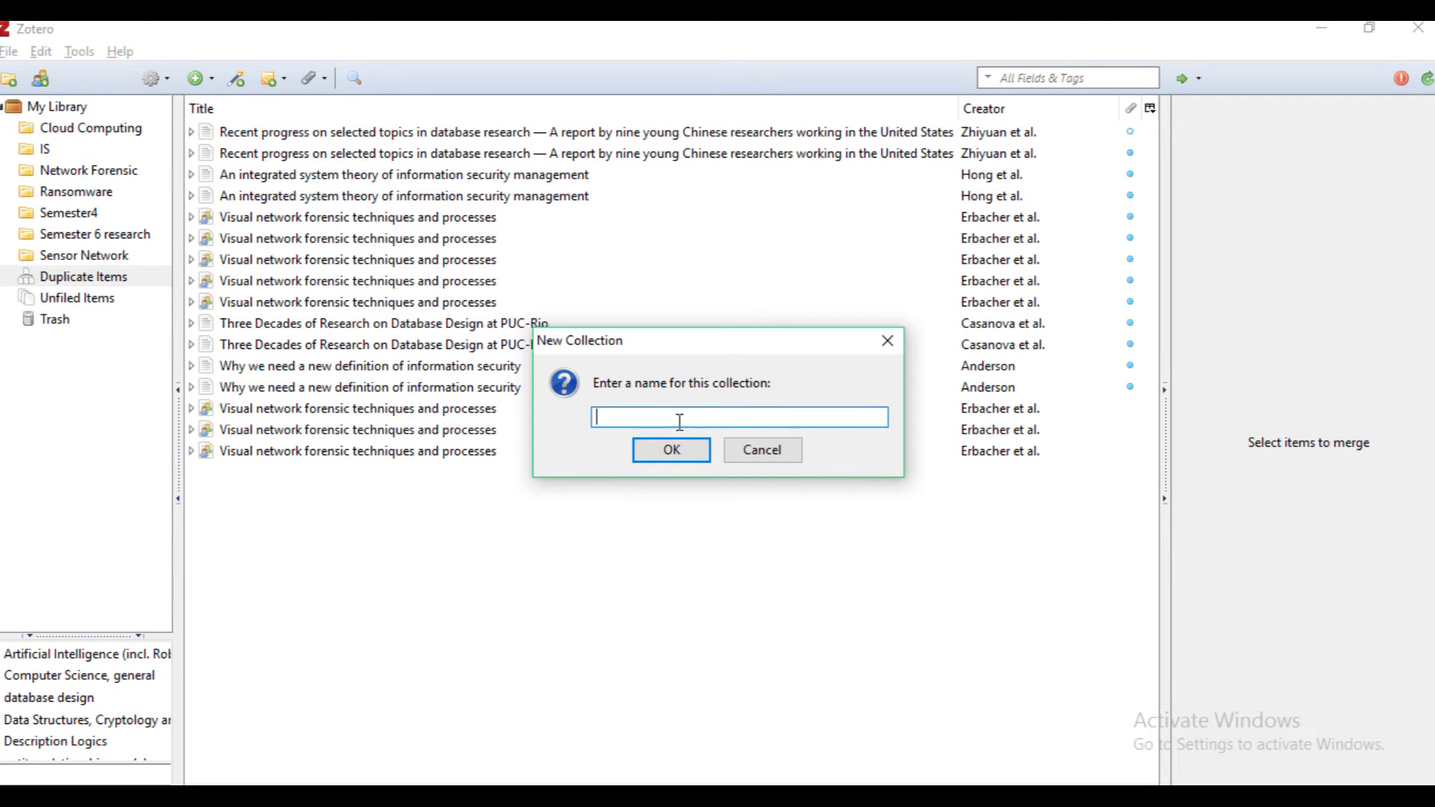
pyautogui.write('Tutorial')
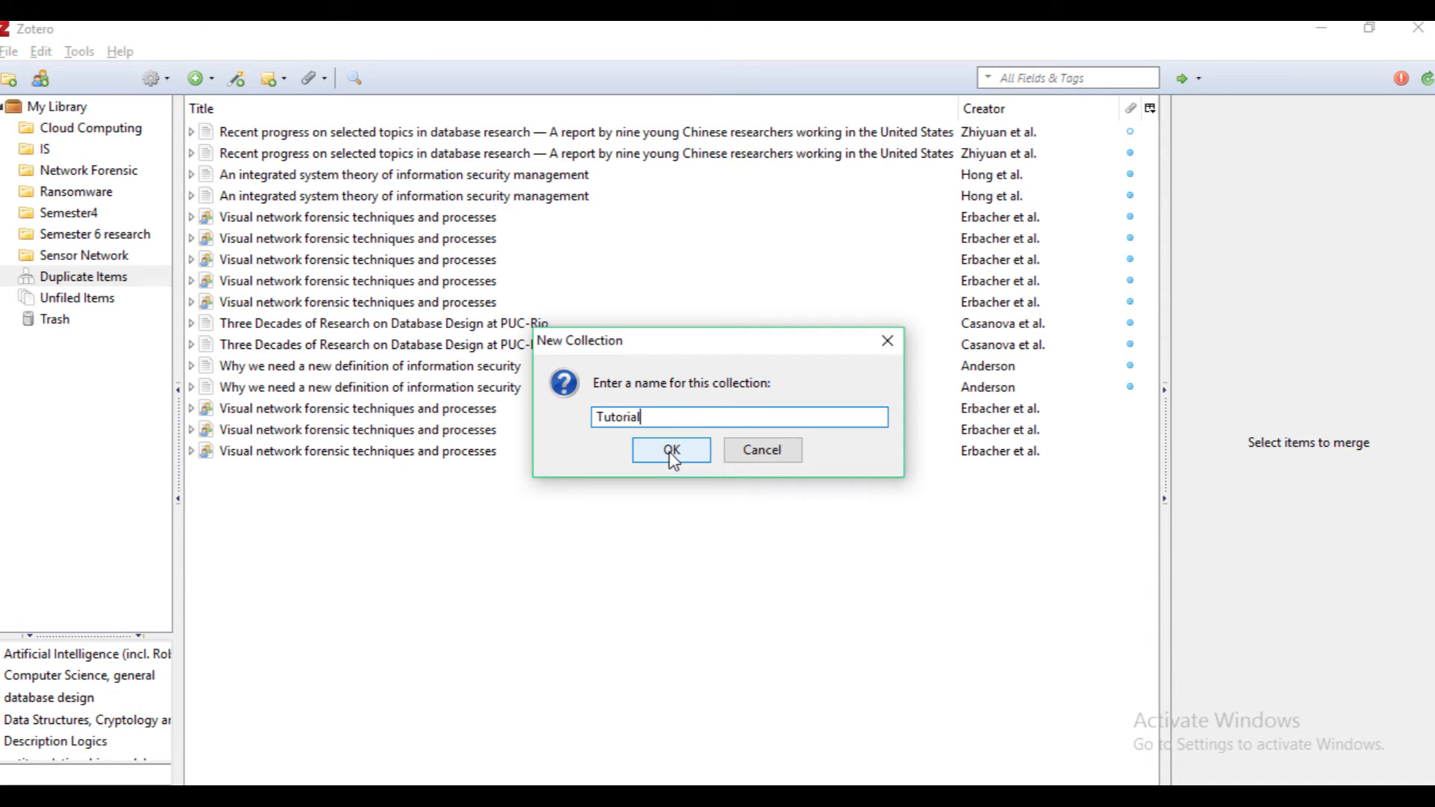
pyautogui.click(670, 449)
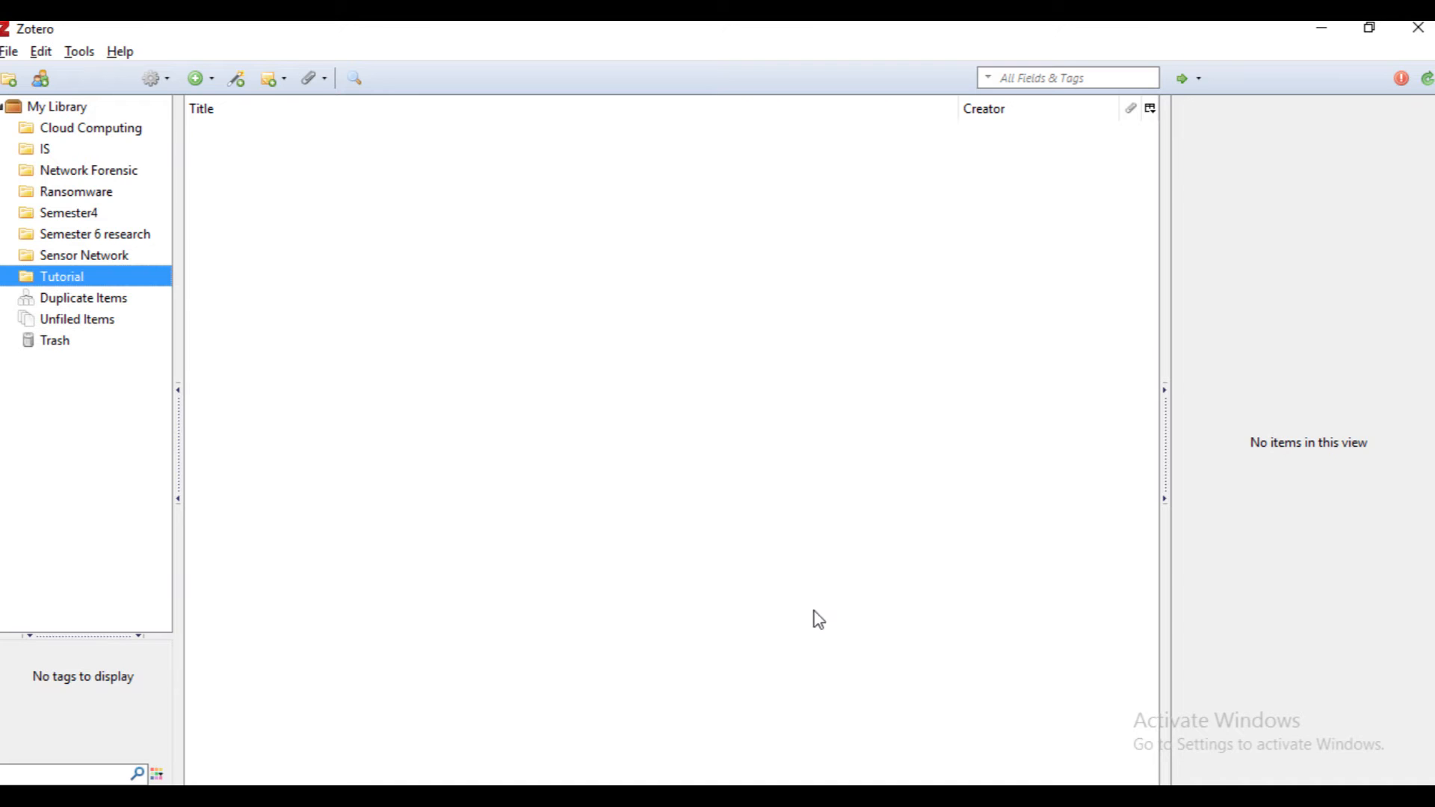
pyautogui.moveTo(775, 641)
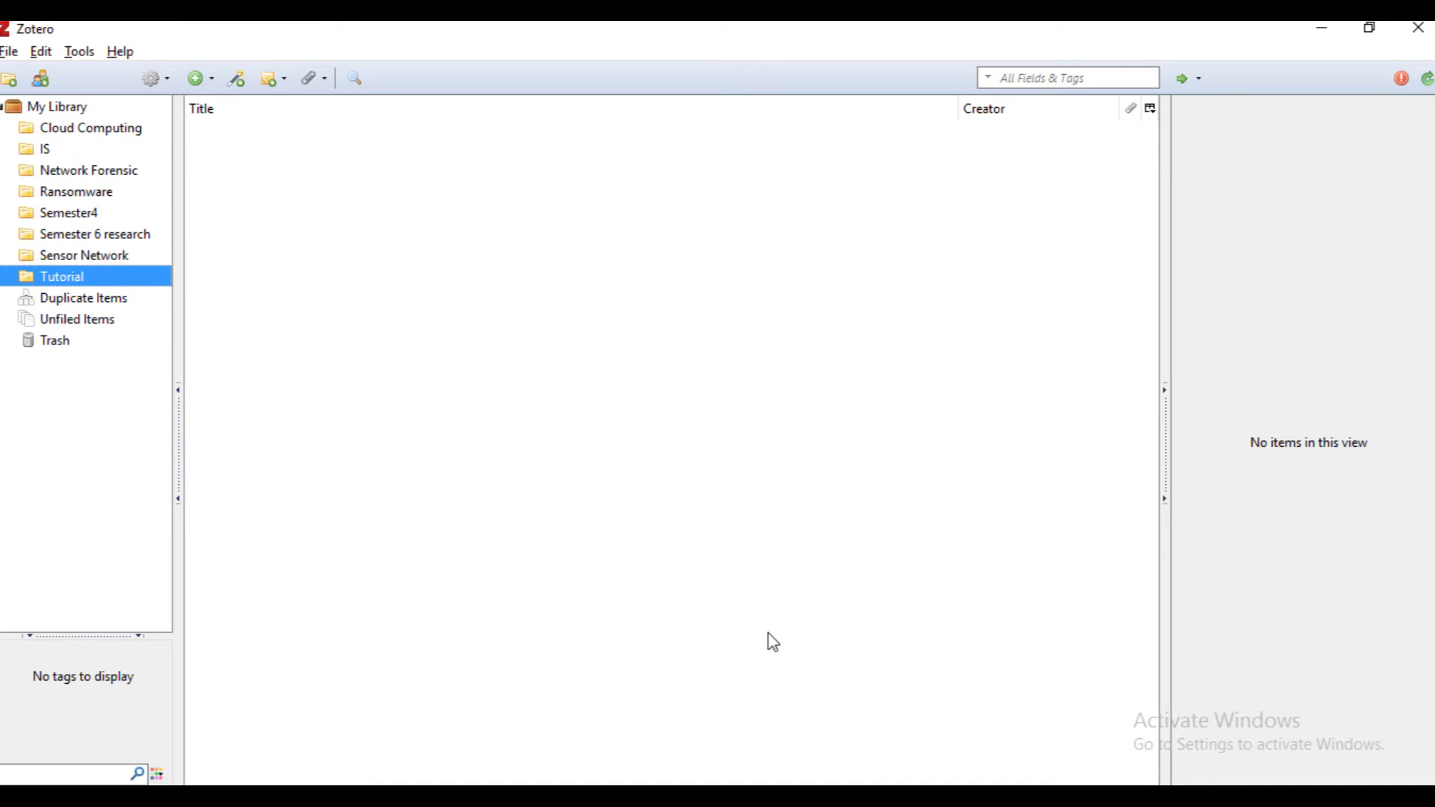
pyautogui.moveTo(565, 779)
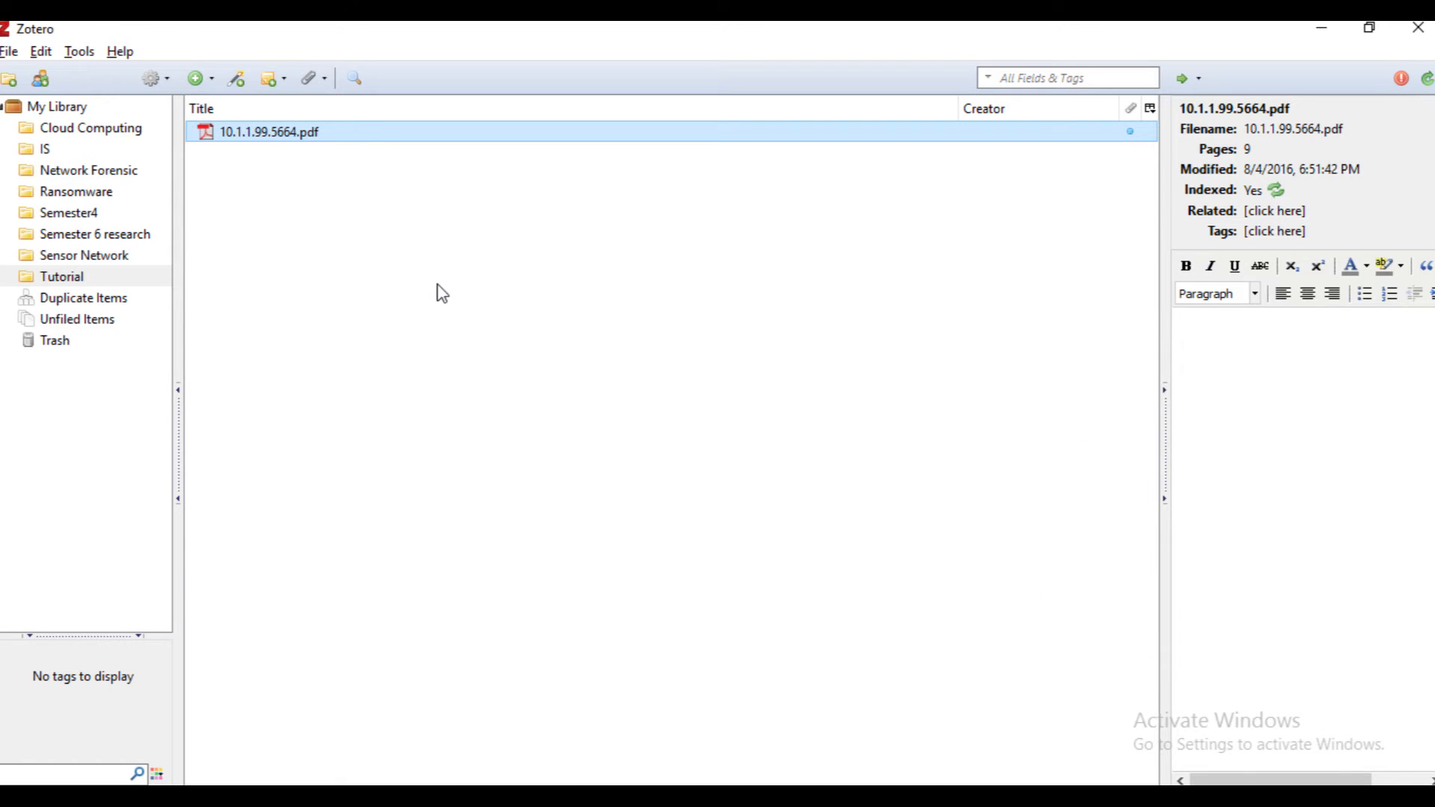
# Step: Add 10.1.1.99.5664.pdf to the Tutorial collection
pyautogui.doubleClick(477, 291)
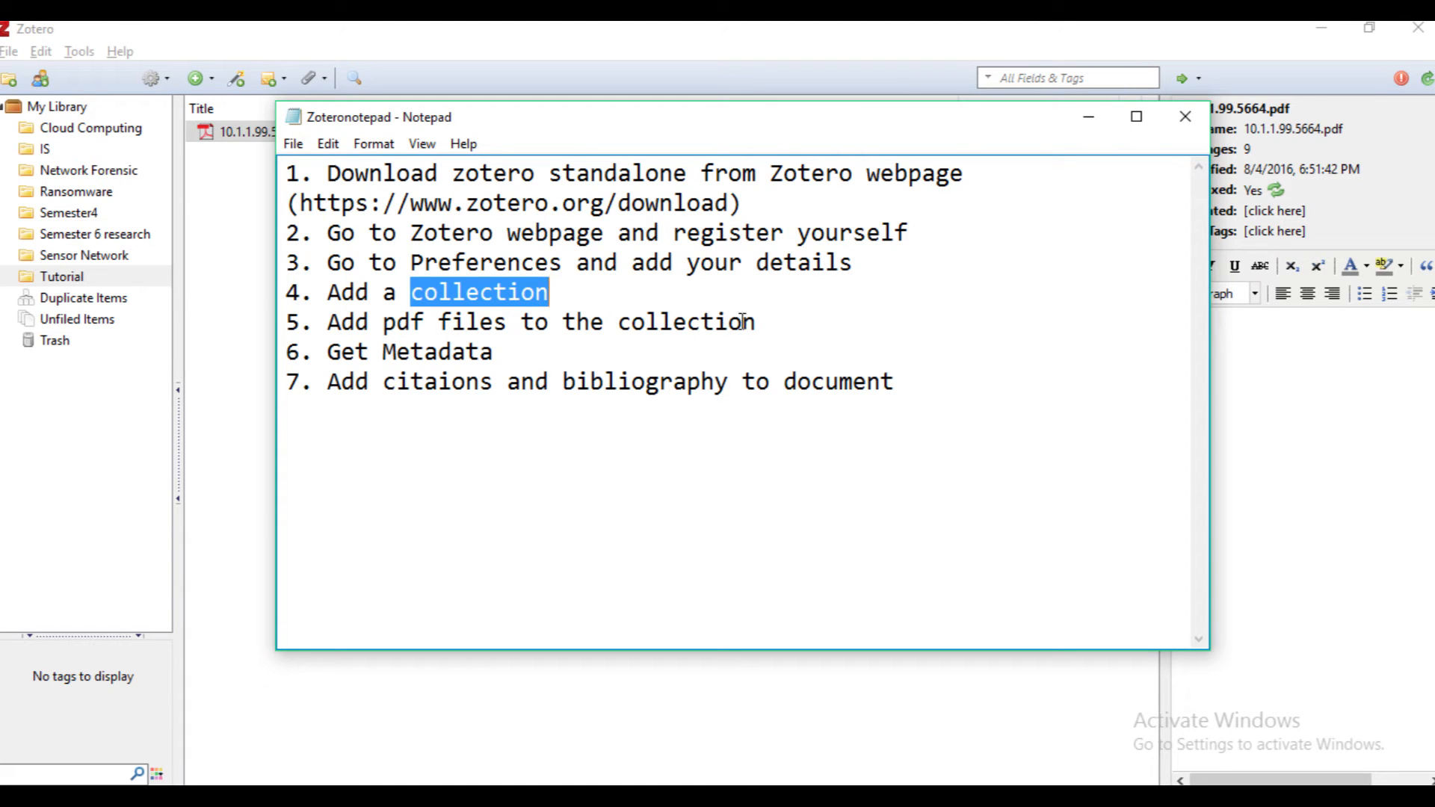
pyautogui.click(439, 351)
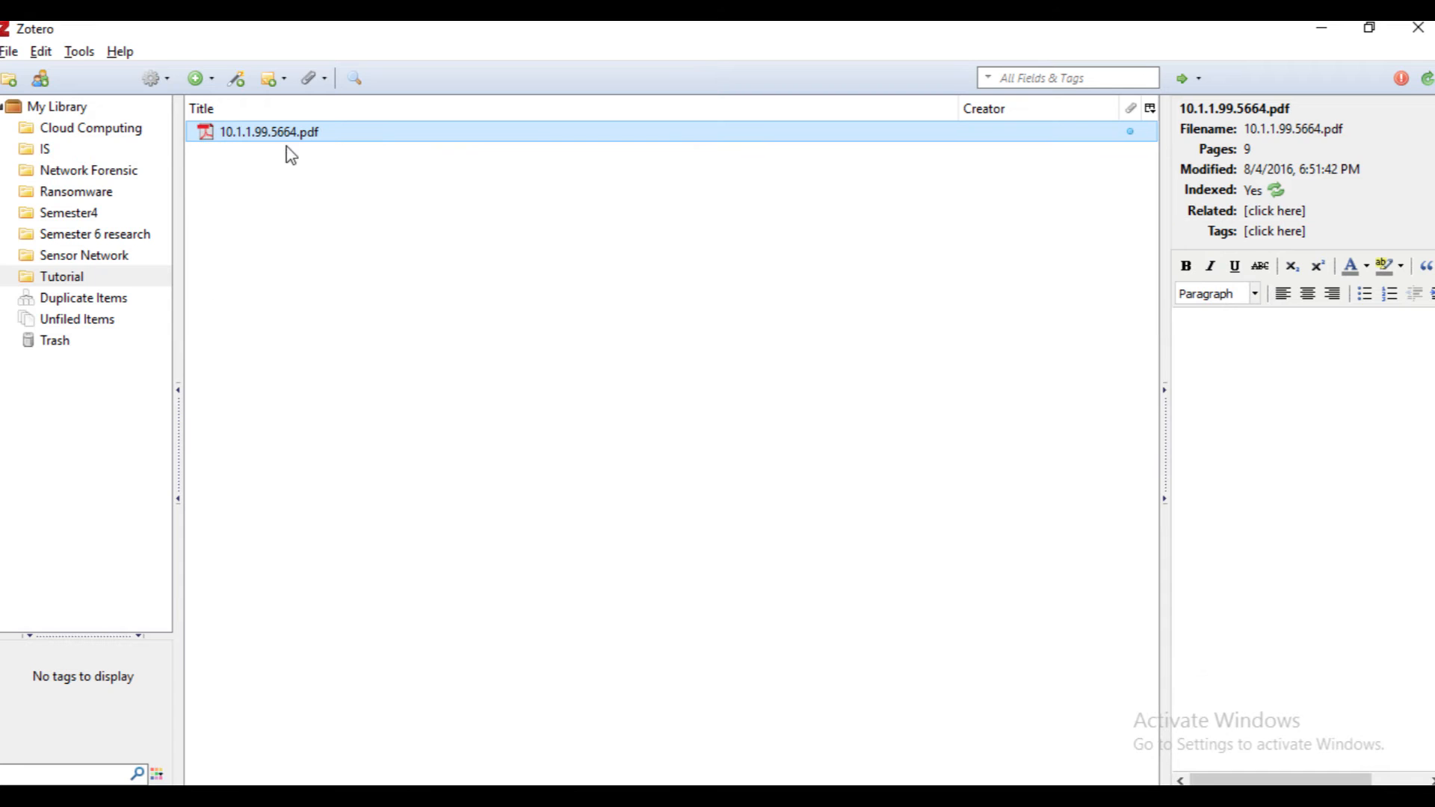
# Step: Retrieve metadata for the PDF and check the item's network tags
pyautogui.rightClick(268, 132)
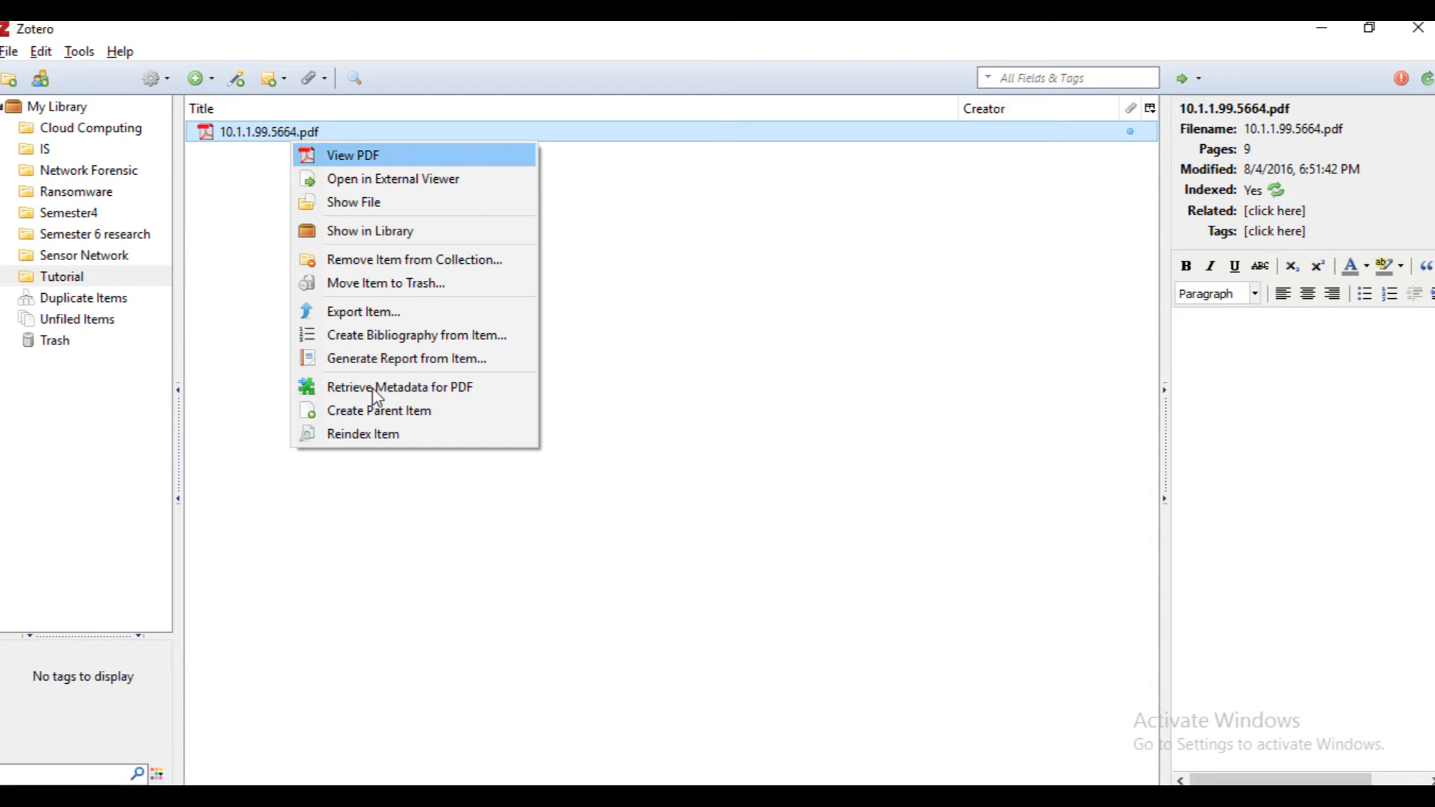
pyautogui.click(398, 386)
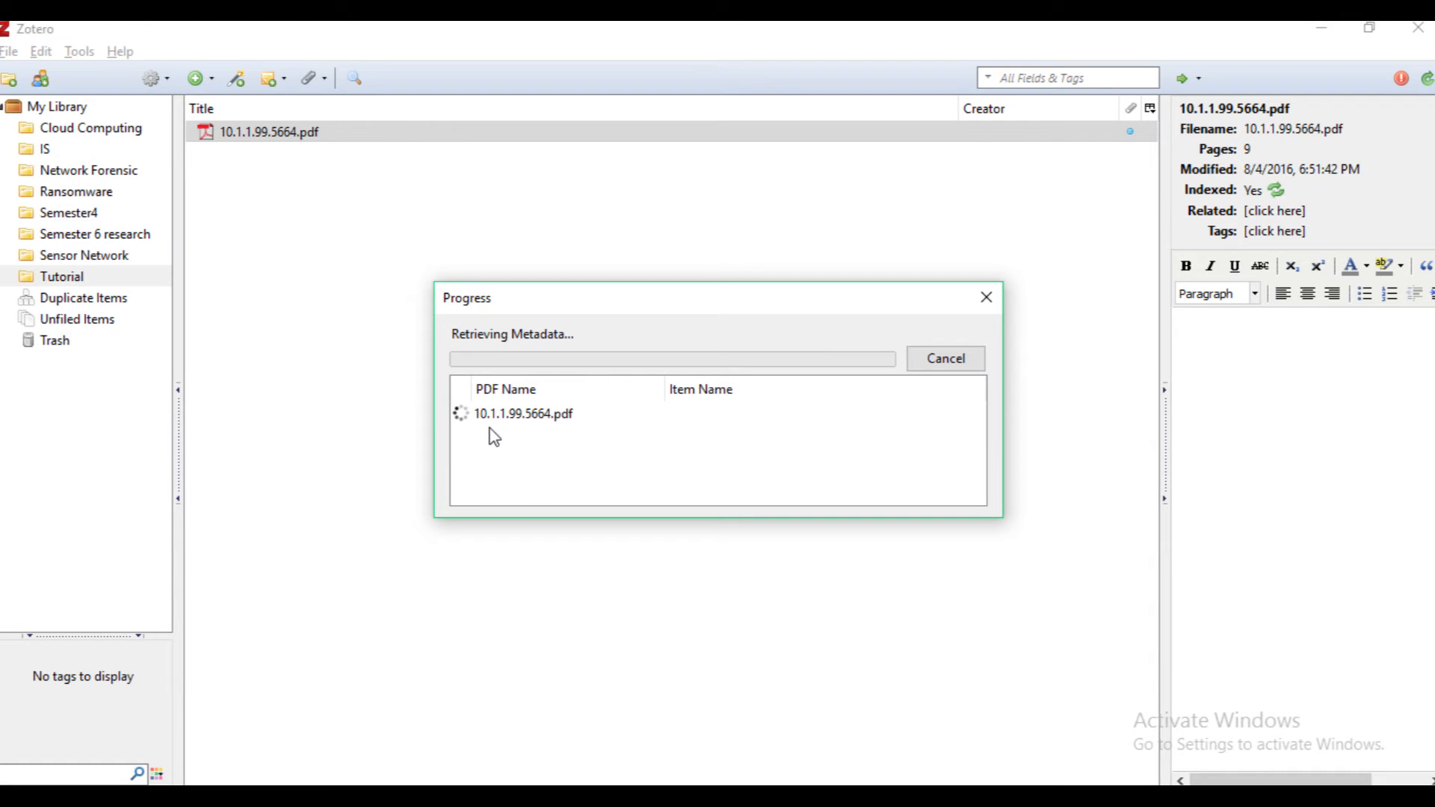
pyautogui.moveTo(477, 448)
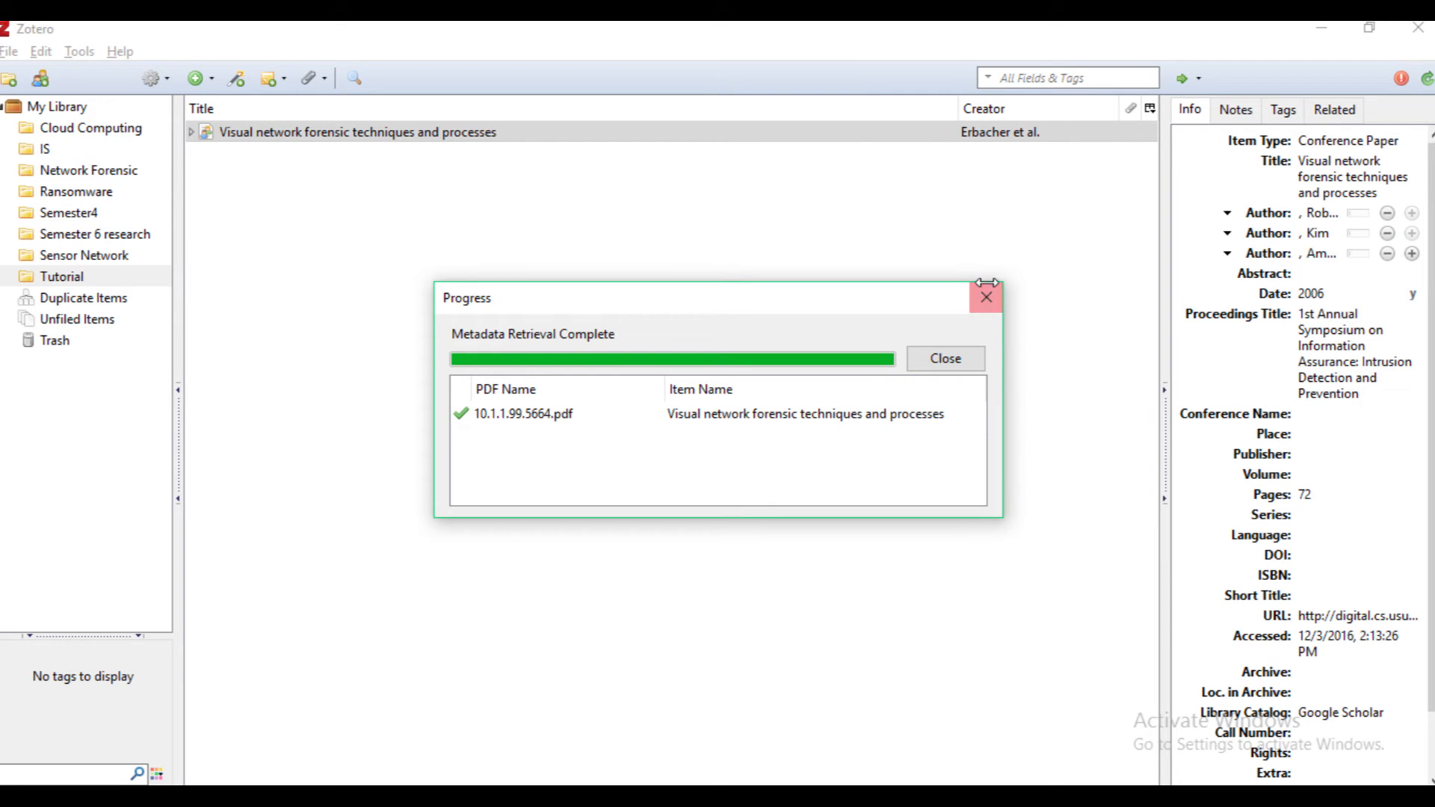
pyautogui.click(986, 298)
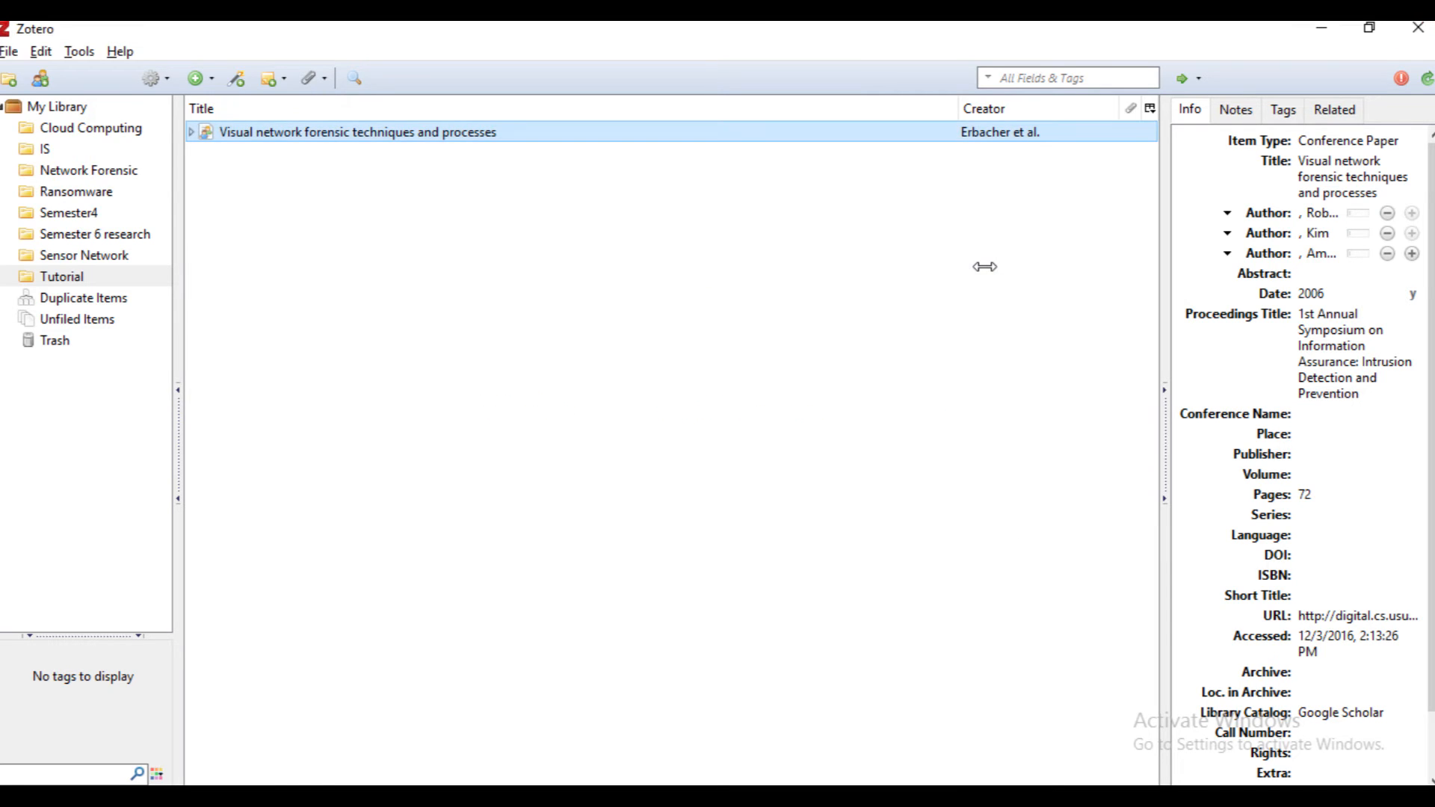
pyautogui.moveTo(1000, 571)
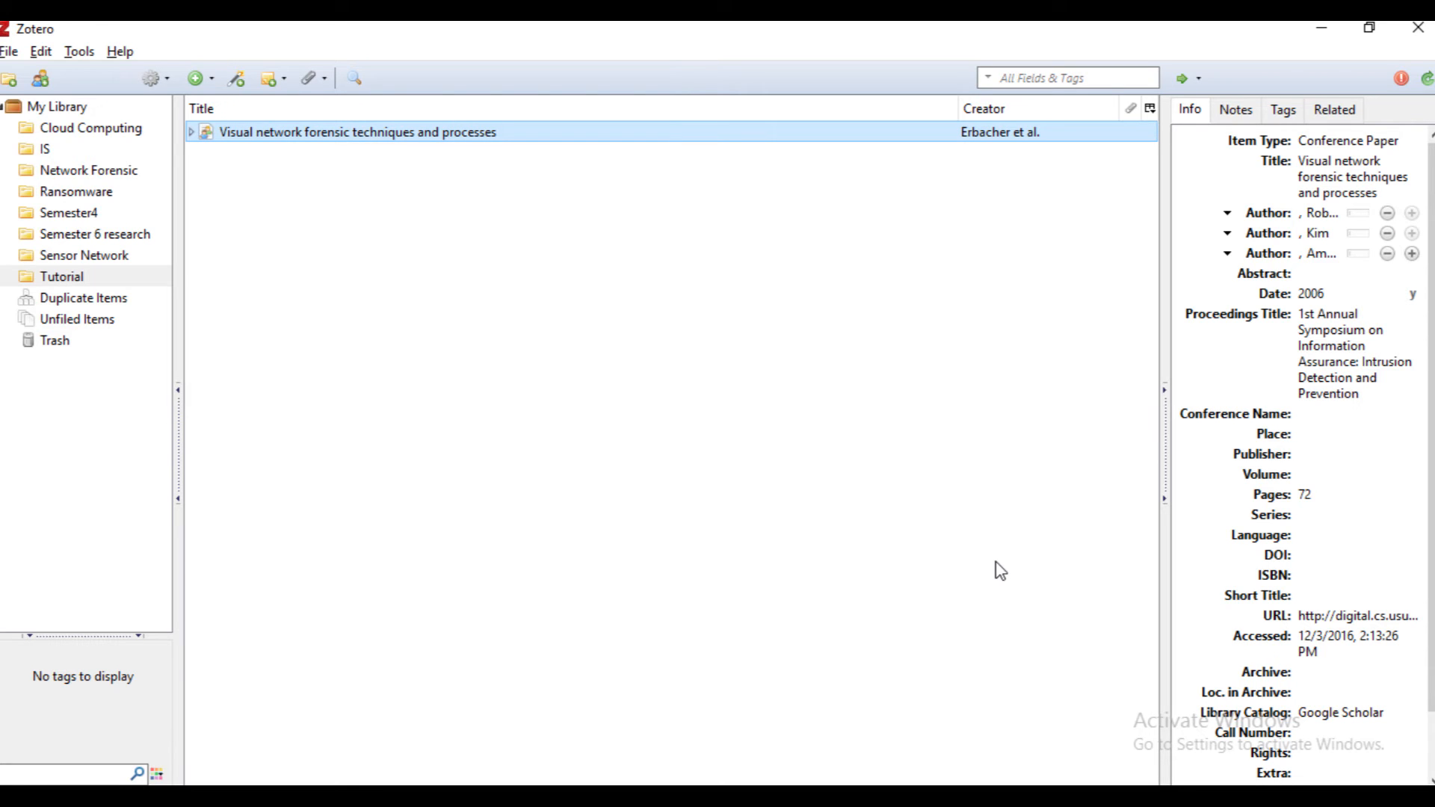
pyautogui.click(1281, 107)
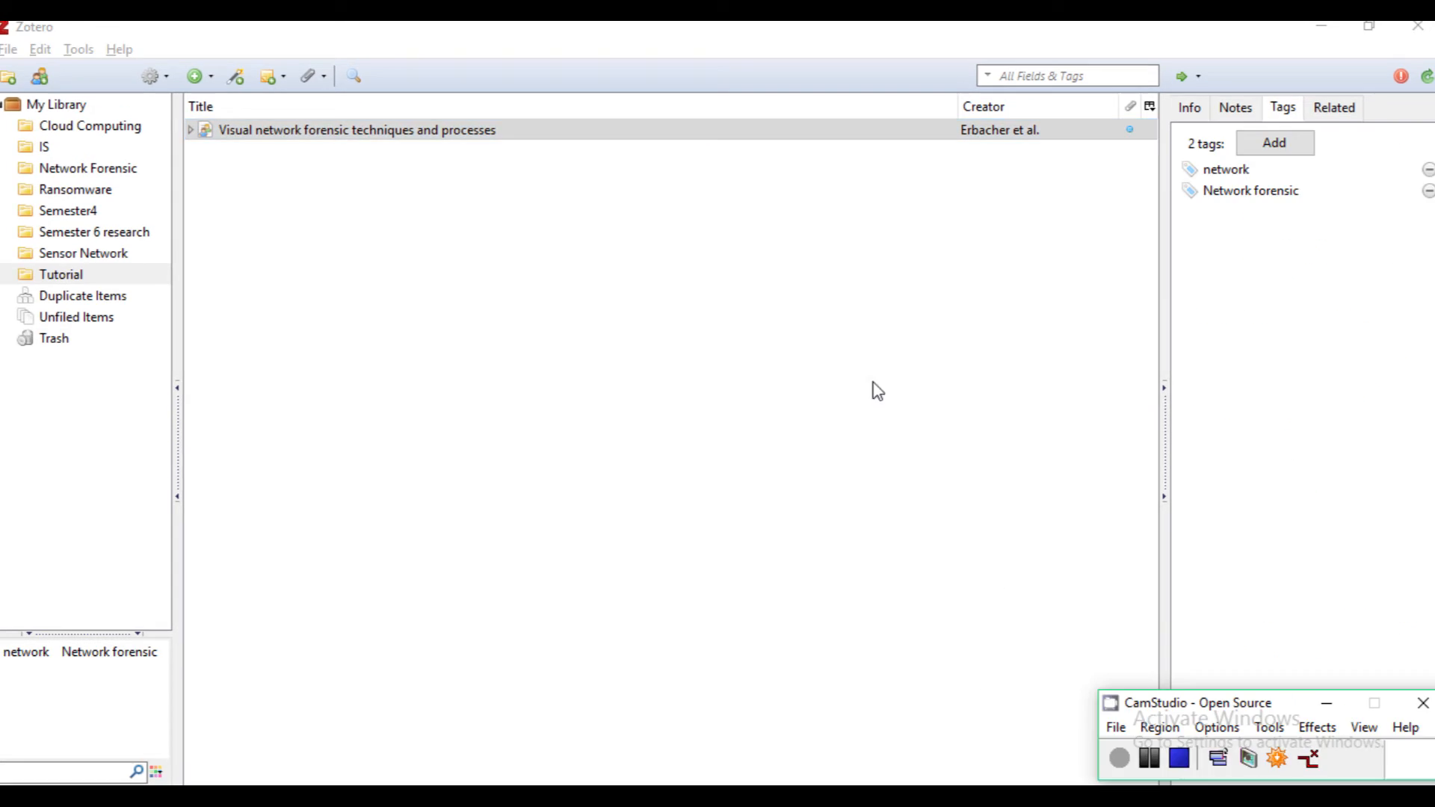
# Step: Select the Visual network forensic techniques and processes item
pyautogui.click(356, 129)
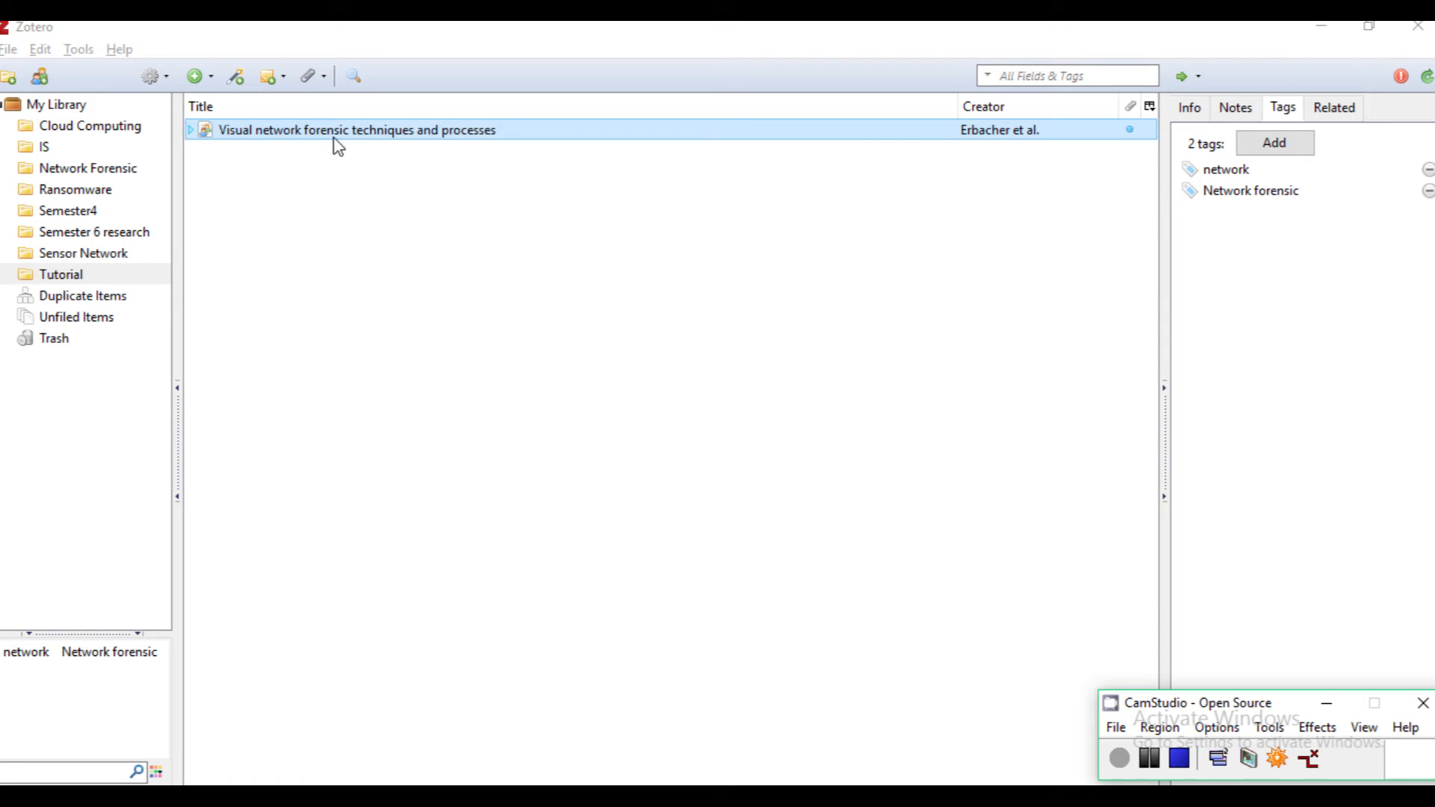
pyautogui.rightClick(356, 129)
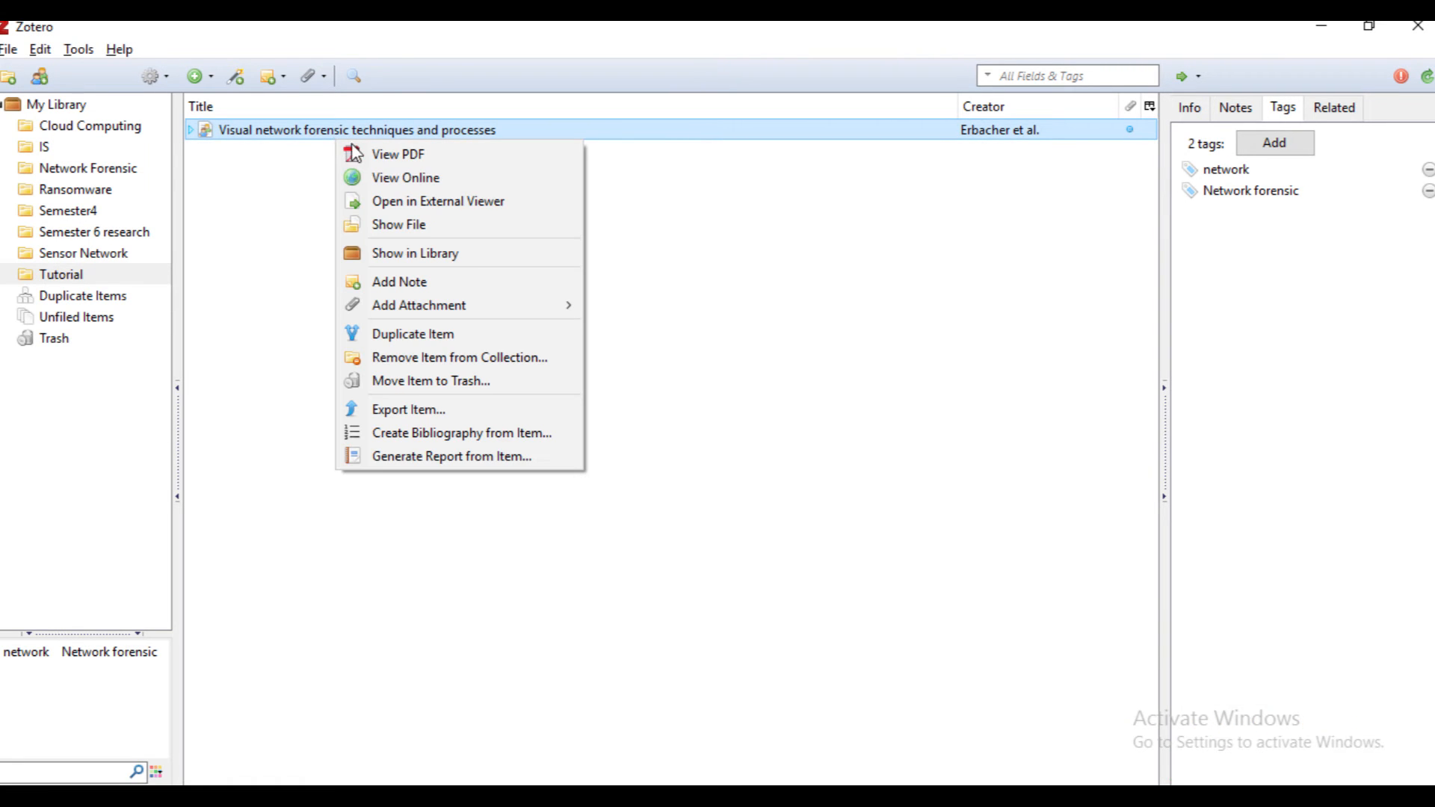
pyautogui.click(874, 298)
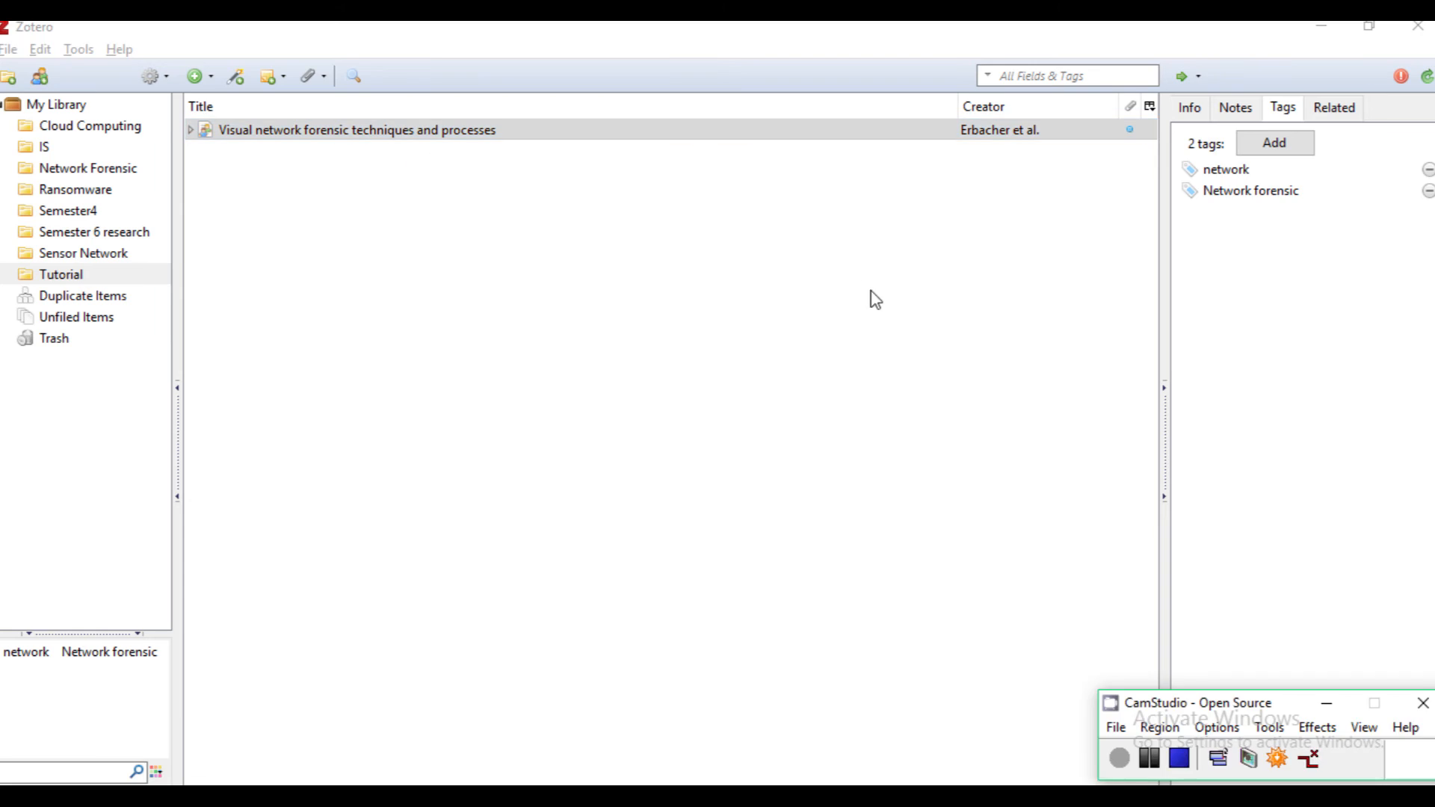
pyautogui.doubleClick(355, 129)
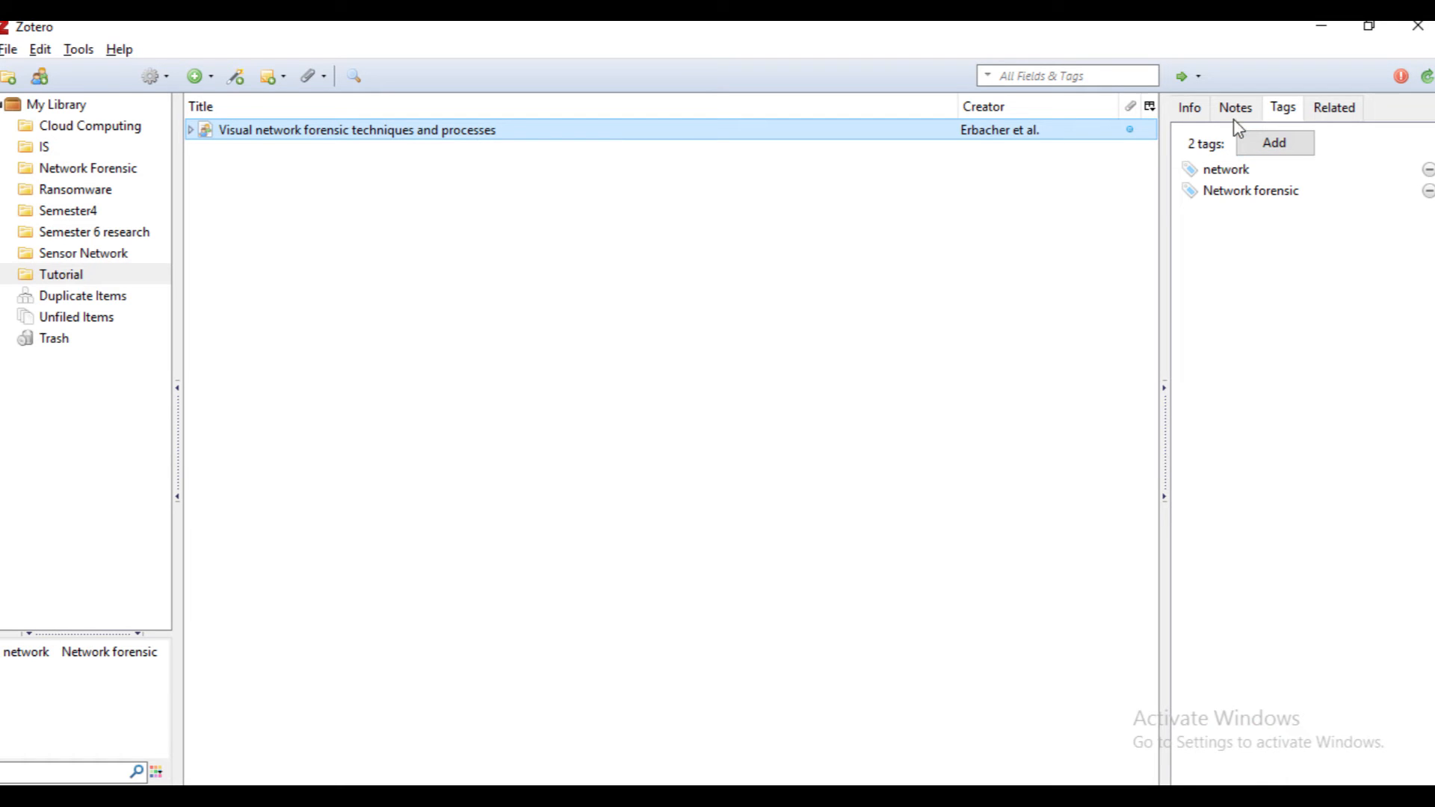
# Step: Add a child note 'gfjhfjfj' and the Network Attack tag to the item
pyautogui.click(1235, 107)
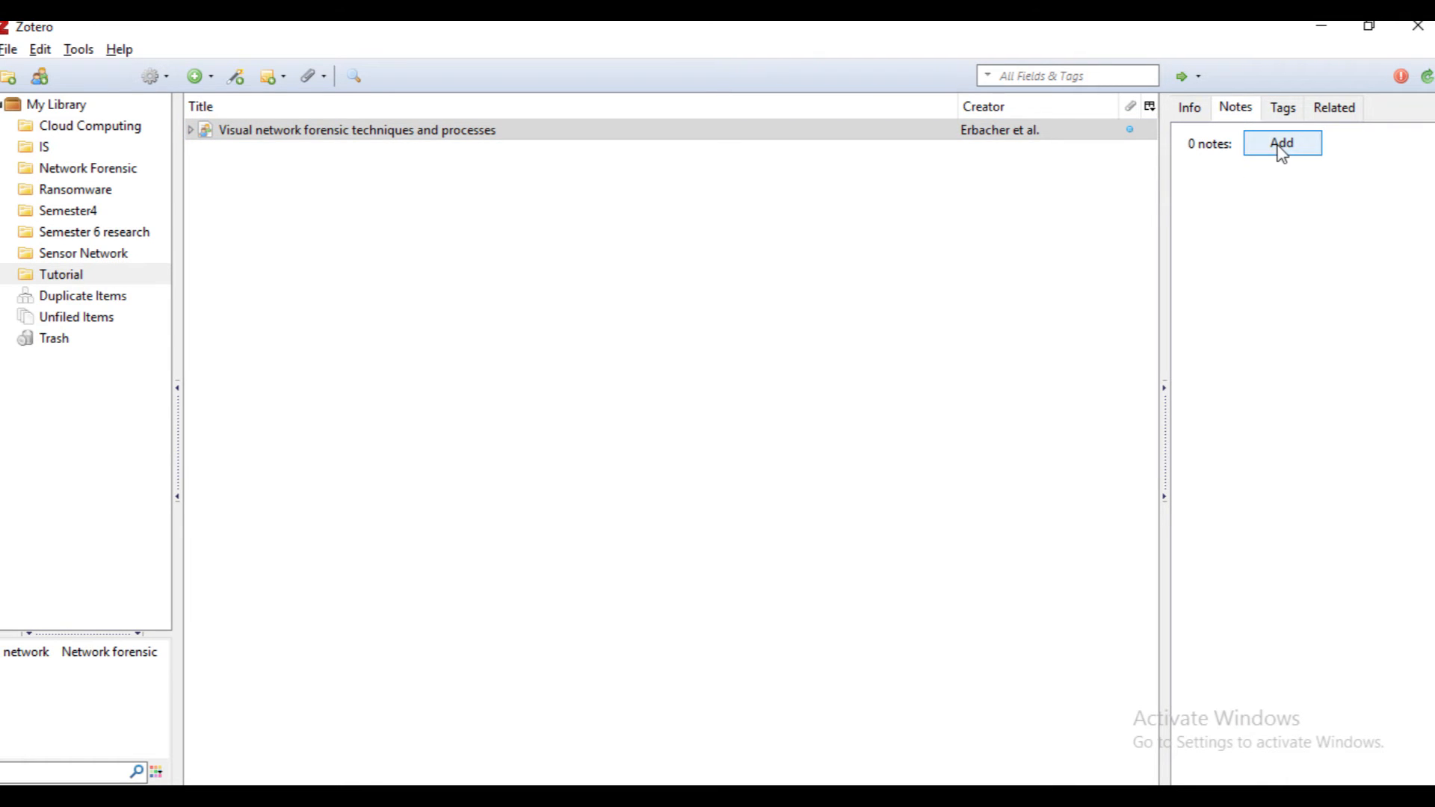
pyautogui.click(1280, 143)
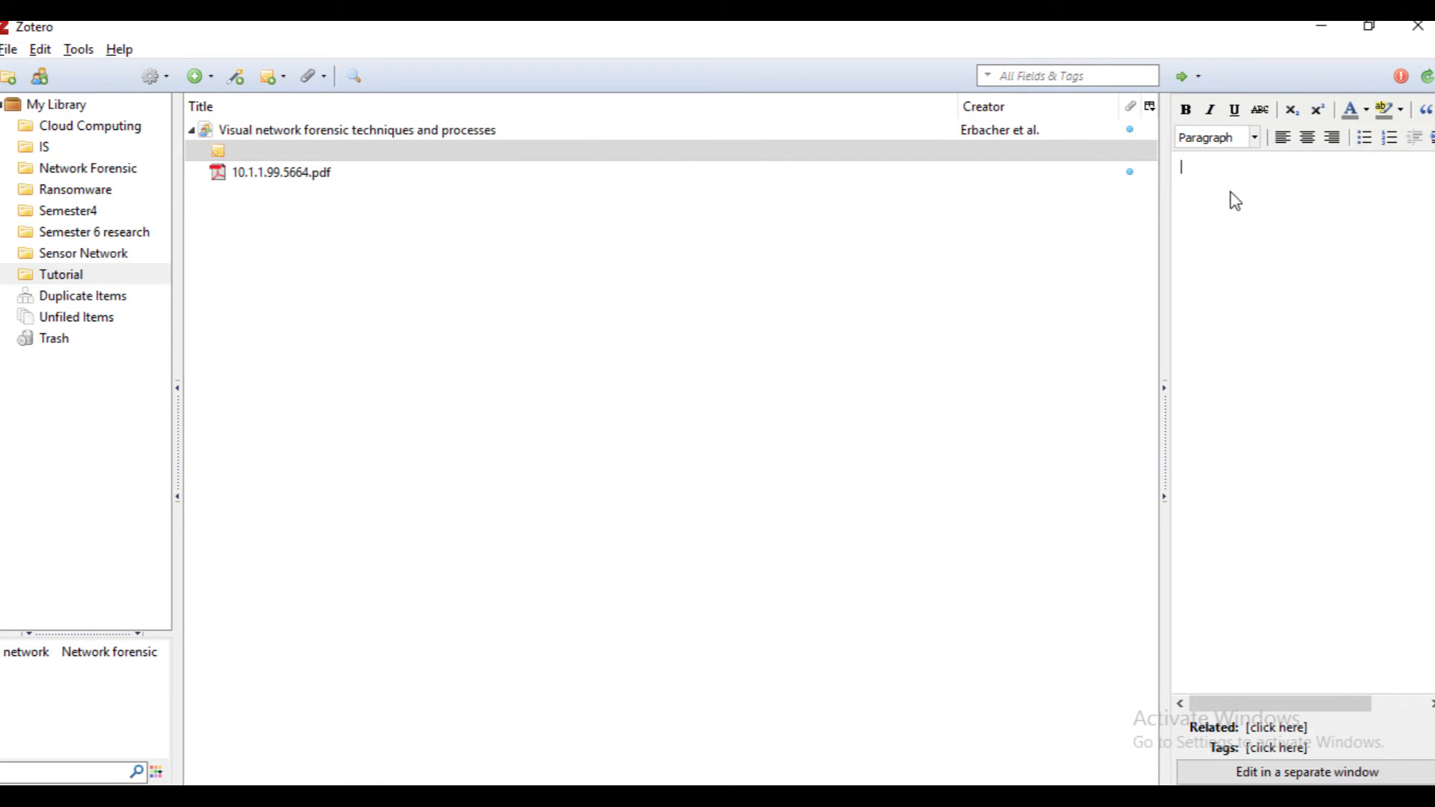
pyautogui.write('gfjhfjfj')
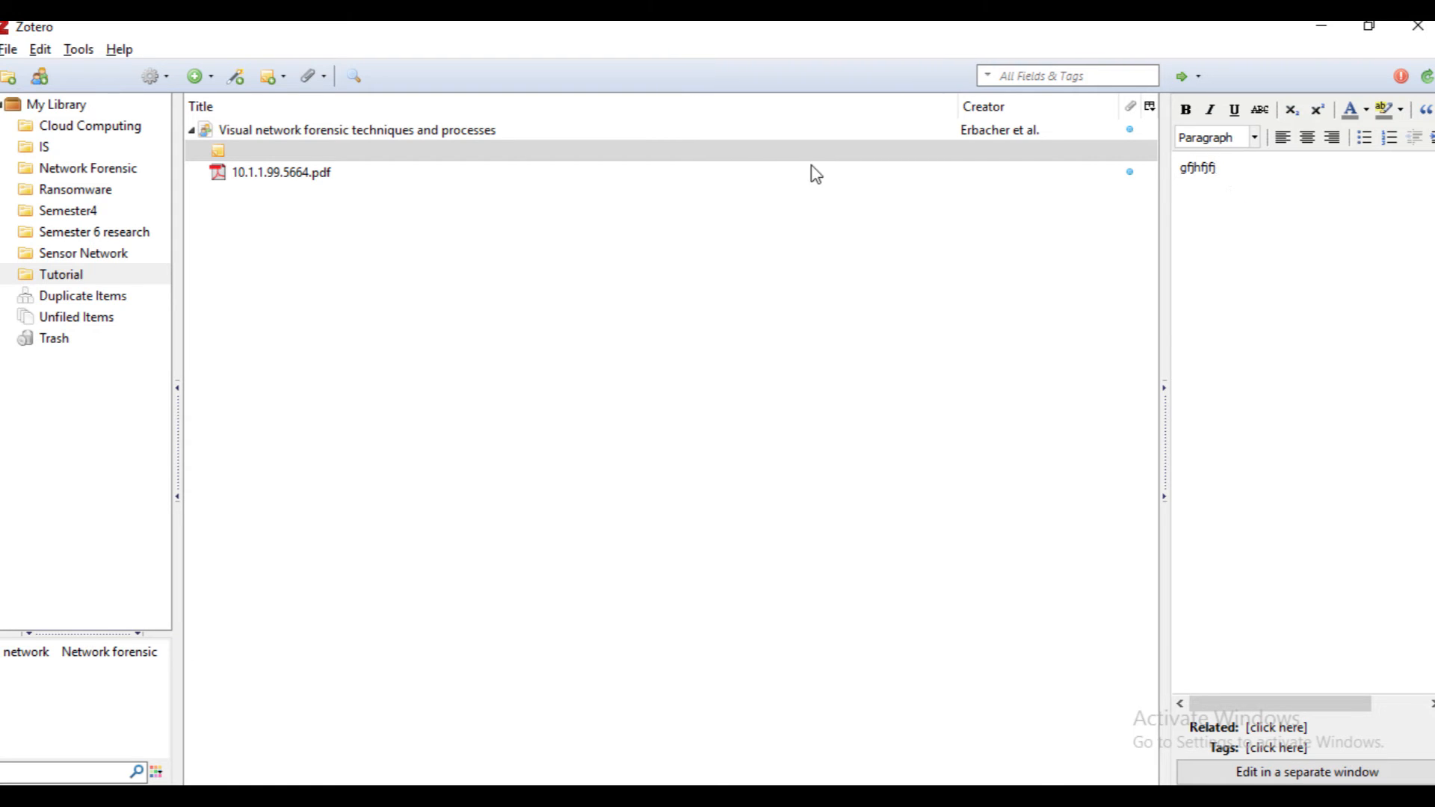
pyautogui.click(281, 172)
pyautogui.write('ne')
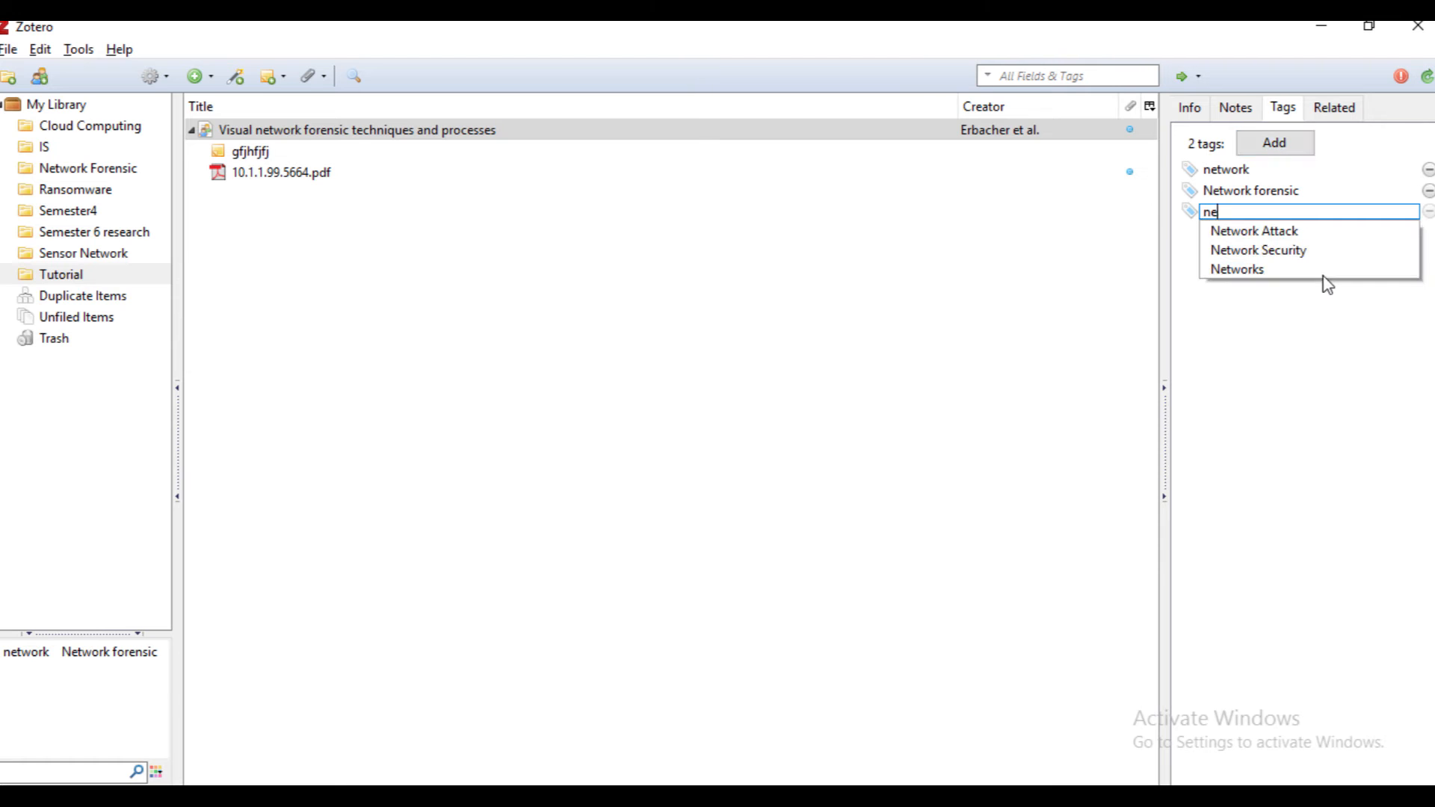
pyautogui.click(1253, 231)
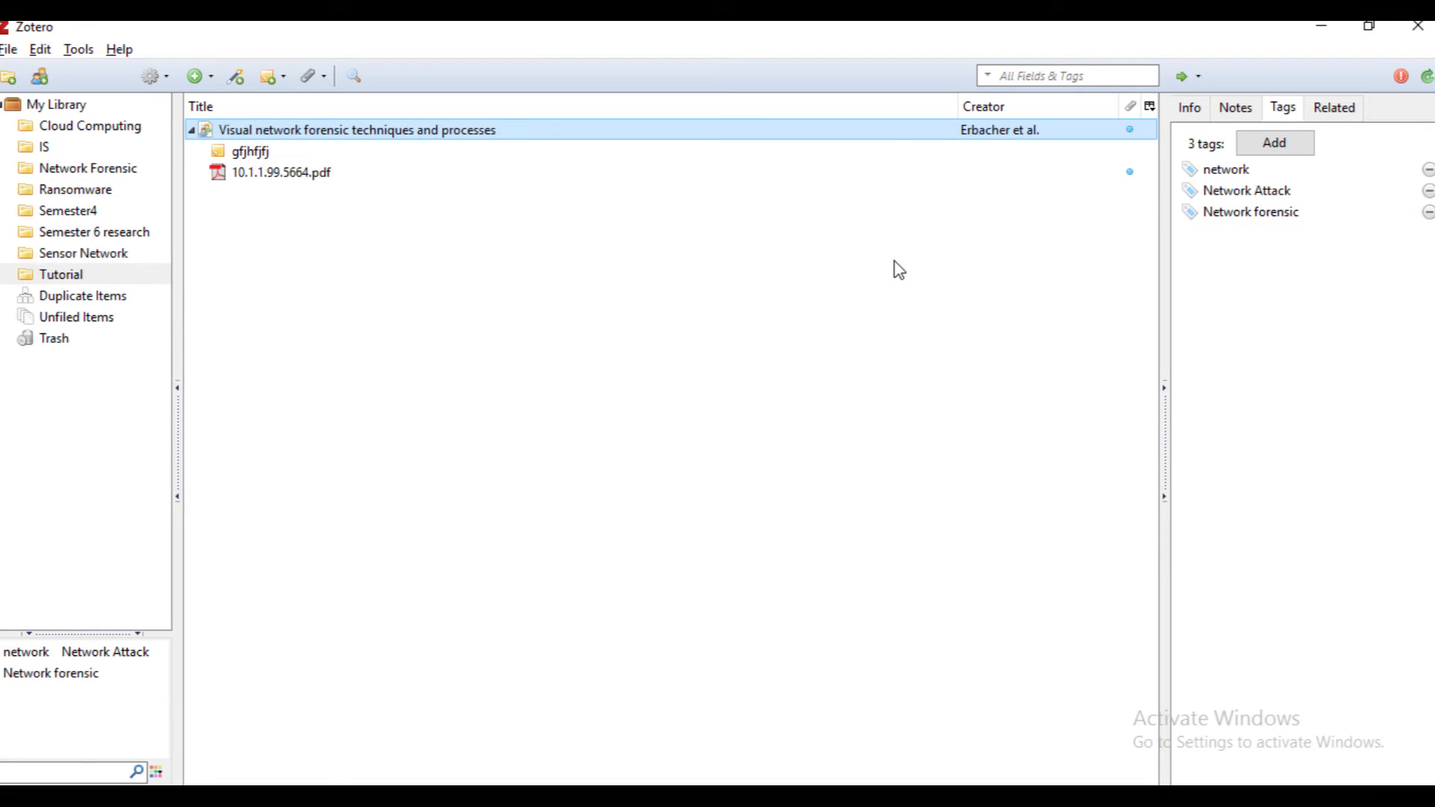
pyautogui.moveTo(1353, 163)
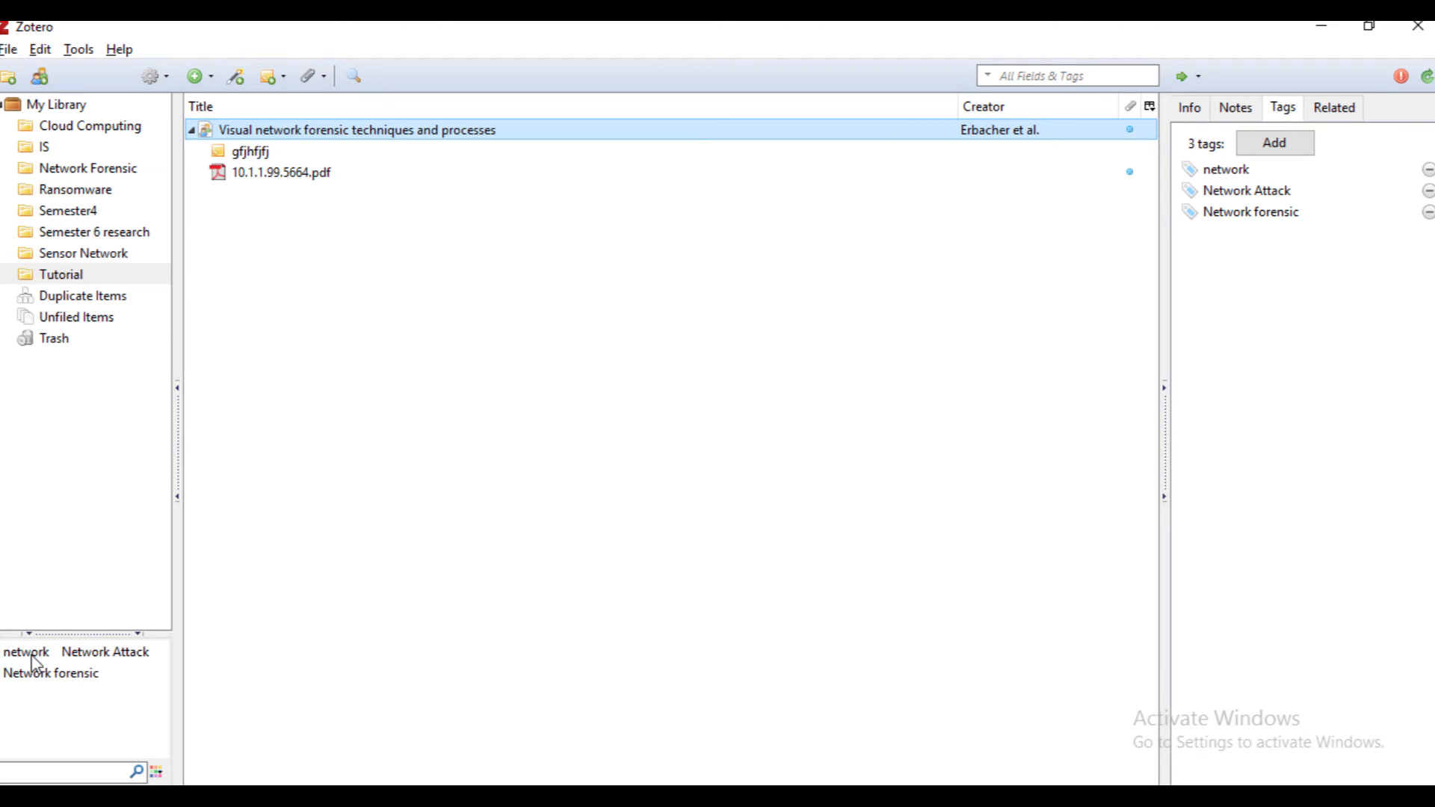
pyautogui.click(25, 652)
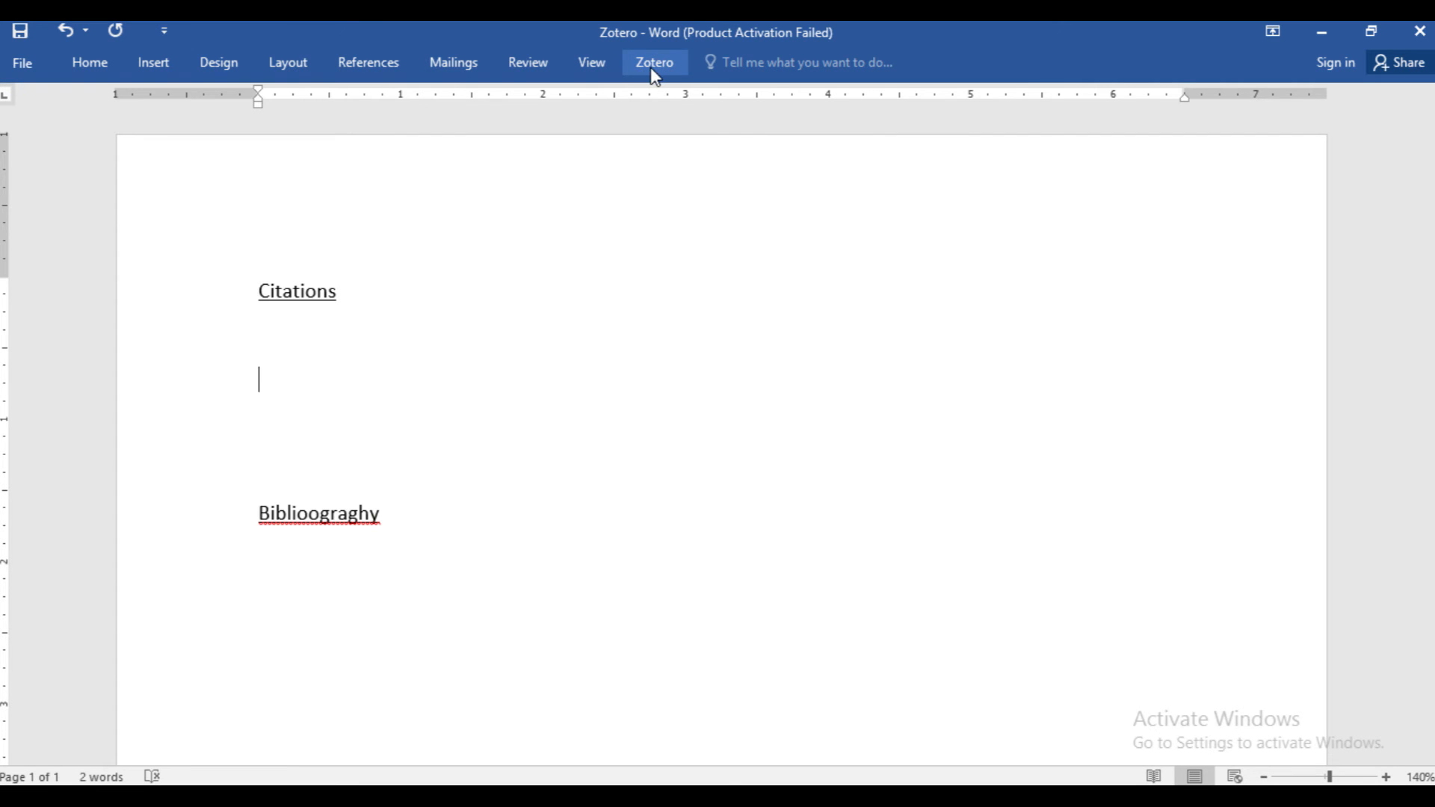
# Step: Choose Elsevier Harvard (with titles) in Zotero Document Preferences
pyautogui.click(653, 62)
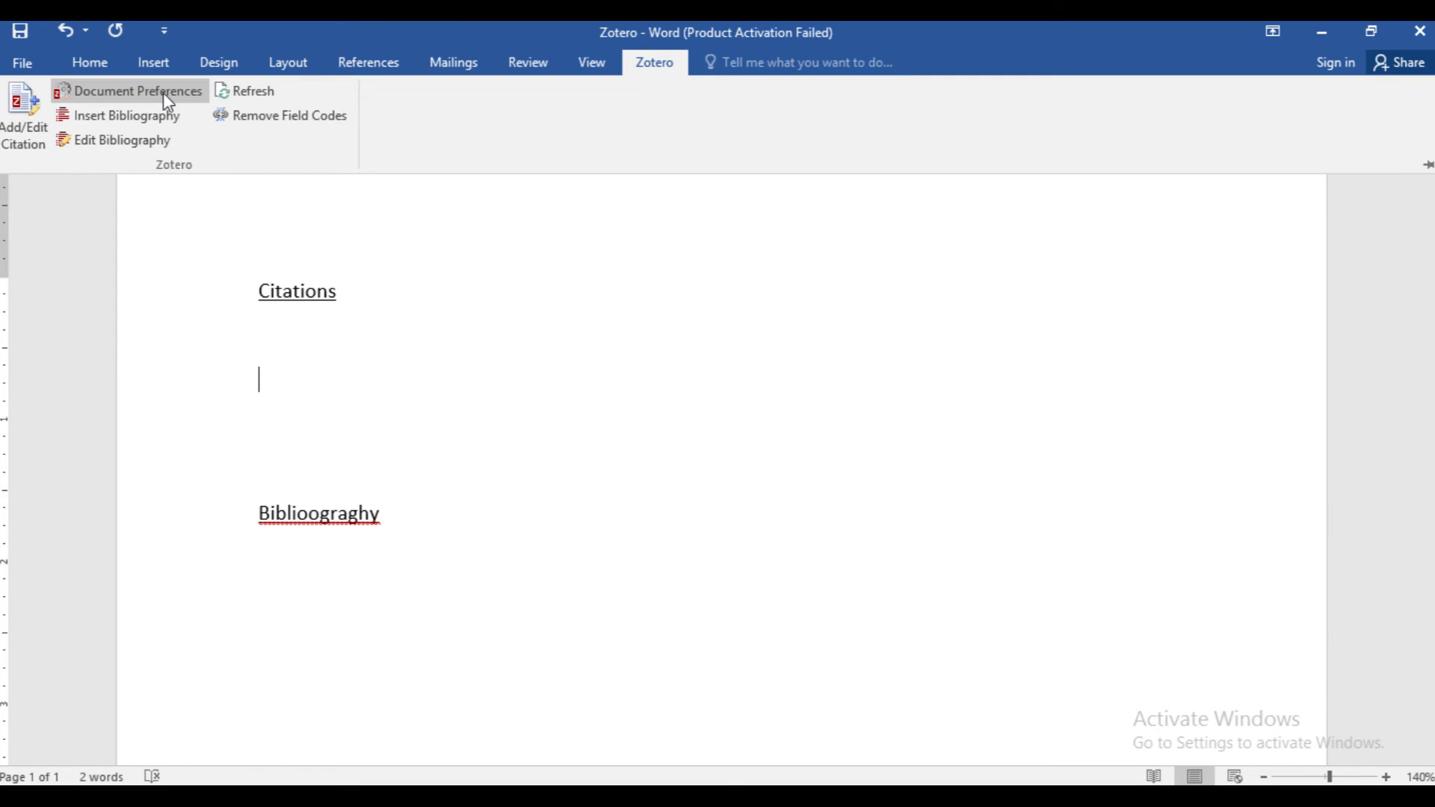
pyautogui.click(137, 91)
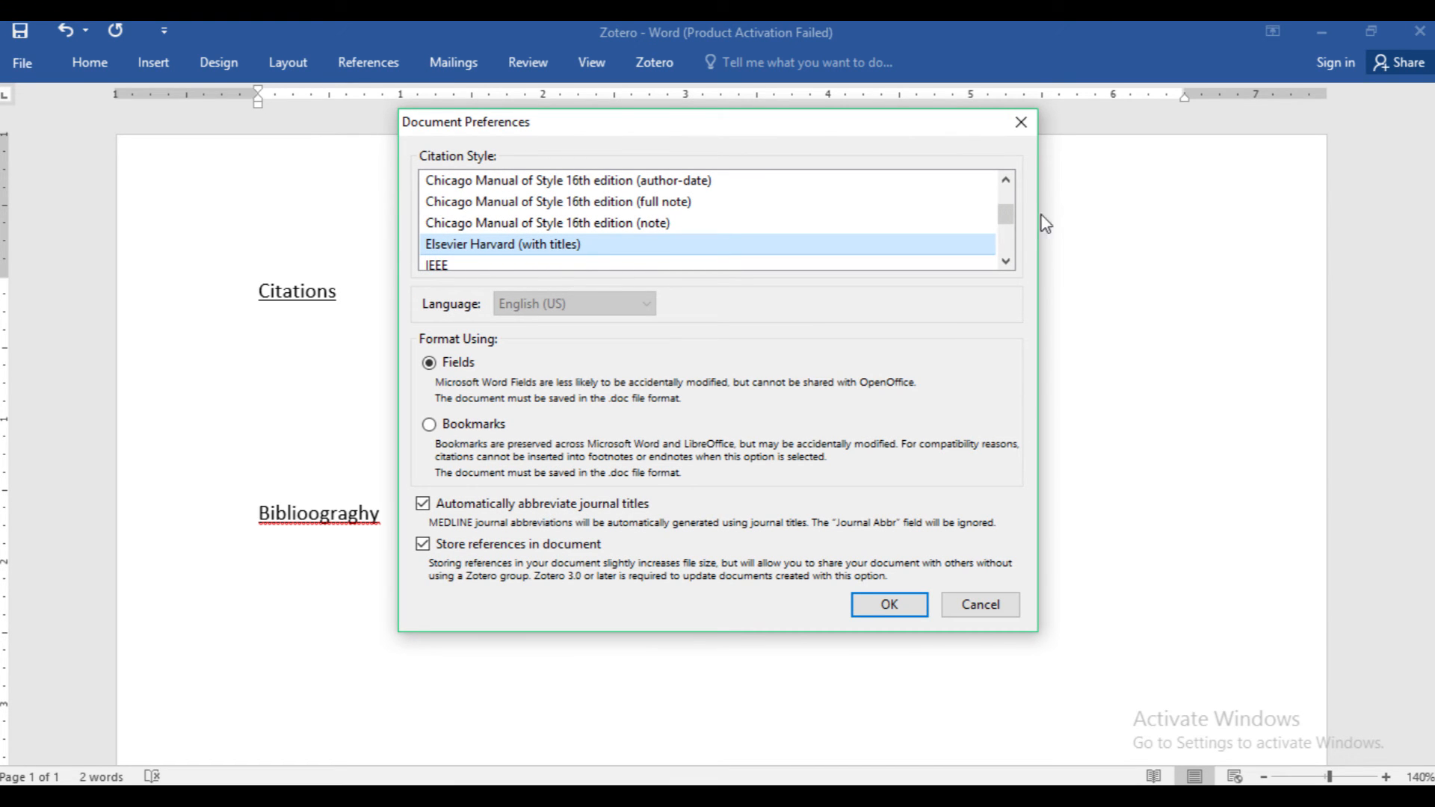
pyautogui.scroll(-3)
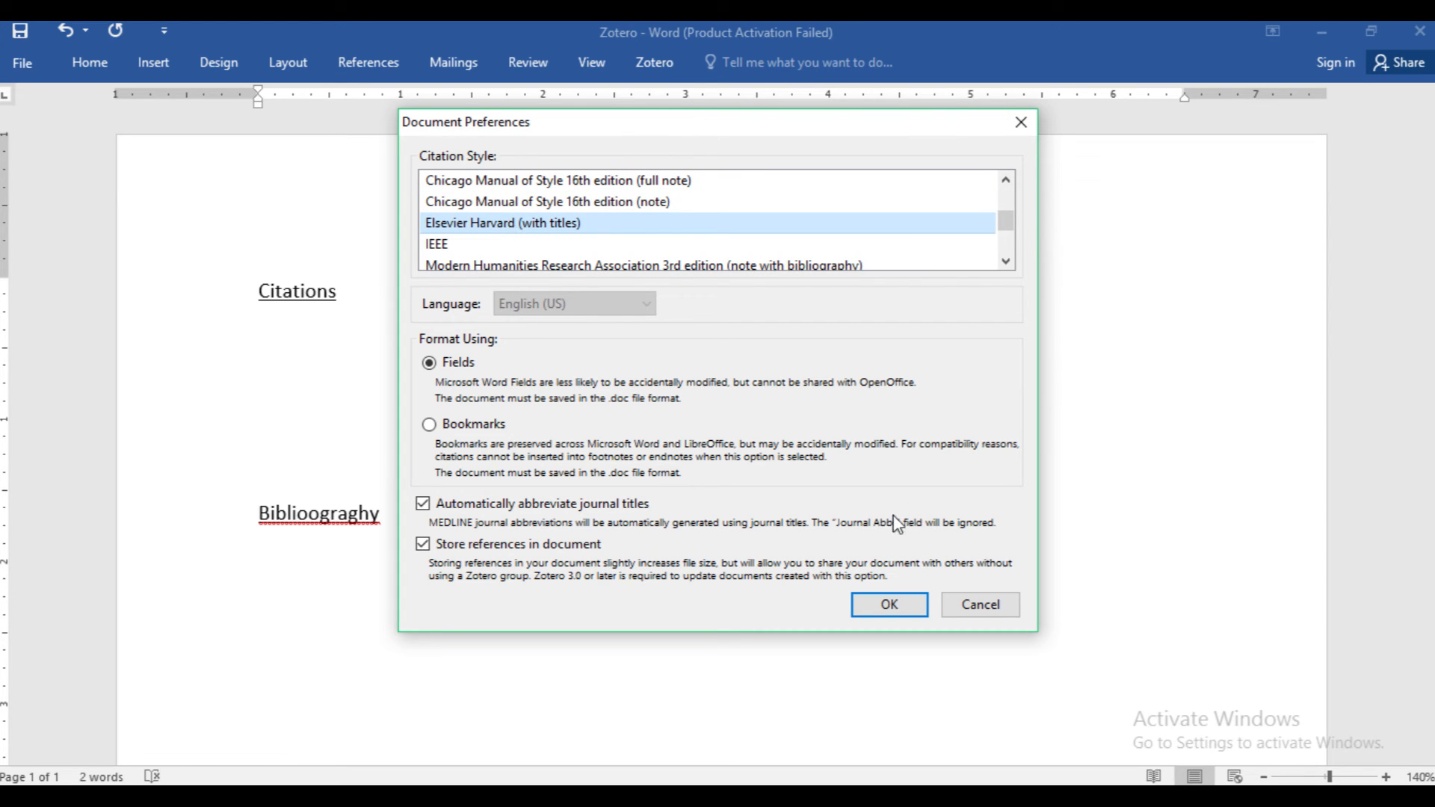
pyautogui.click(888, 604)
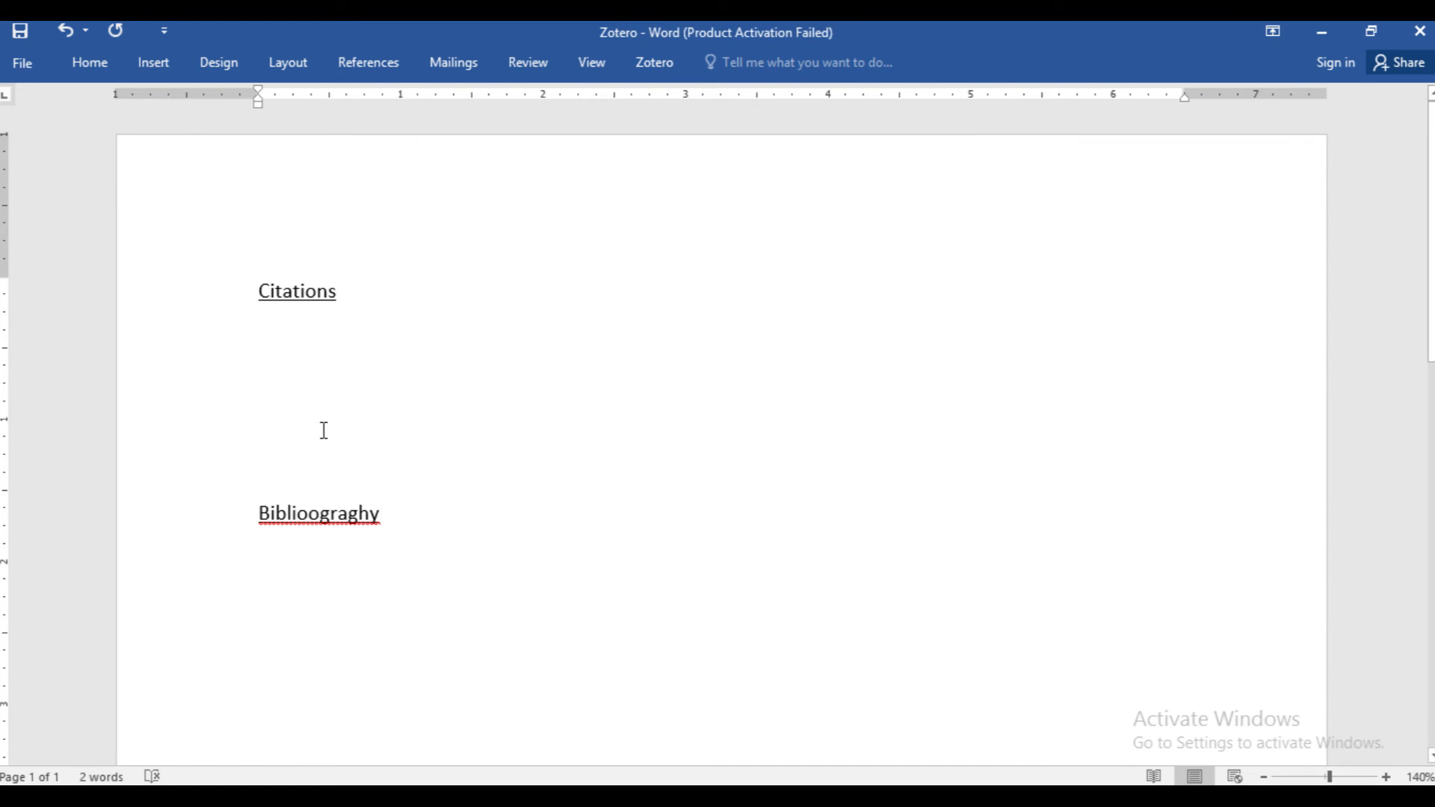
pyautogui.moveTo(76, 133)
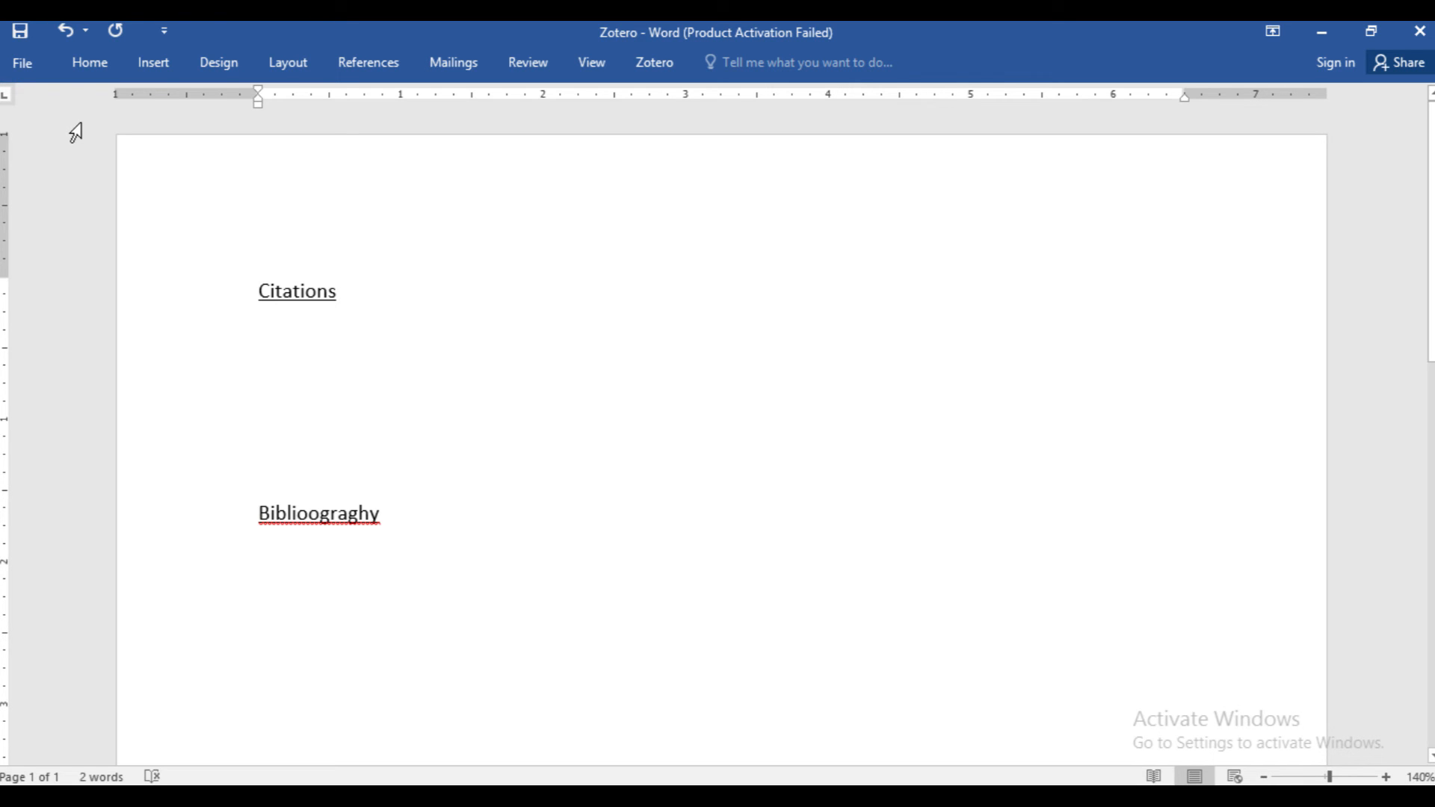
# Step: Search 'ne' and cite the Abeyrathne et al. 2009 Visualization Tool item
pyautogui.click(653, 62)
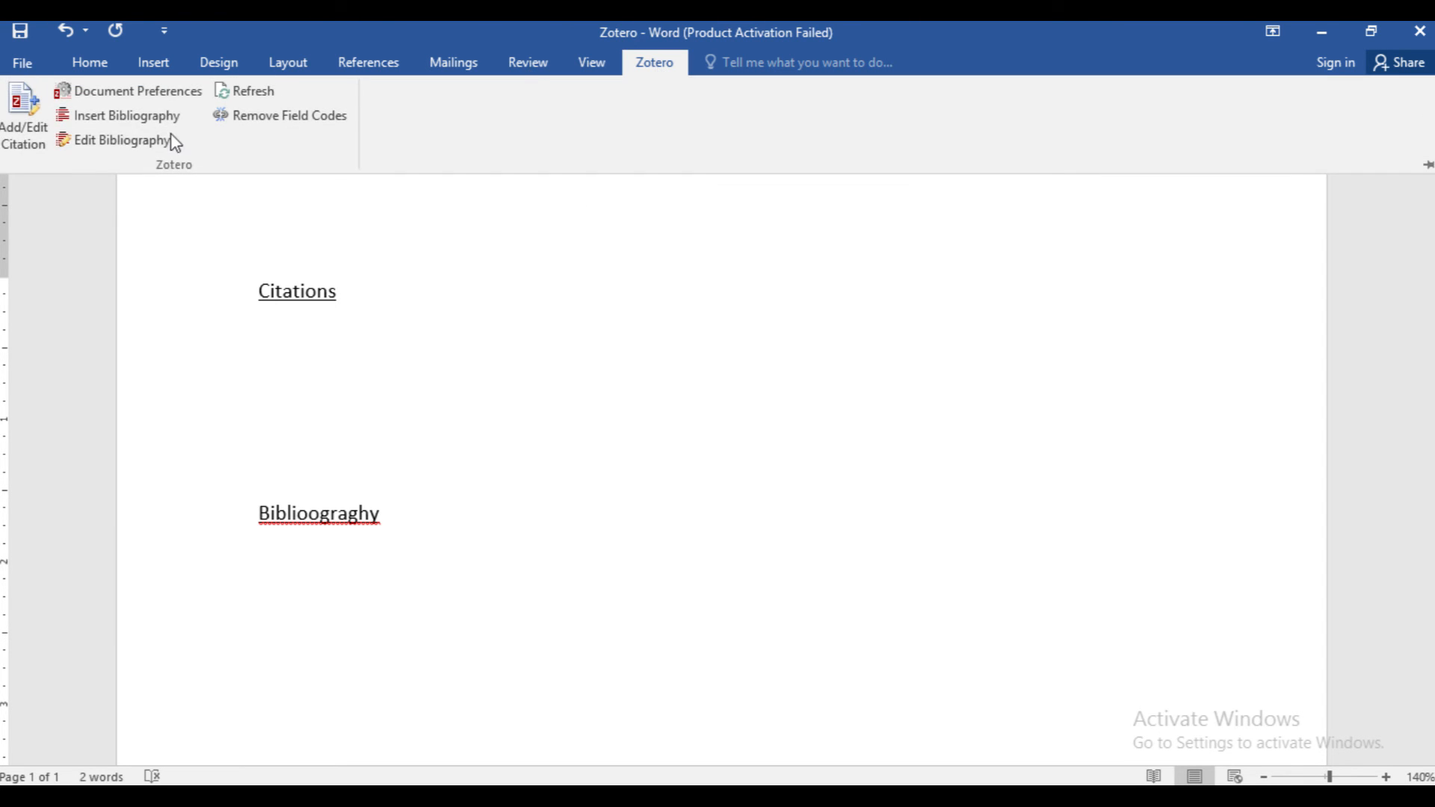
pyautogui.click(24, 110)
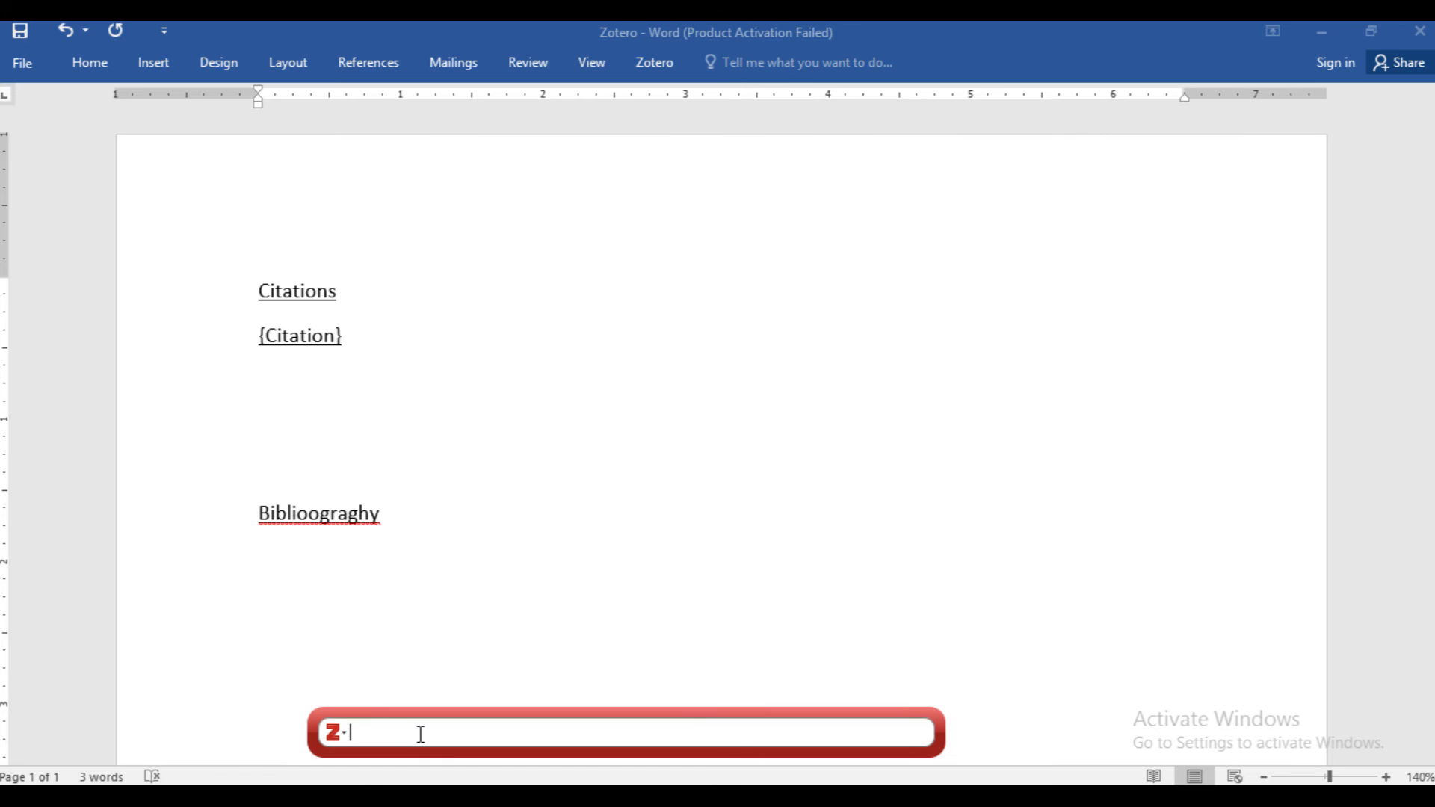
pyautogui.write('netw')
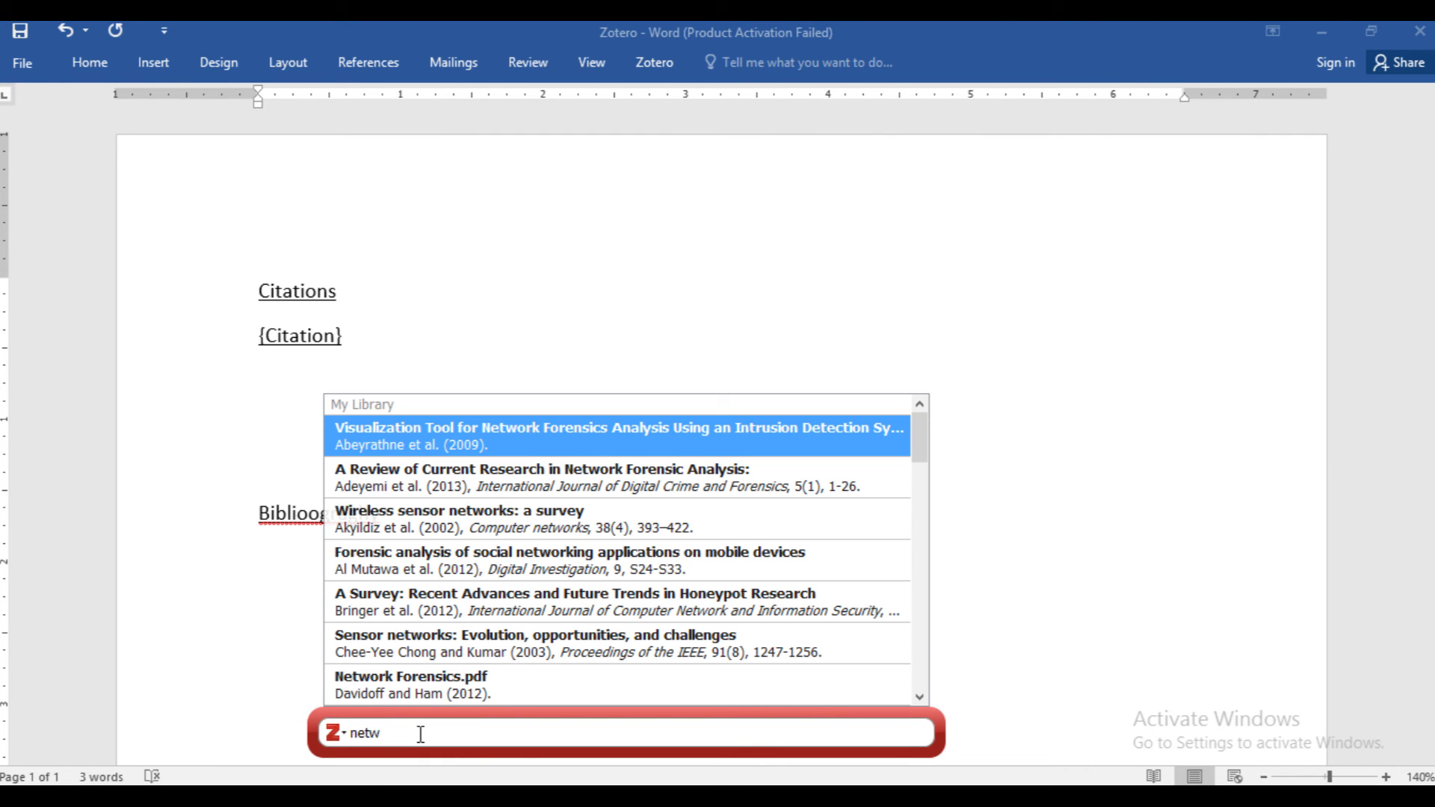
pyautogui.moveTo(572, 447)
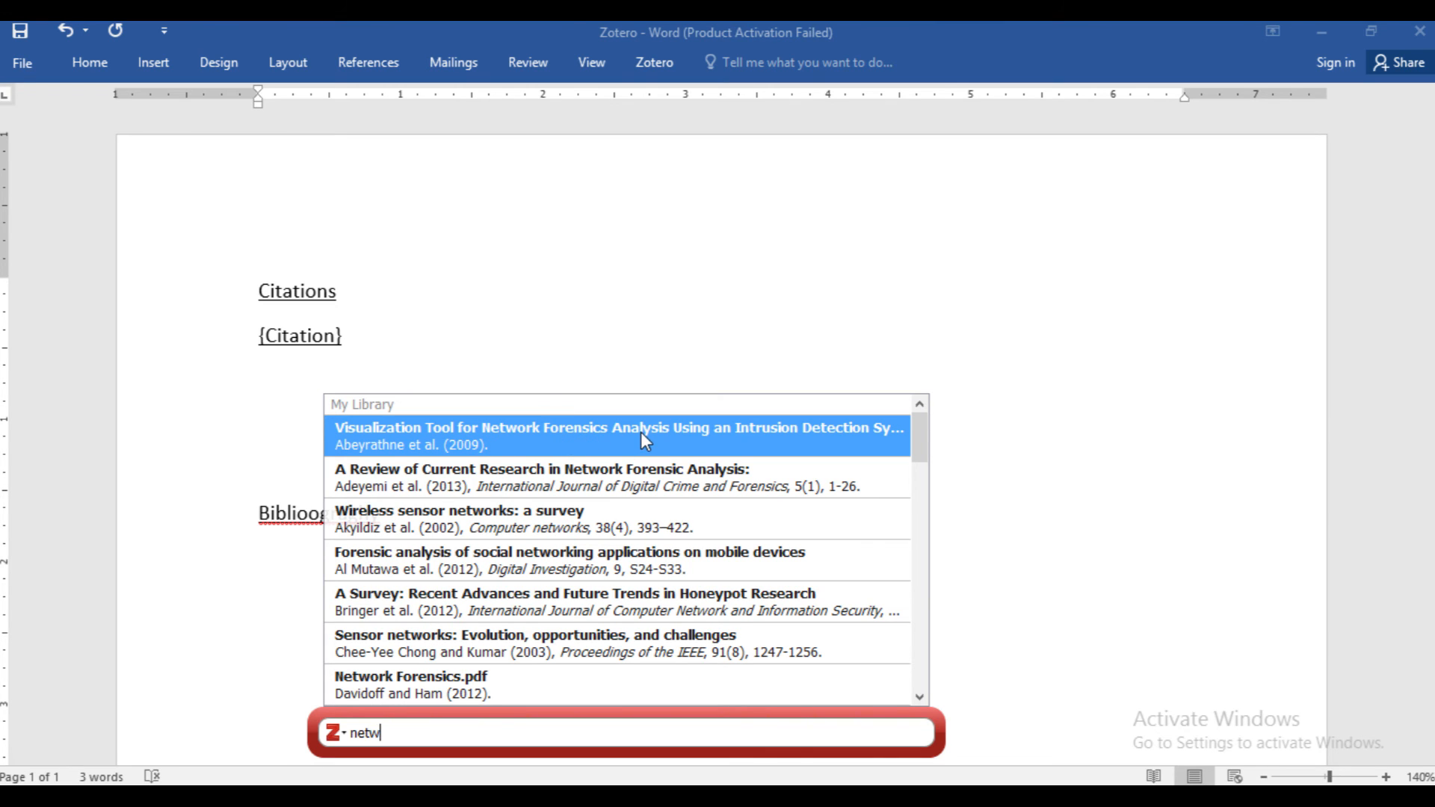
pyautogui.click(627, 436)
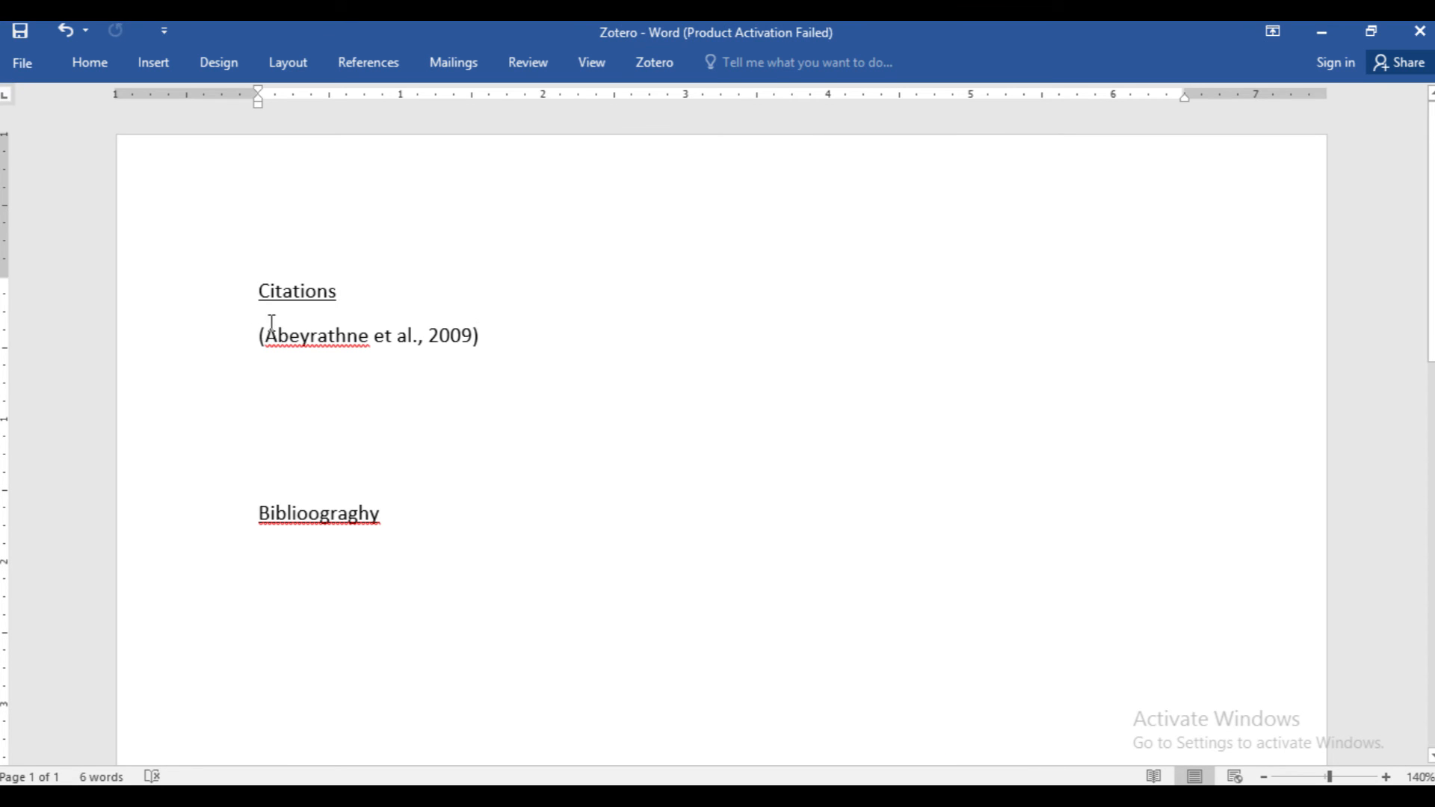
pyautogui.click(480, 335)
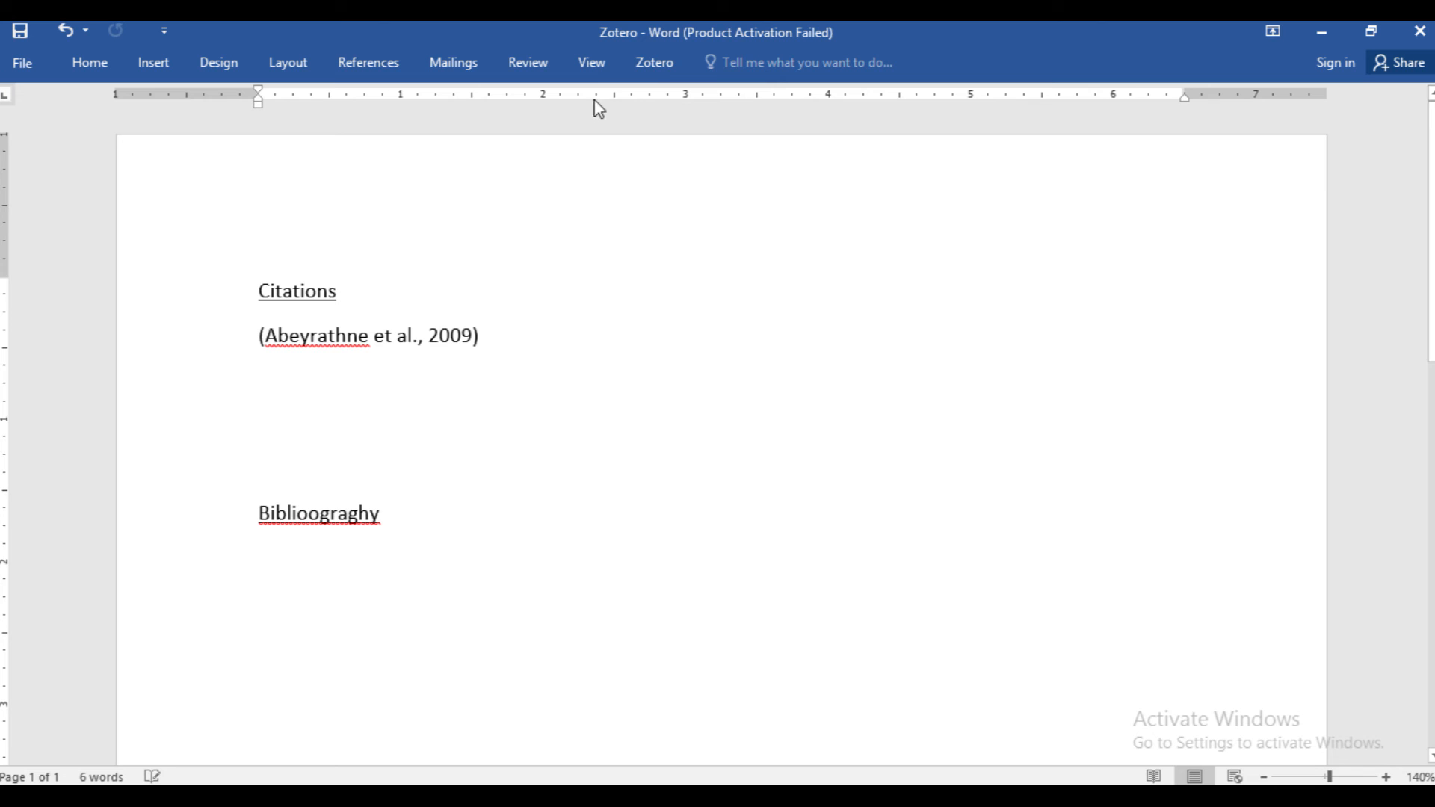
# Step: Insert the Zotero bibliography below the Bibliography heading and check the Abeyrathne entry
pyautogui.click(653, 62)
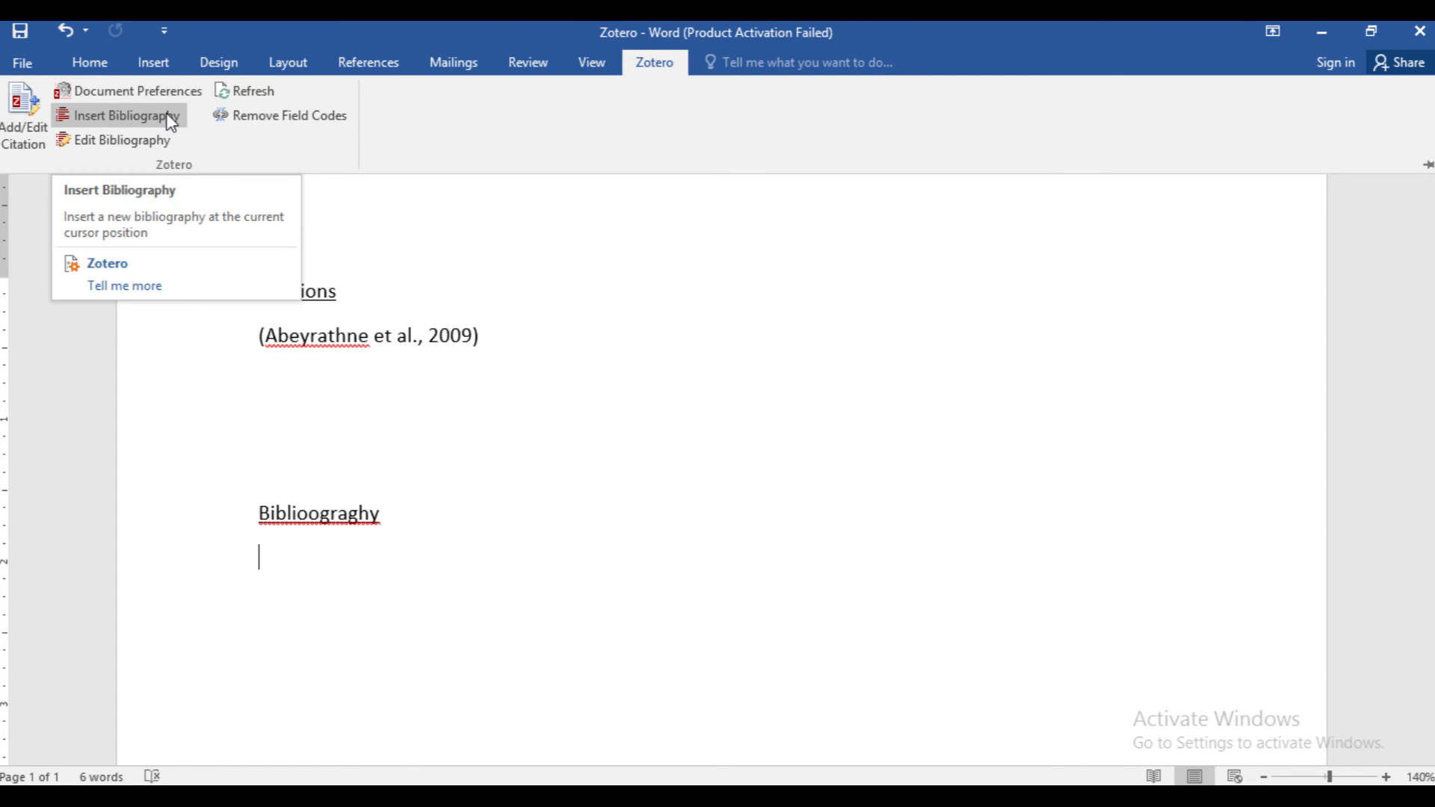
pyautogui.click(126, 115)
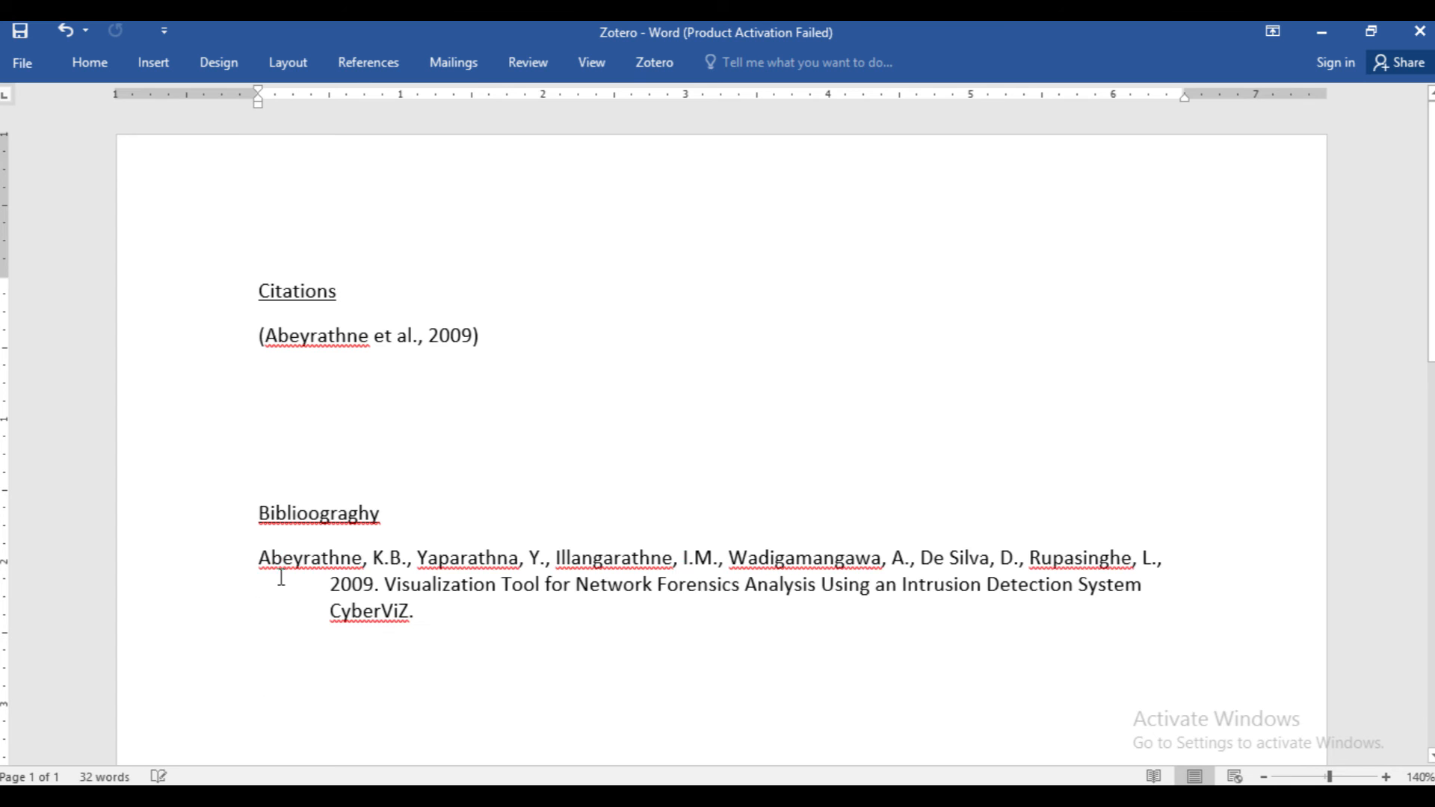
pyautogui.moveTo(259, 556); pyautogui.dragTo(413, 611)
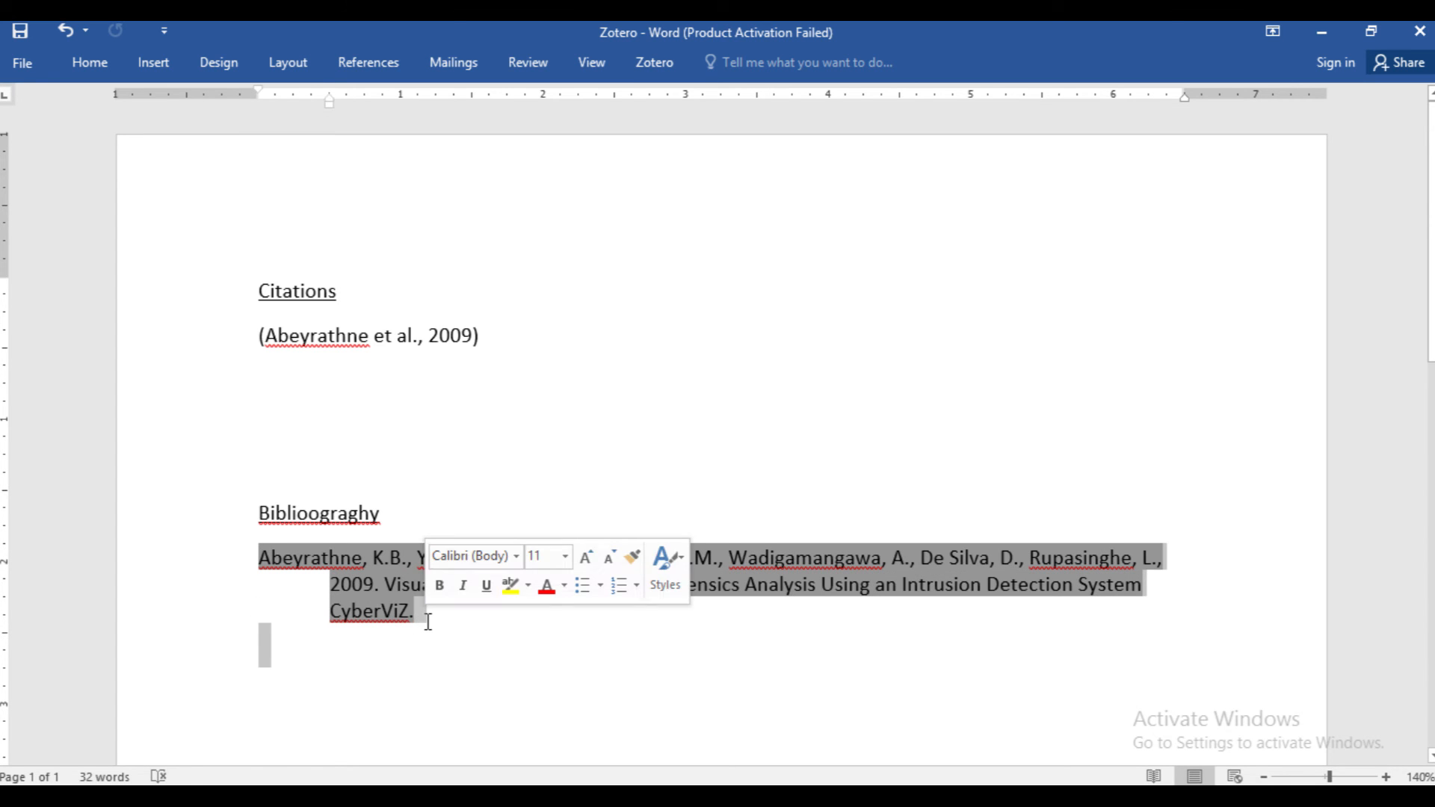
pyautogui.moveTo(415, 655)
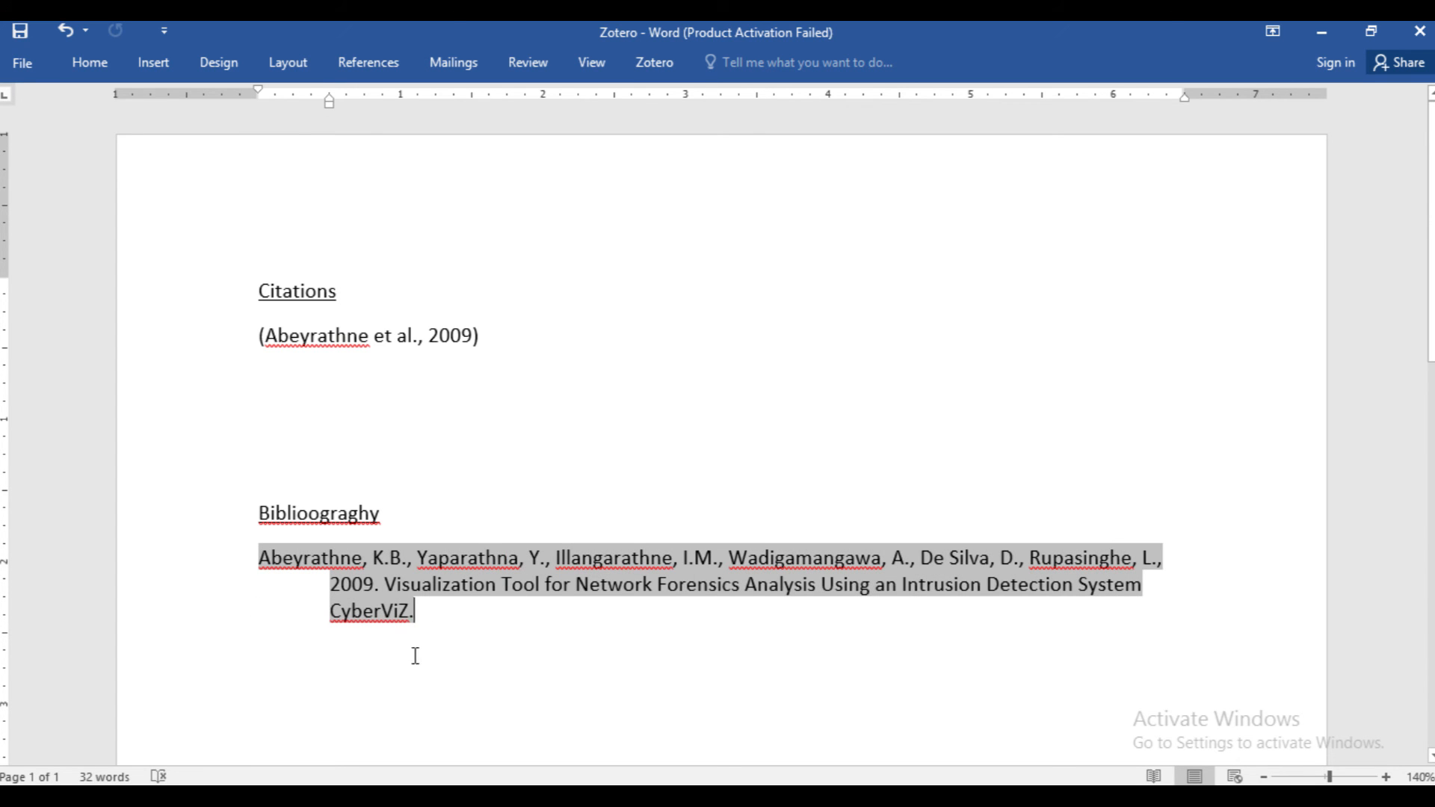
pyautogui.click(260, 636)
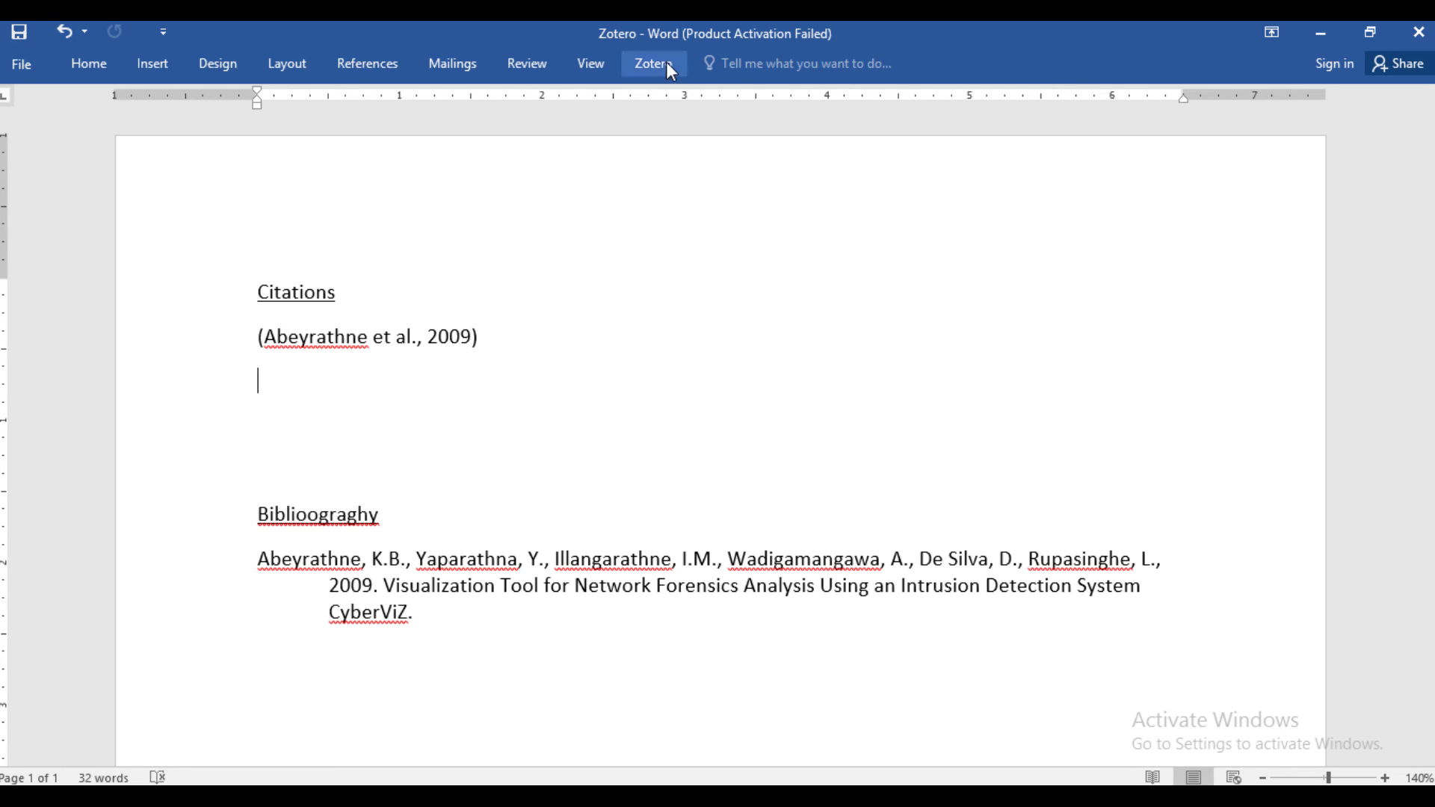
# Step: Open Zotero's Classic View citation picker with Multiple Sources enabled
pyautogui.click(653, 63)
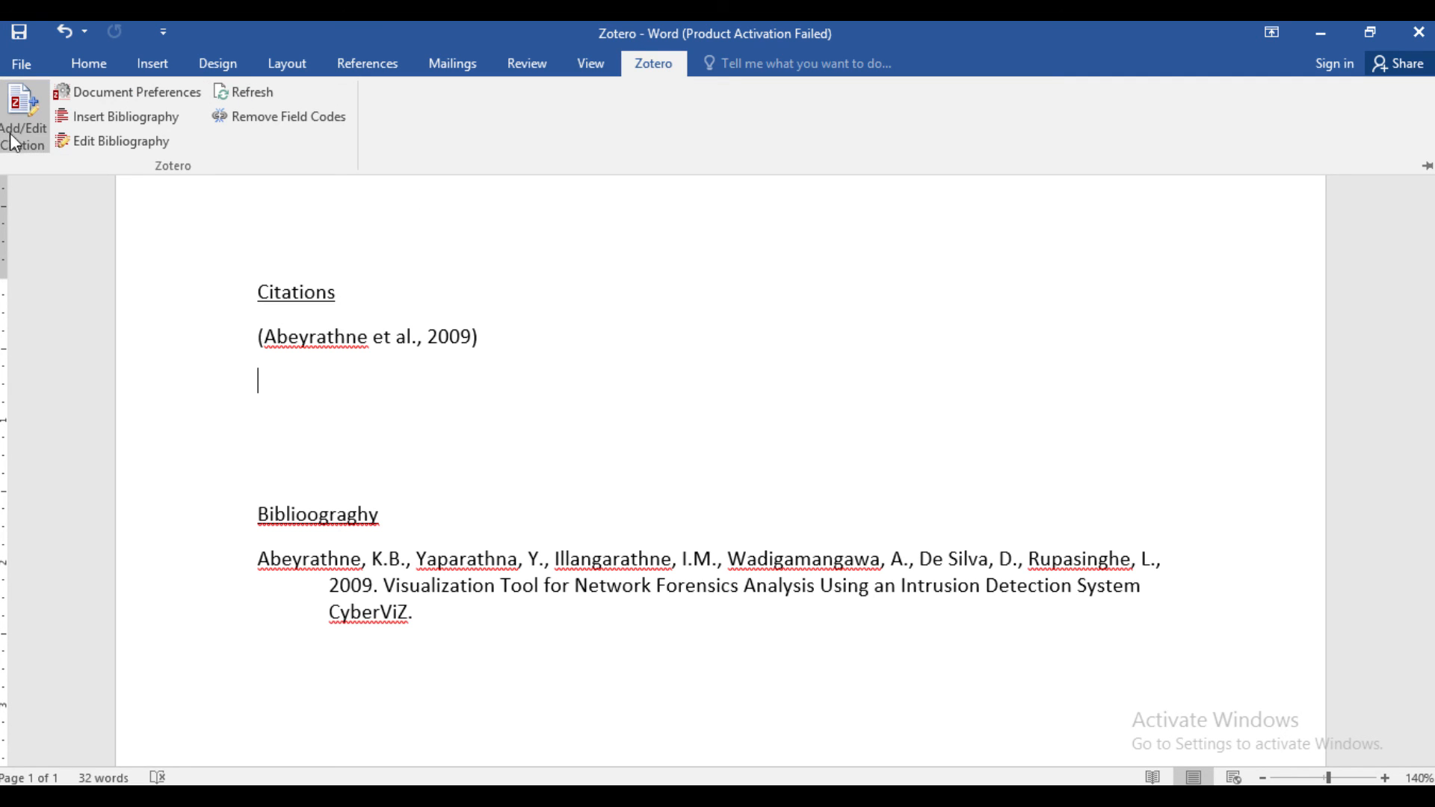
pyautogui.click(23, 126)
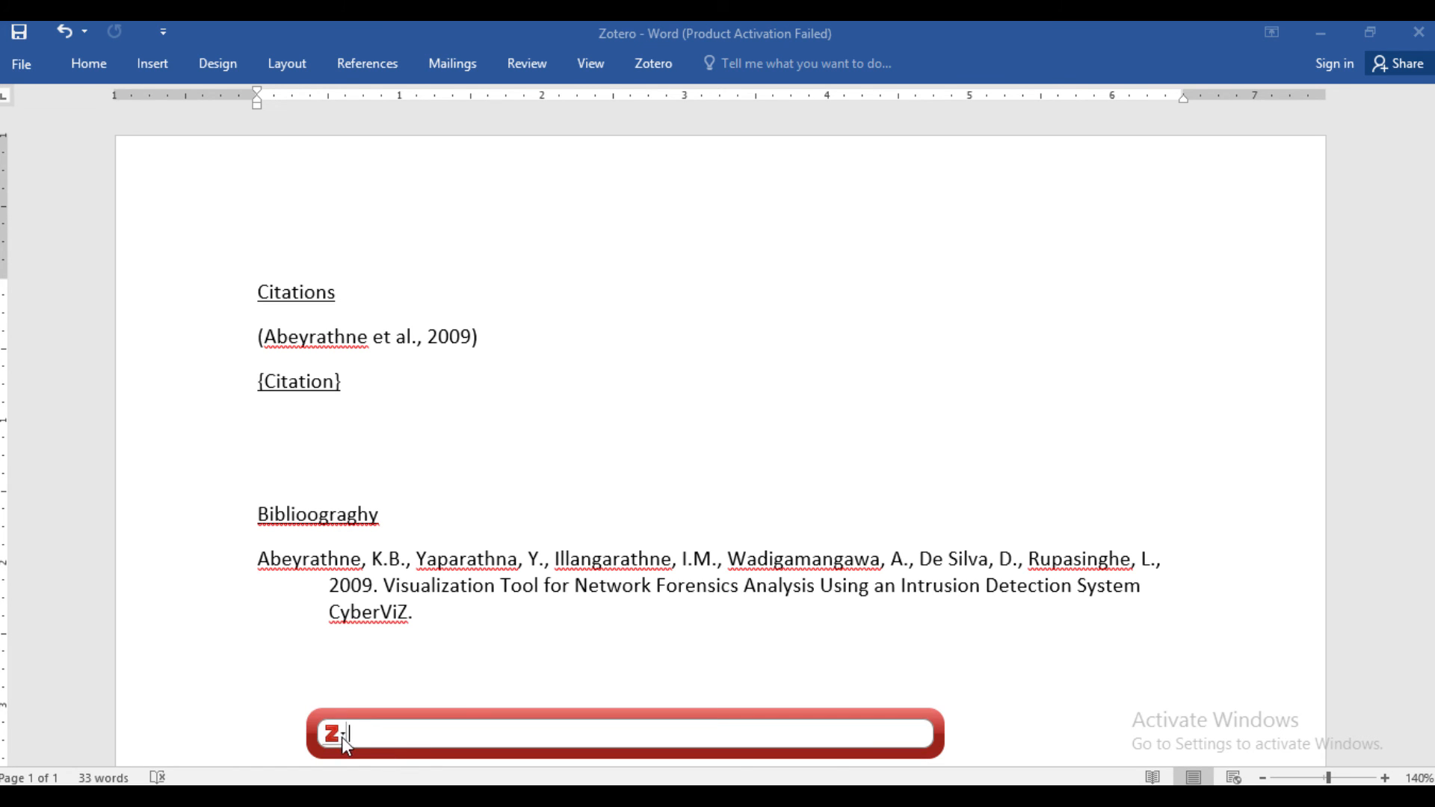
pyautogui.click(331, 733)
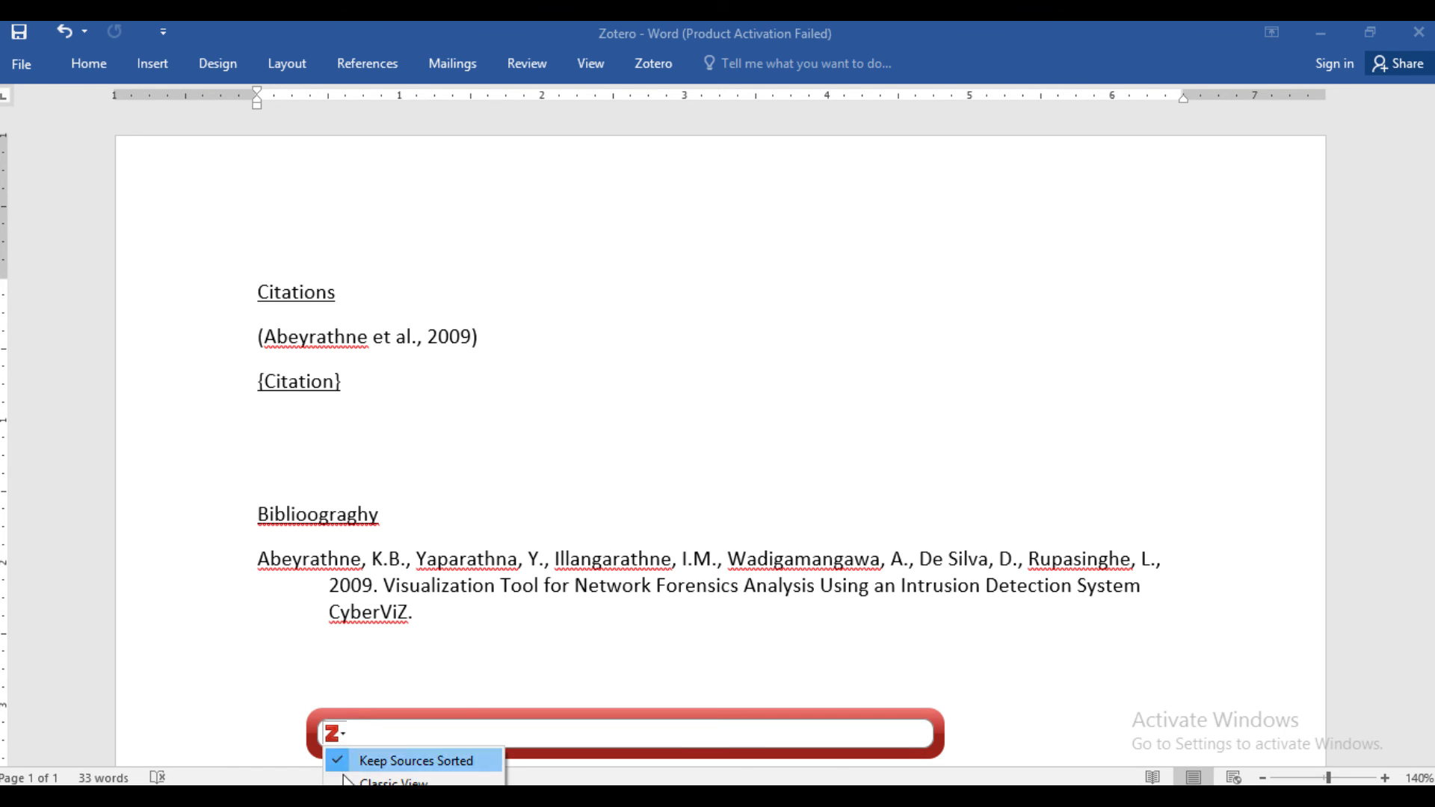
pyautogui.click(389, 778)
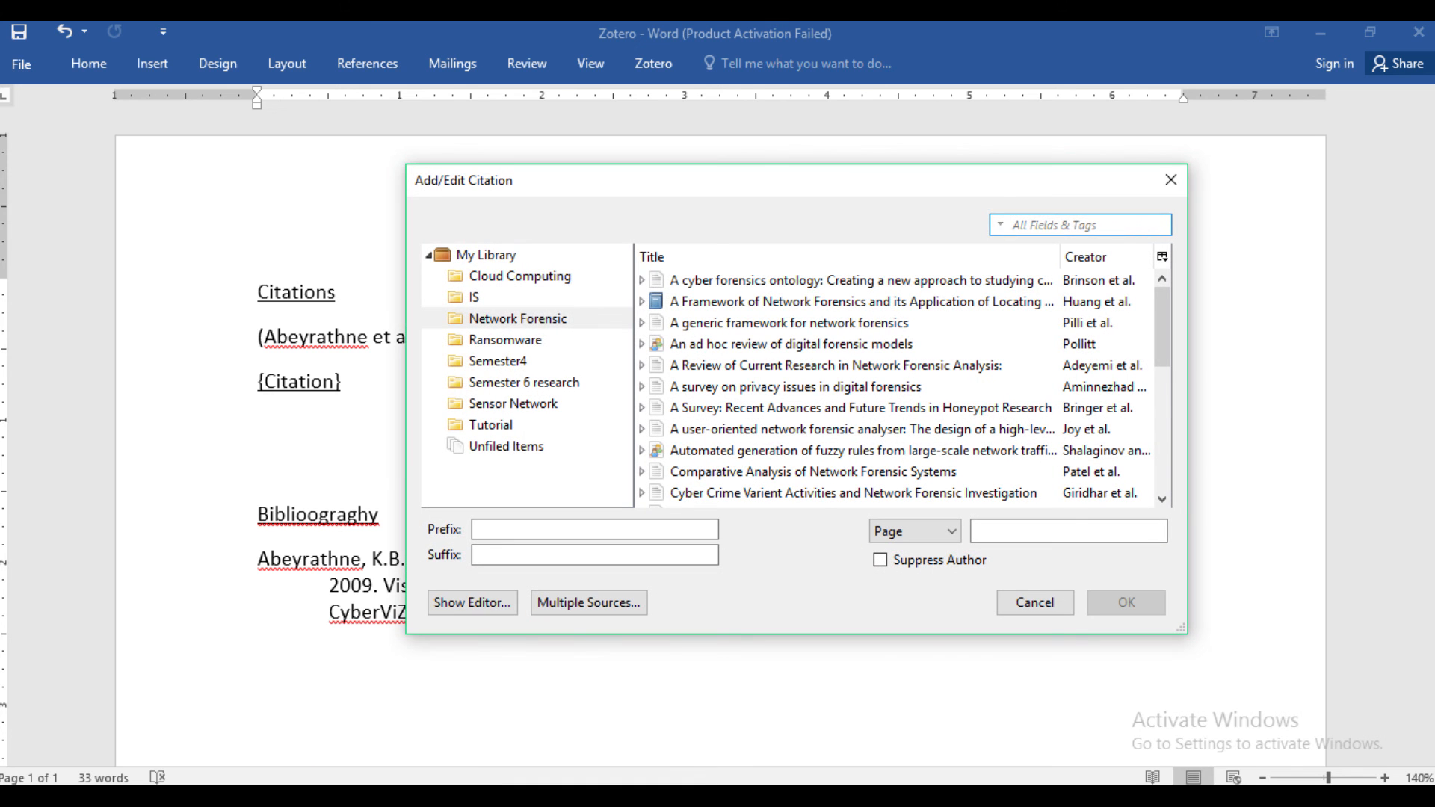
pyautogui.click(849, 472)
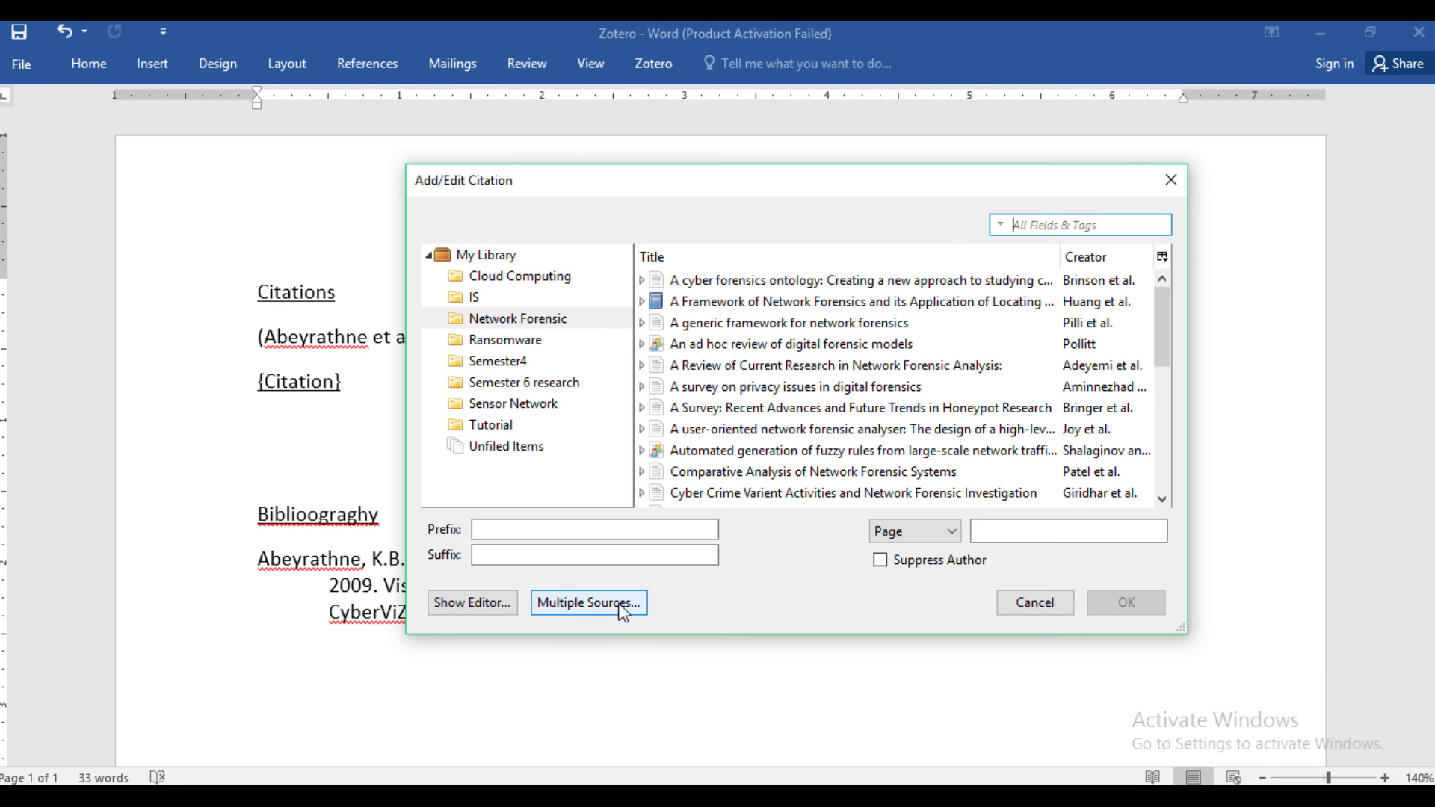
pyautogui.click(588, 602)
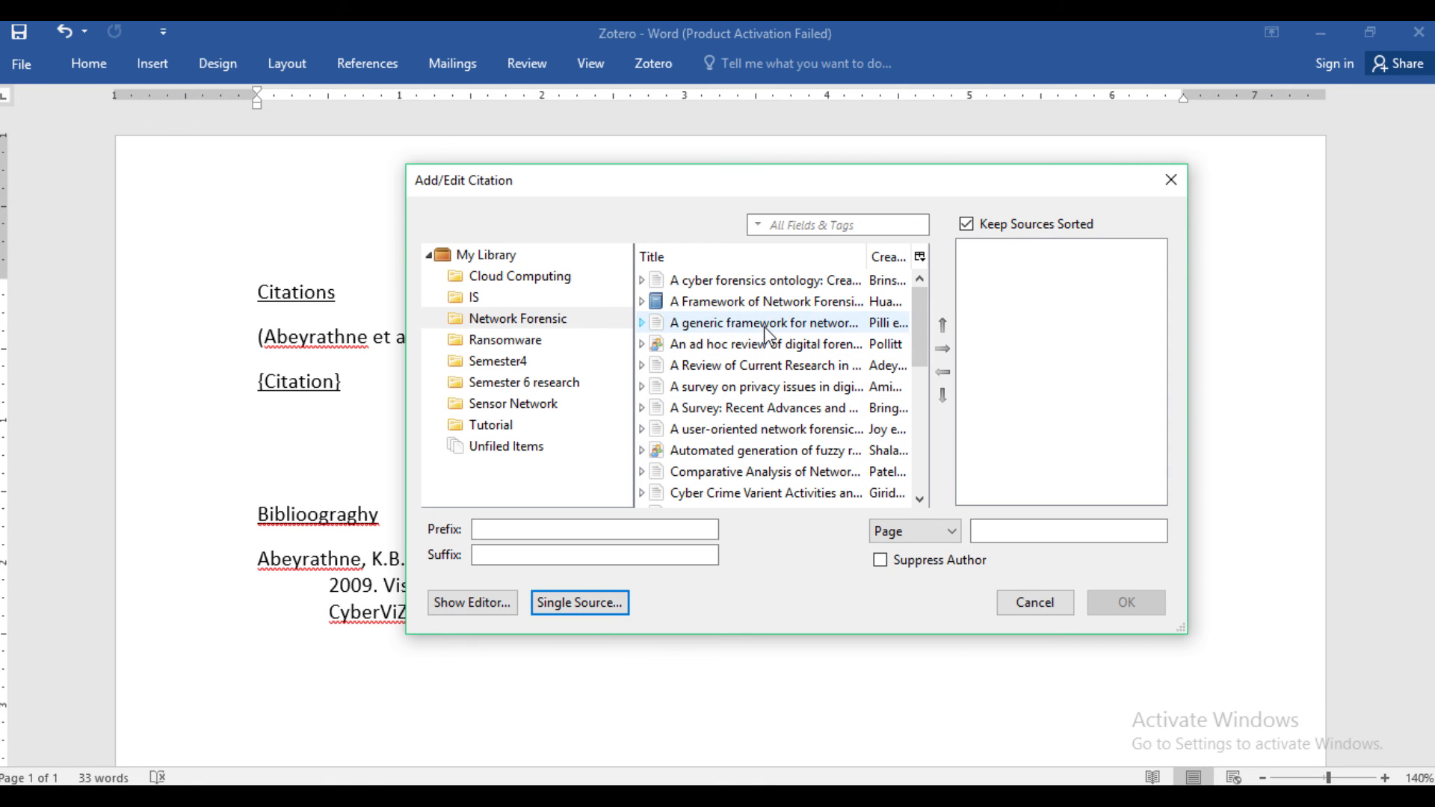
# Step: Add Adeyemi 2013, Aminnezhad 2012 and Bringer 2012 to the citation and confirm it
pyautogui.click(763, 344)
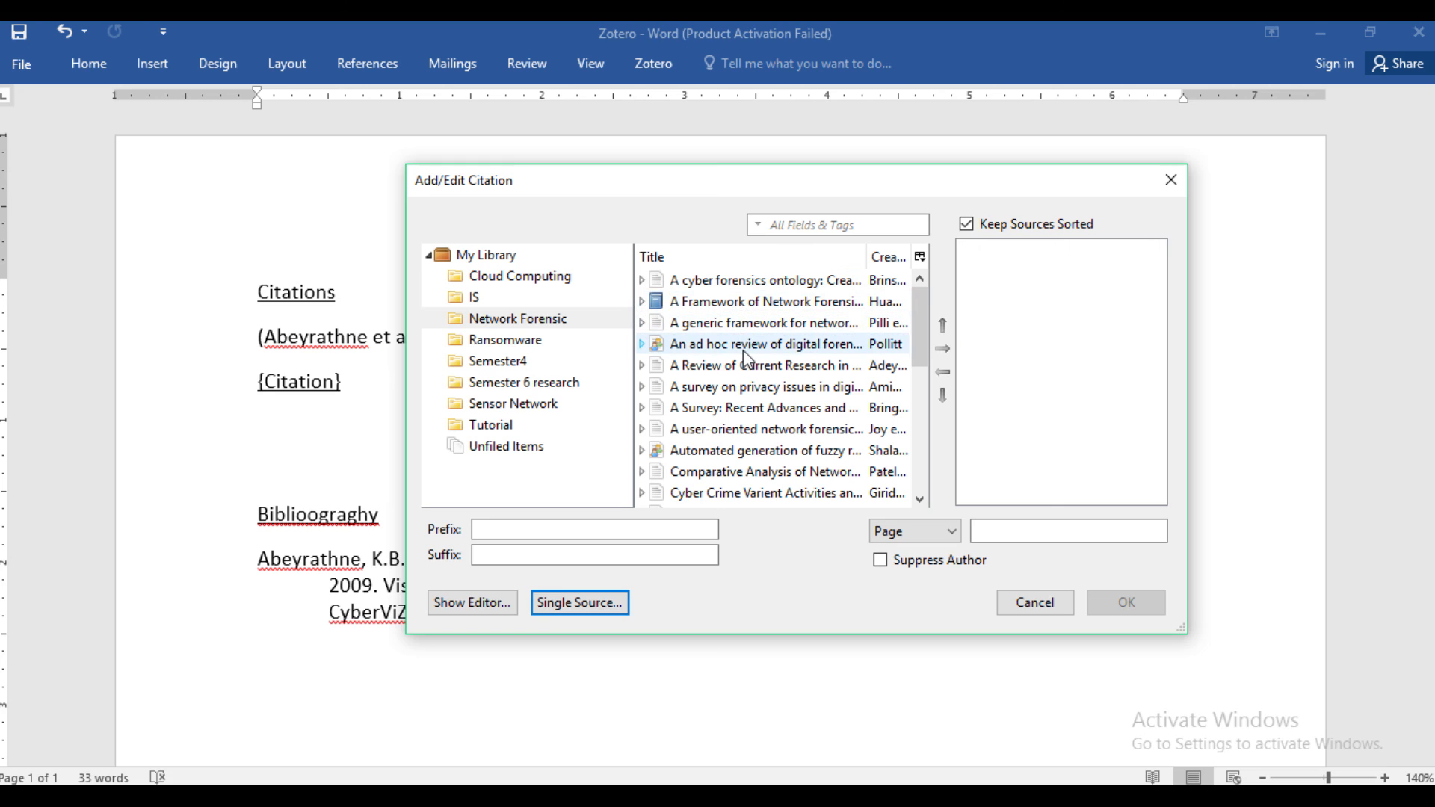
pyautogui.click(764, 365)
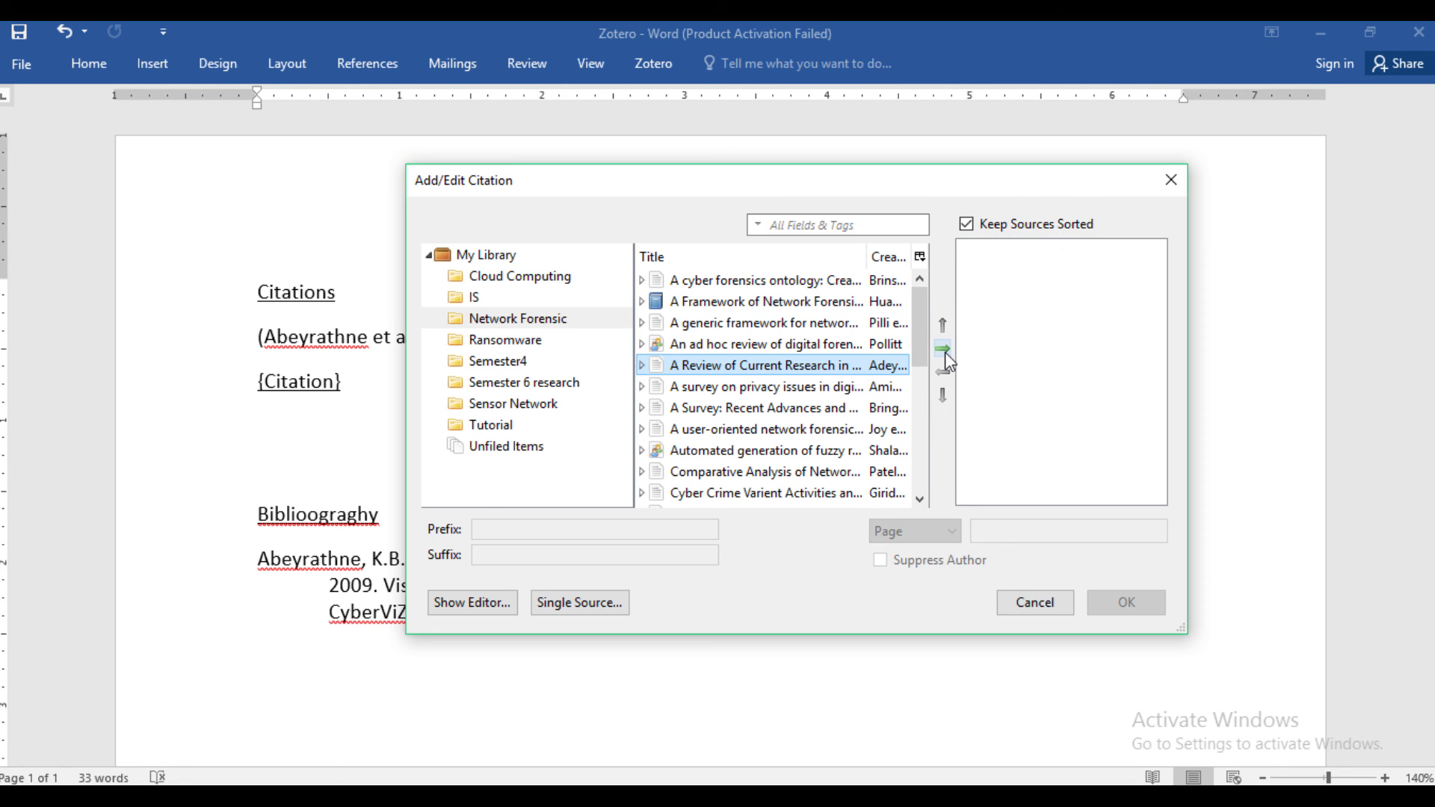
pyautogui.click(942, 346)
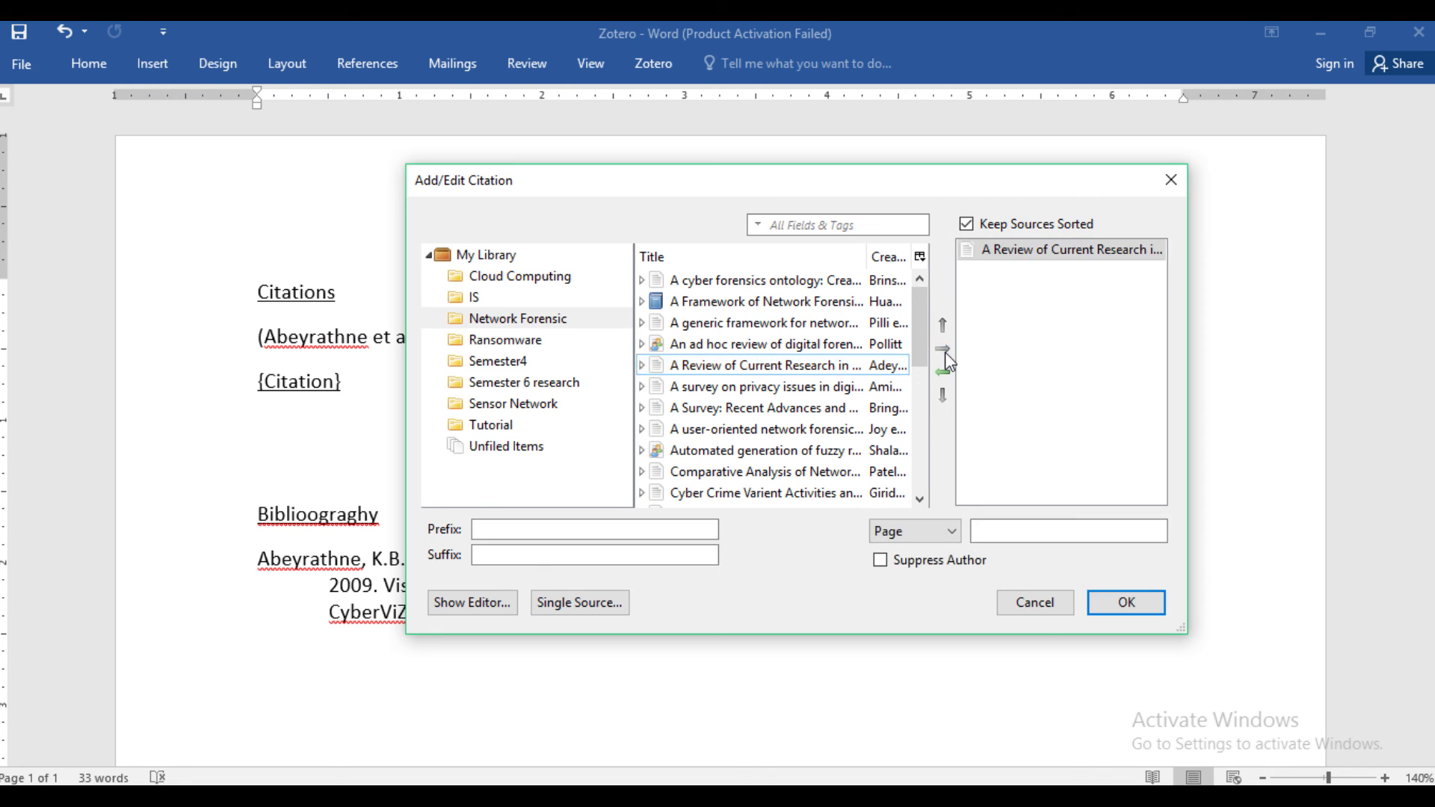
pyautogui.click(764, 364)
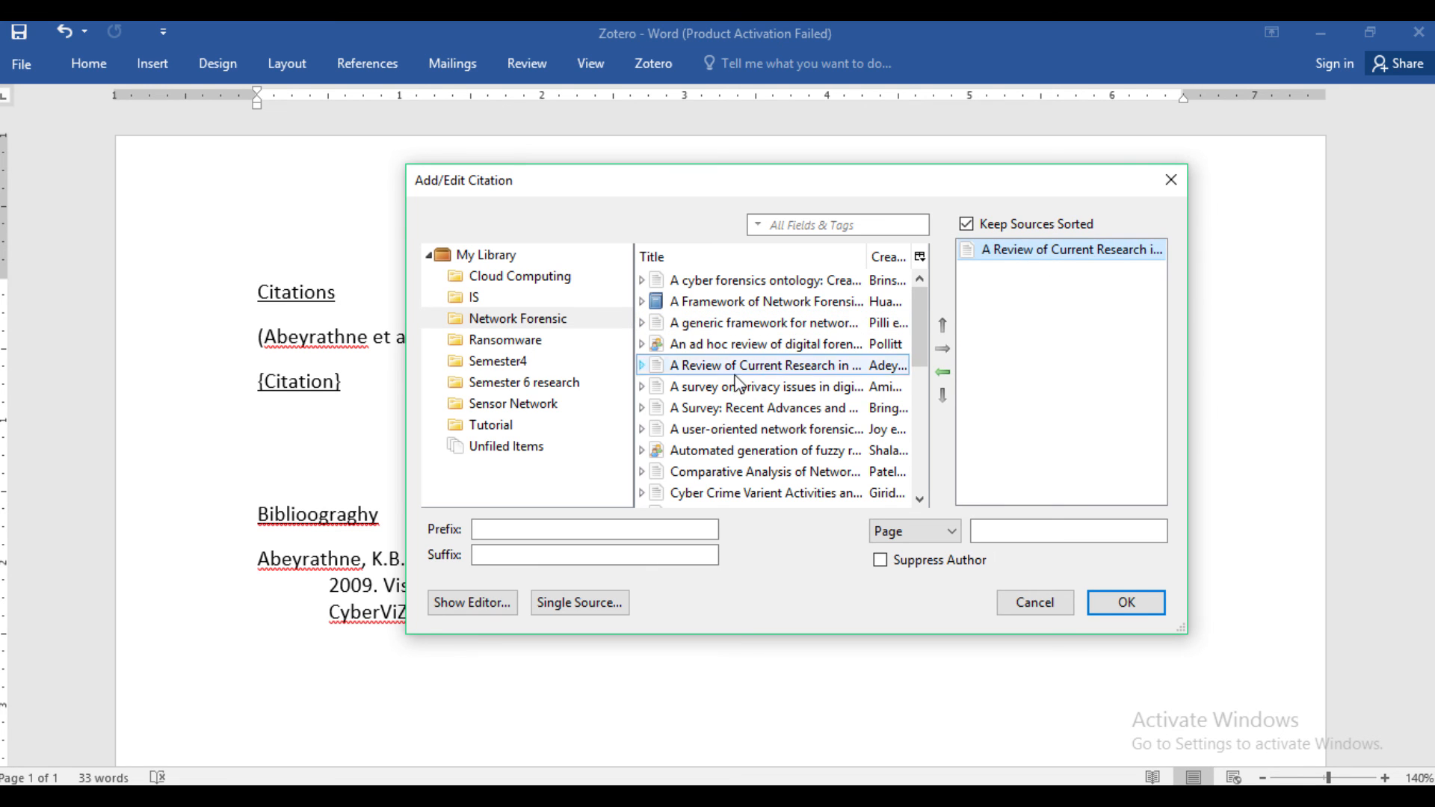
pyautogui.click(764, 385)
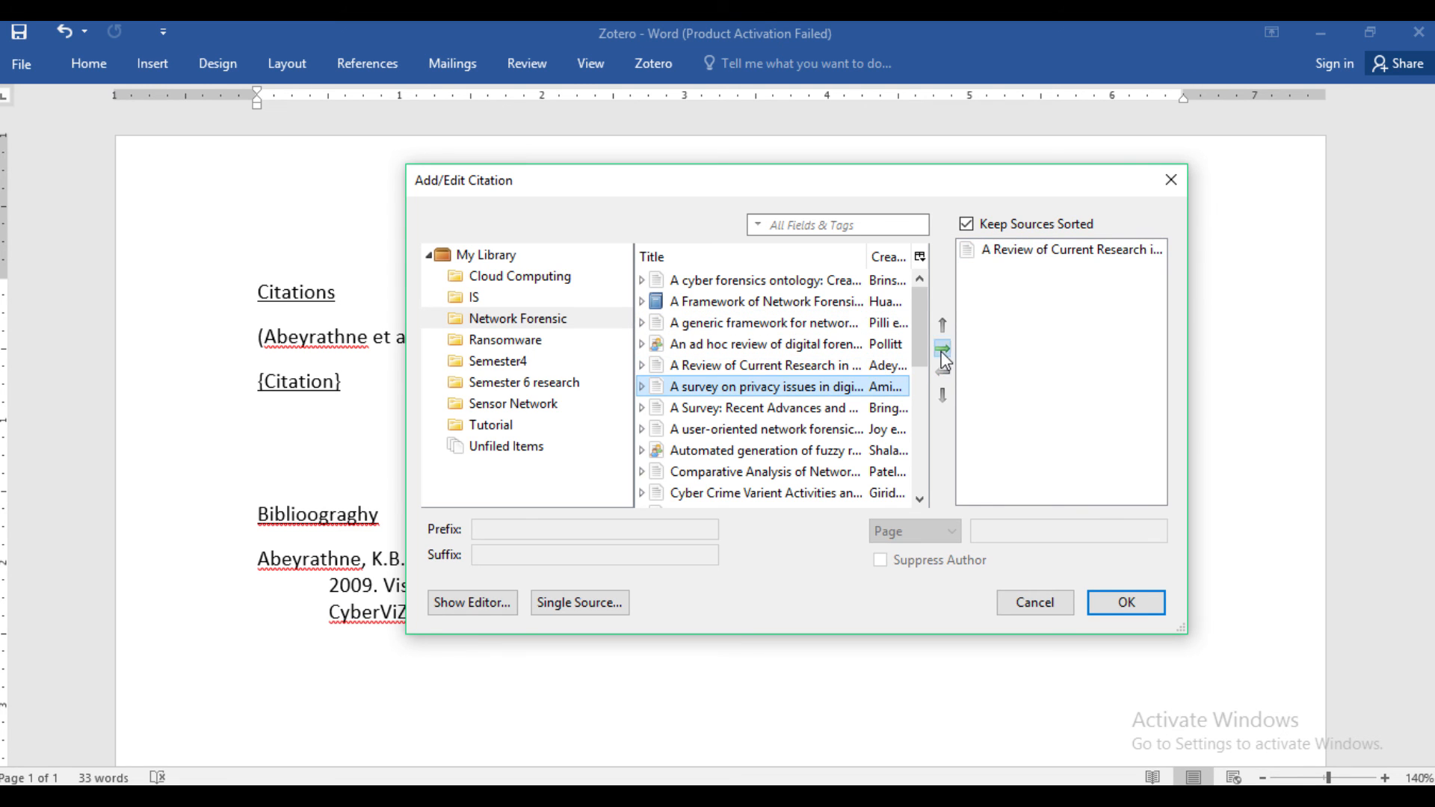
pyautogui.click(942, 347)
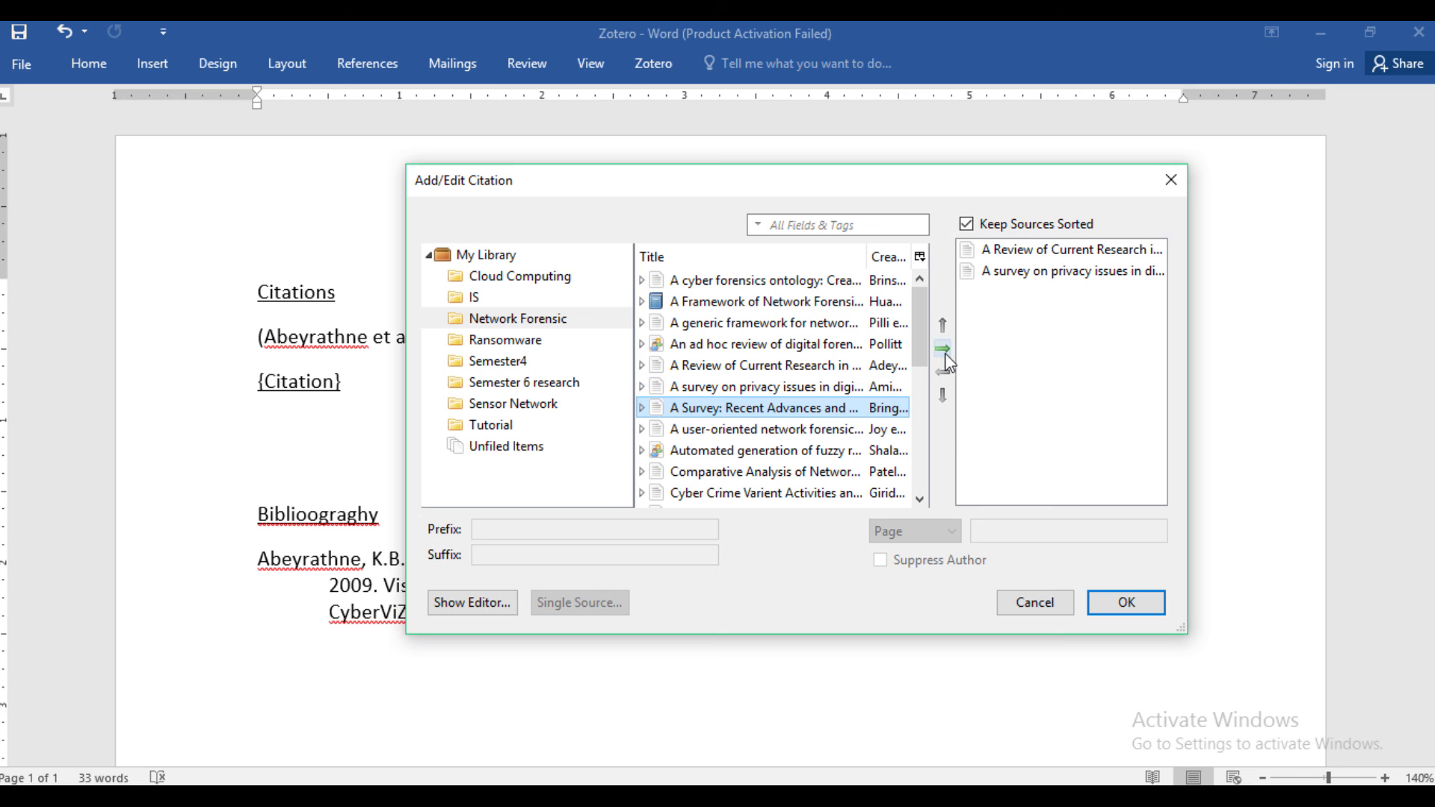
pyautogui.click(942, 349)
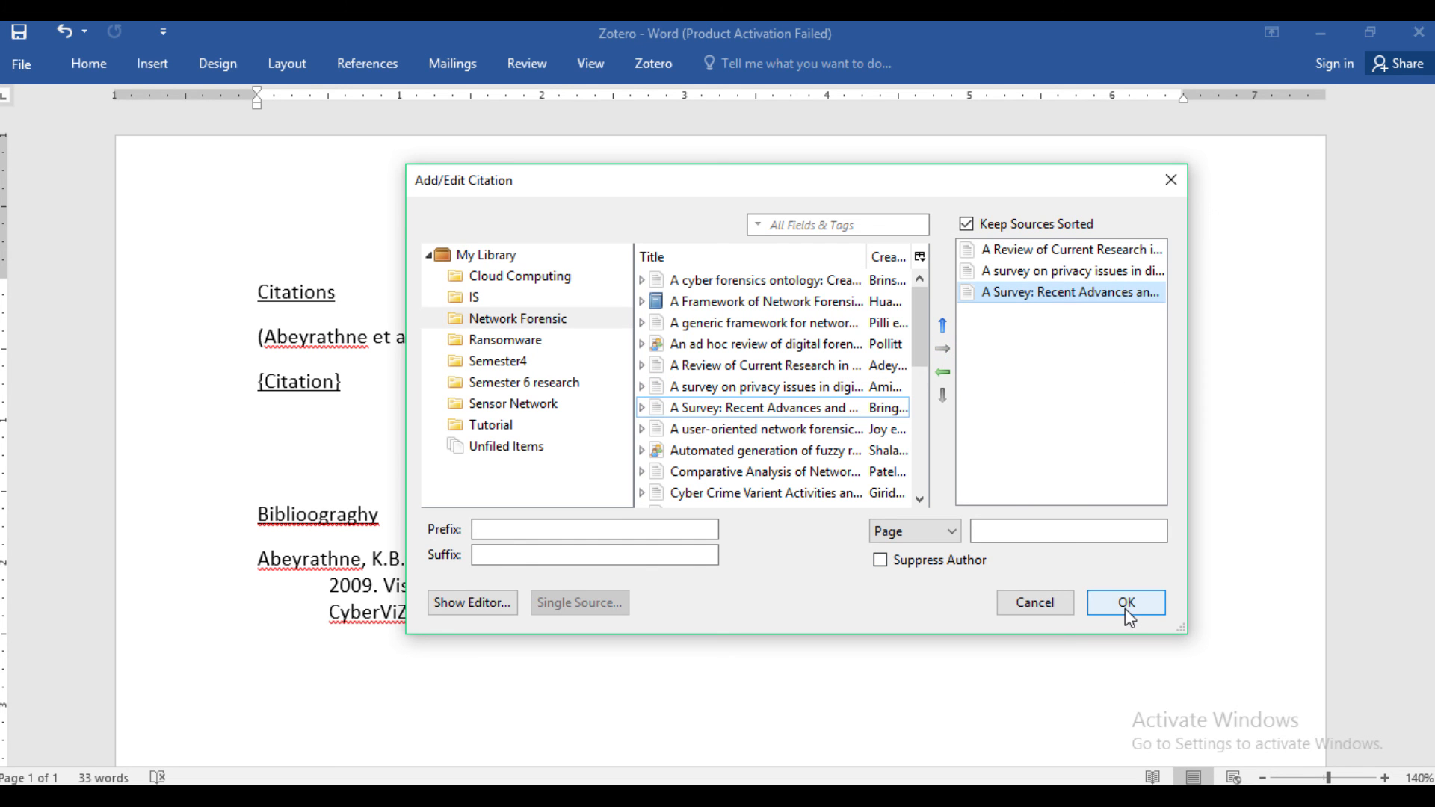
pyautogui.click(1125, 603)
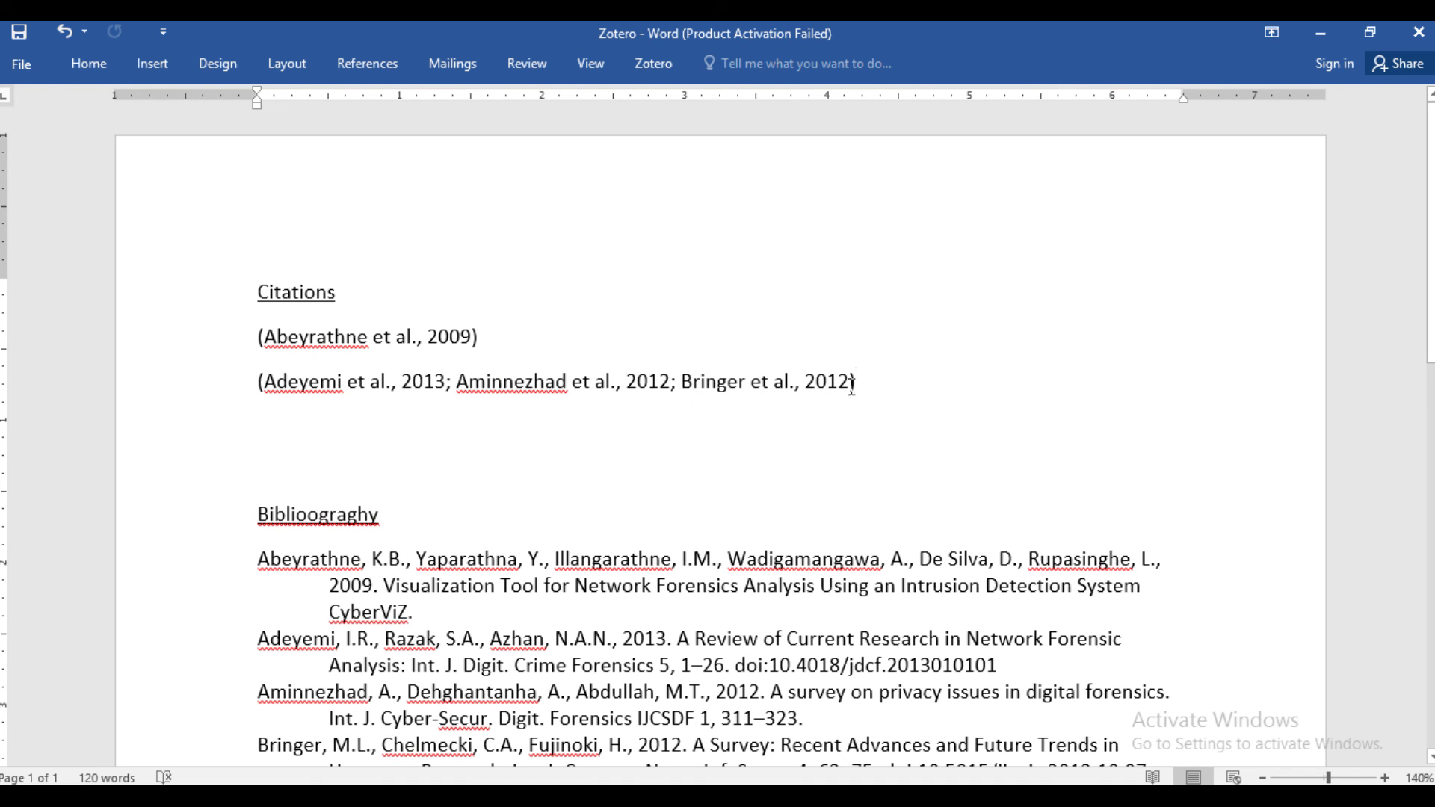
pyautogui.click(852, 382)
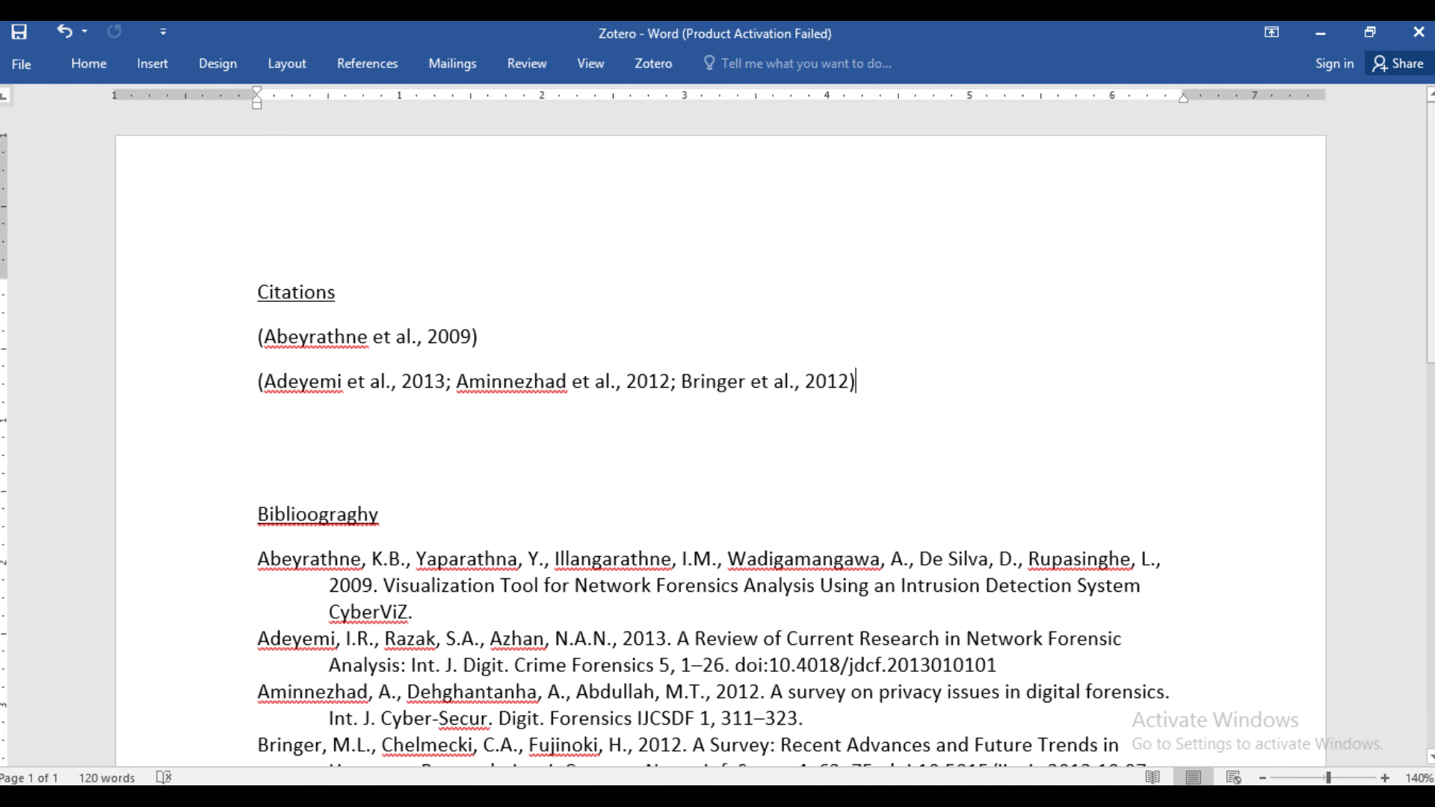
pyautogui.scroll(-3)
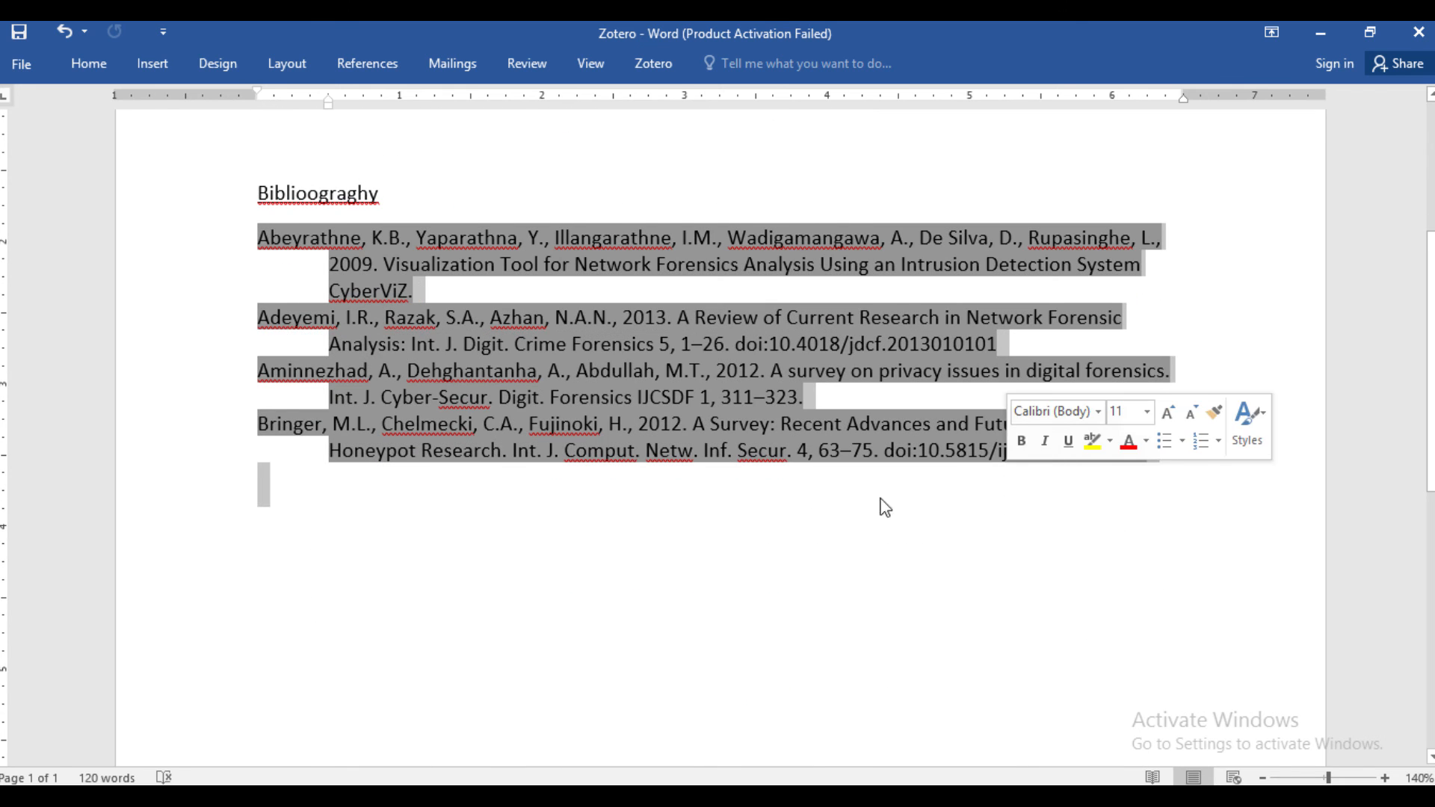
pyautogui.click(1088, 546)
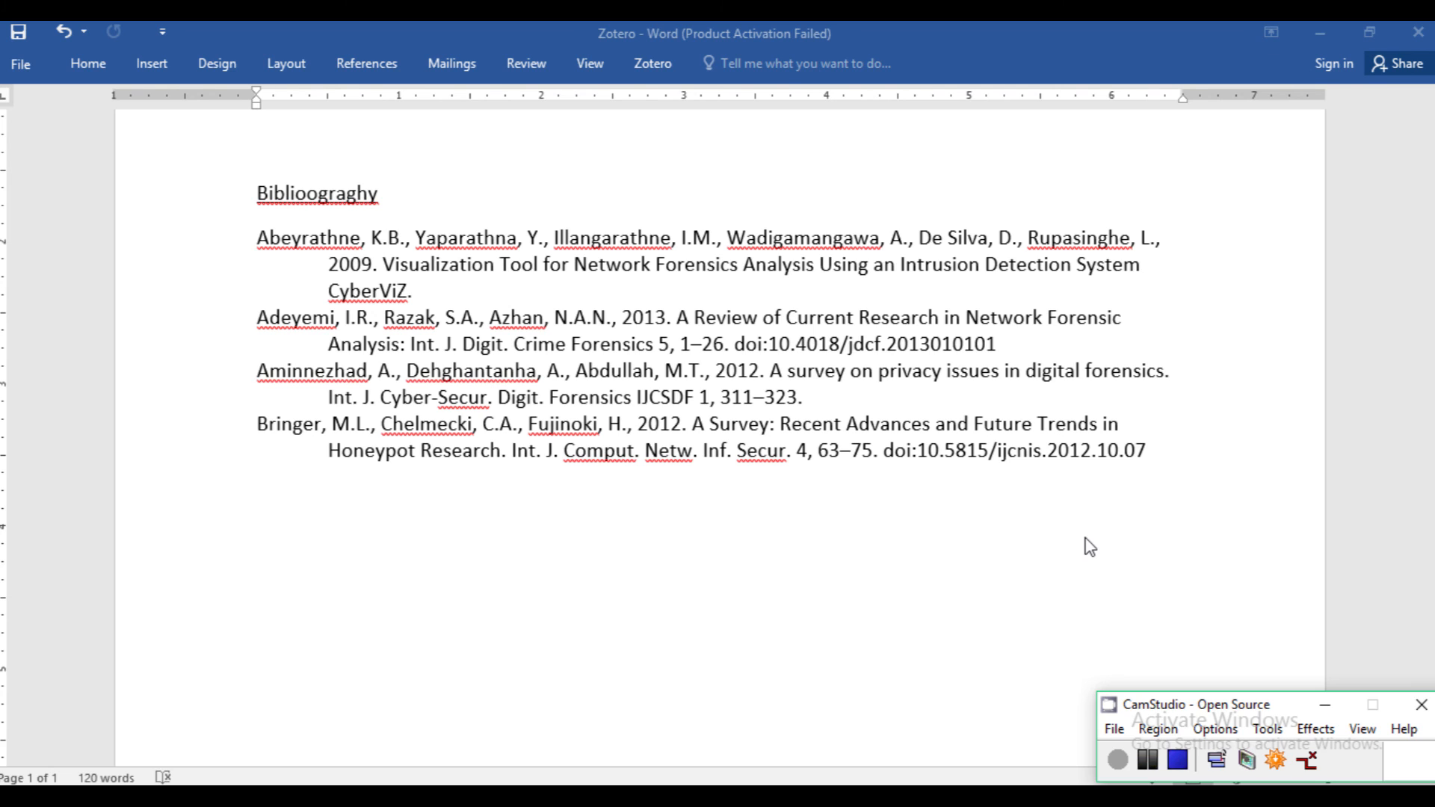